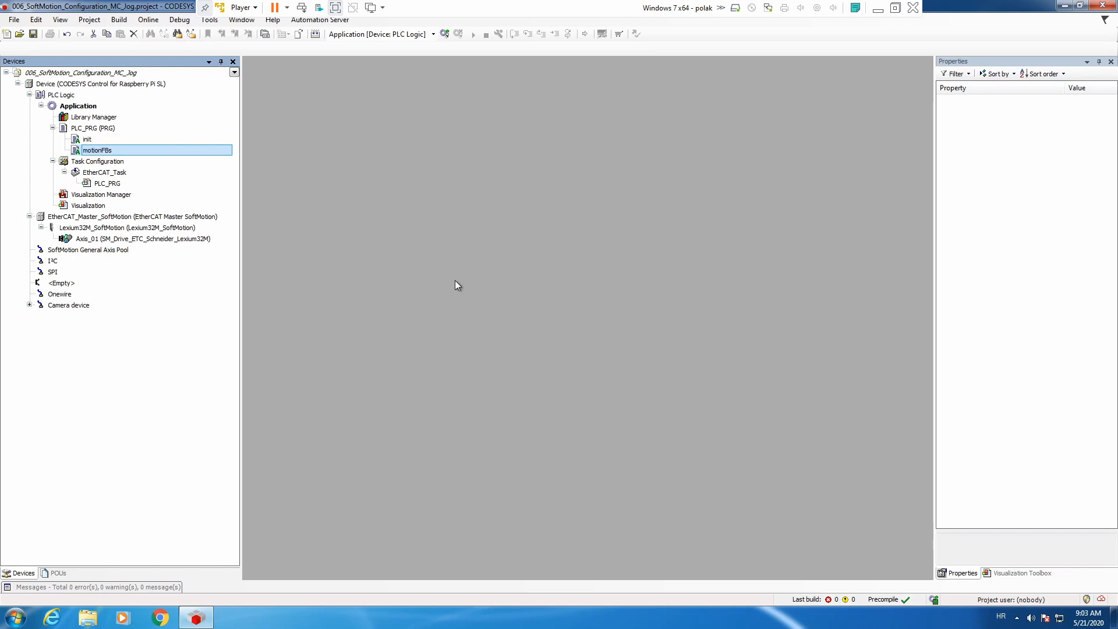
pyautogui.moveTo(325, 221)
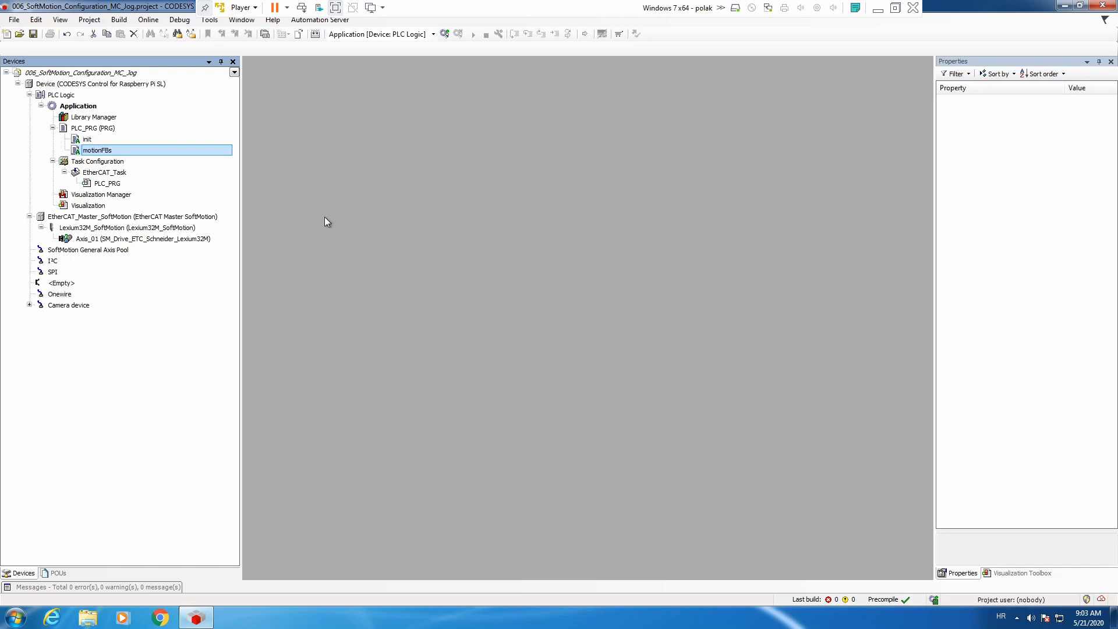
pyautogui.moveTo(118, 133)
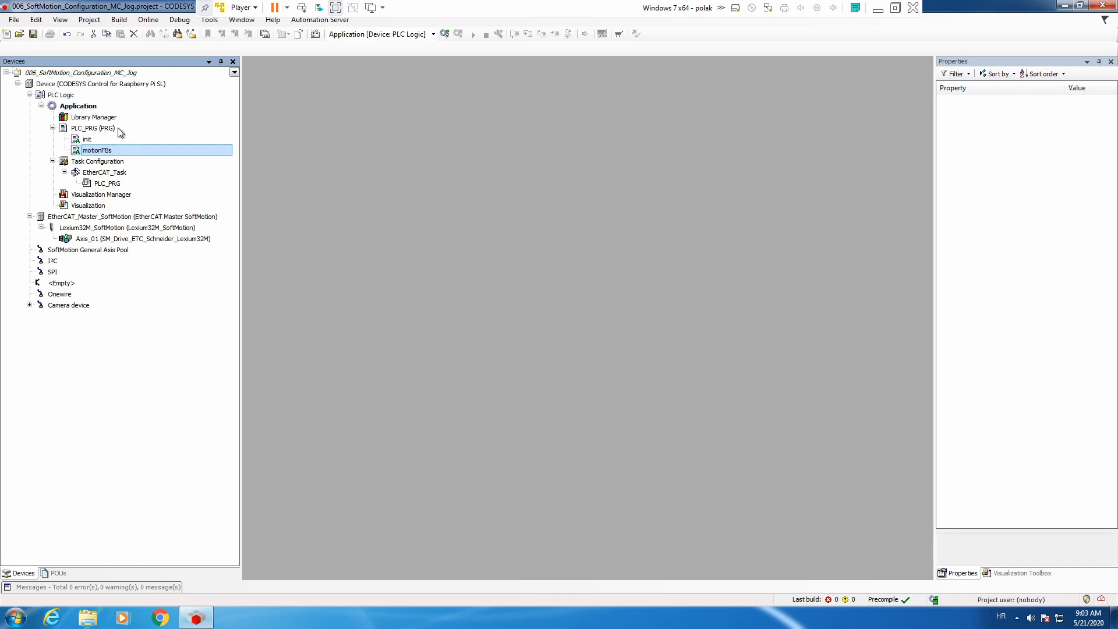
# - In PLC_PRG, declare 'MC_MoveRelative_Axis_01 : MC_MoveRelative;' using the Input Assistant text search
pyautogui.doubleClick(93, 127)
pyautogui.write('MC_MoveRela')
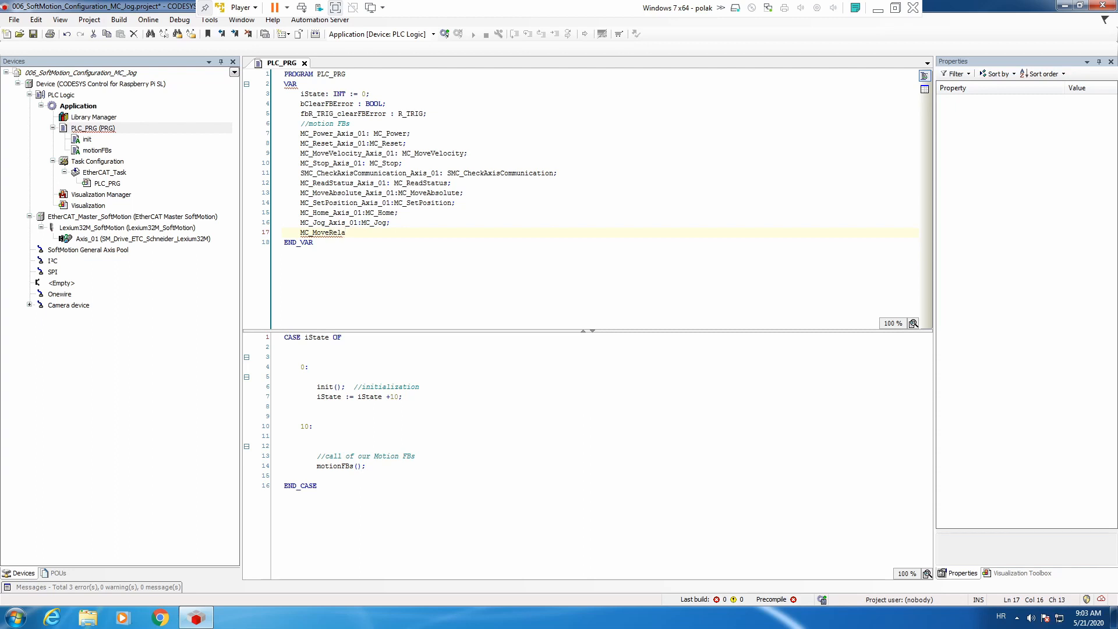
pyautogui.write('tiv')
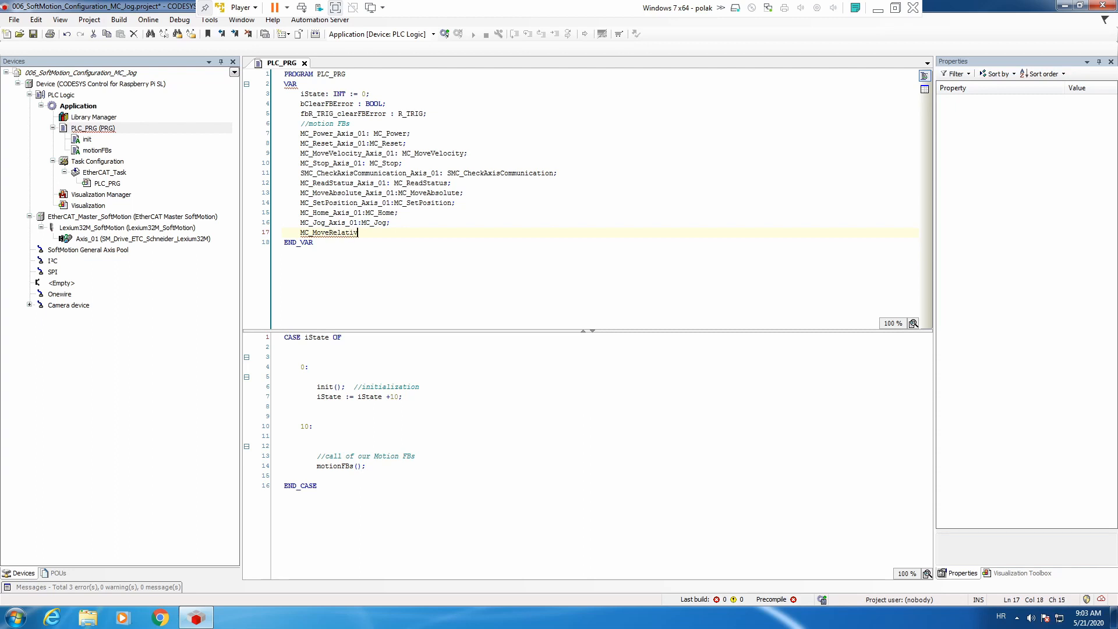
pyautogui.write('_Axis')
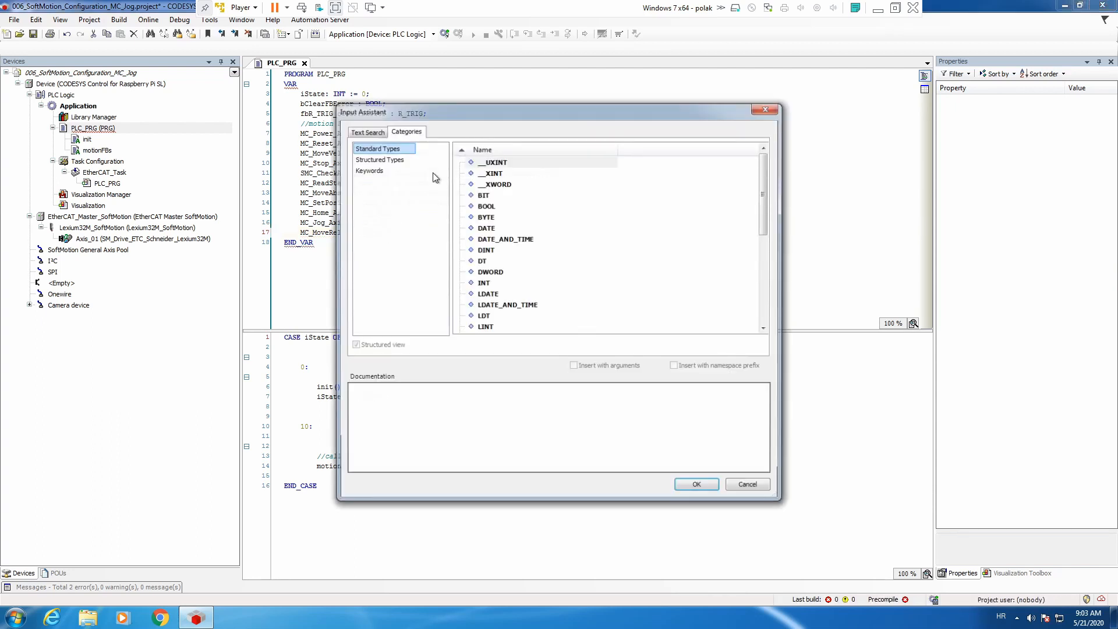
pyautogui.click(366, 133)
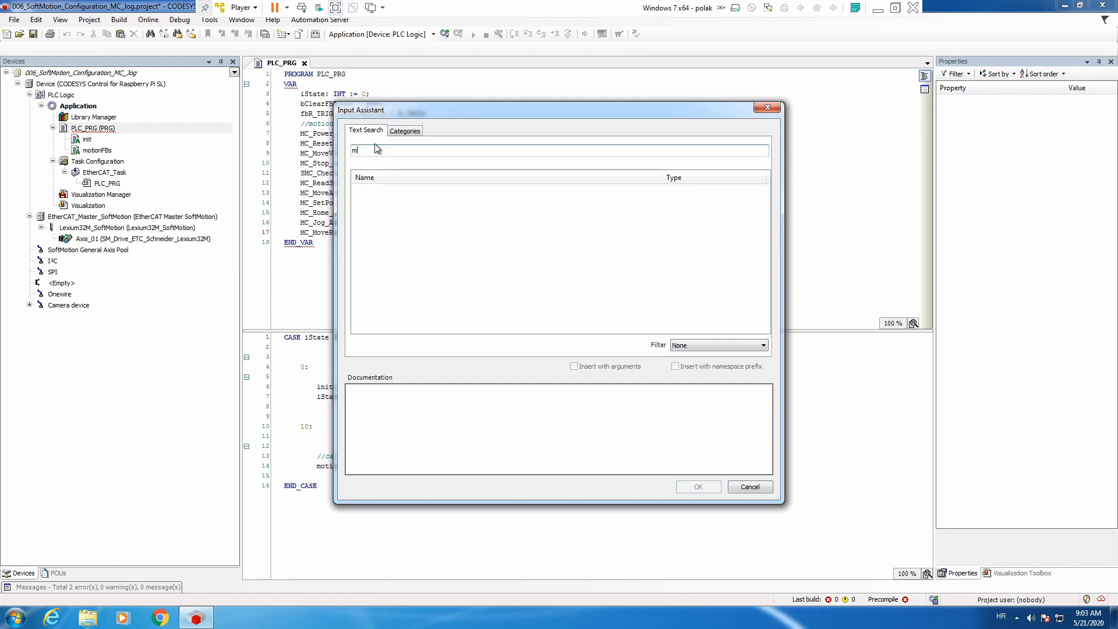
pyautogui.write('c_movere')
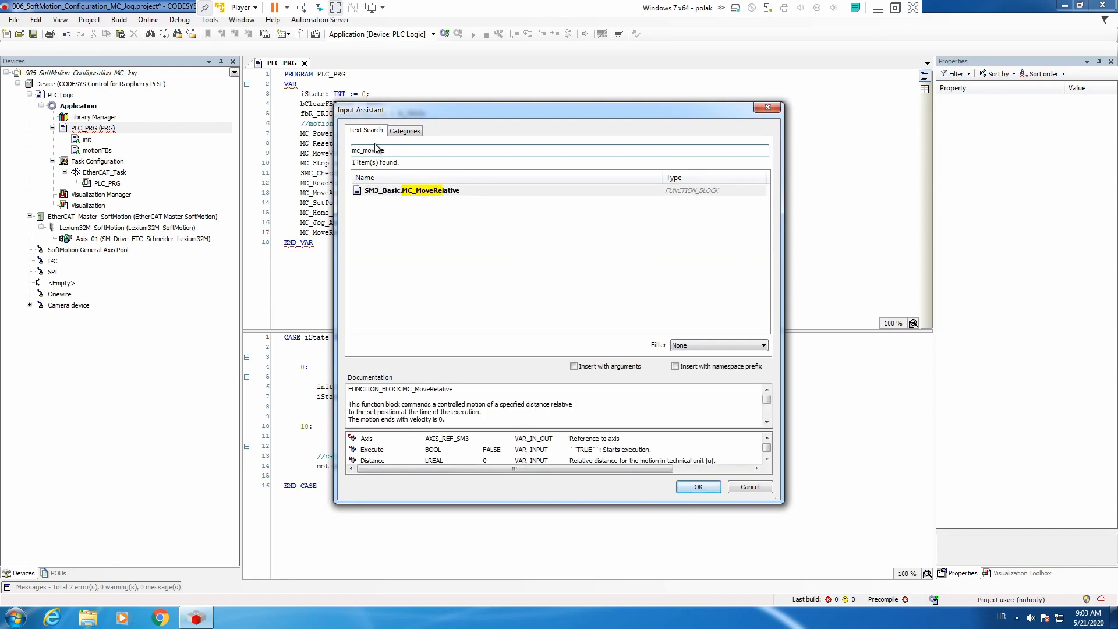
pyautogui.click(697, 487)
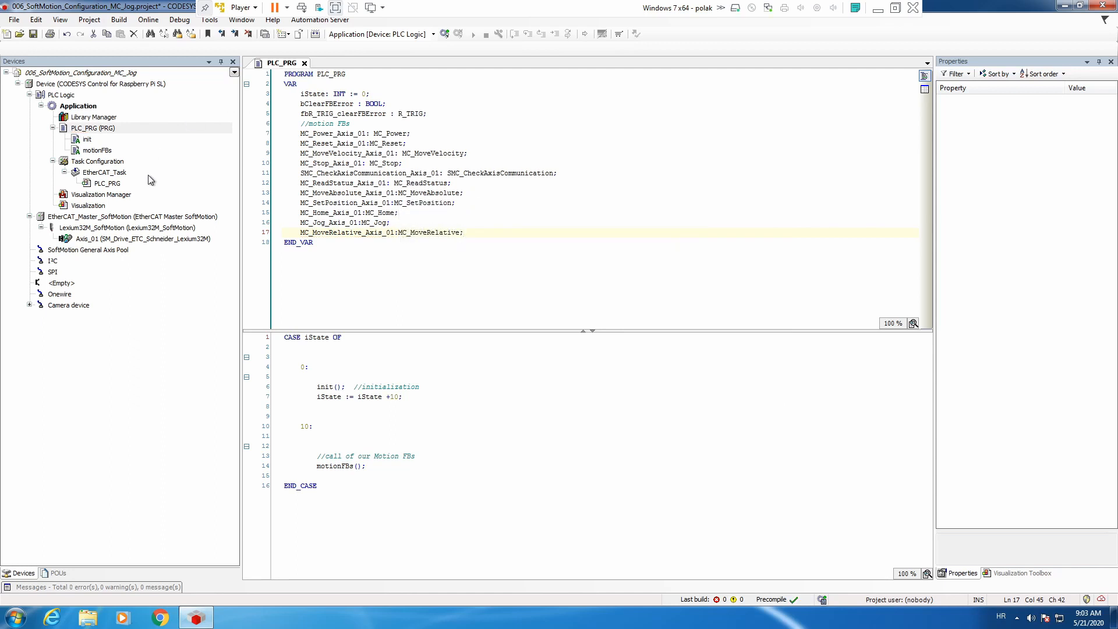
# - Insert a MC_MoveRelative_Axis_01 call with Axis:=Axis_01 after the MC_Jog_Axis_01 call in motionFBs
pyautogui.doubleClick(96, 149)
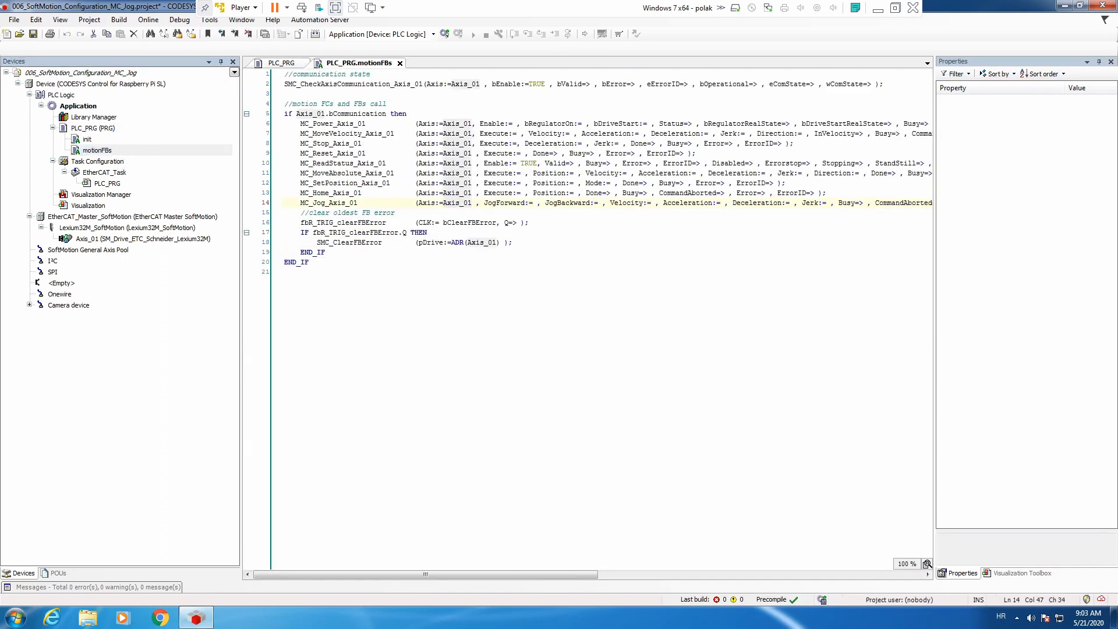
pyautogui.click(303, 212)
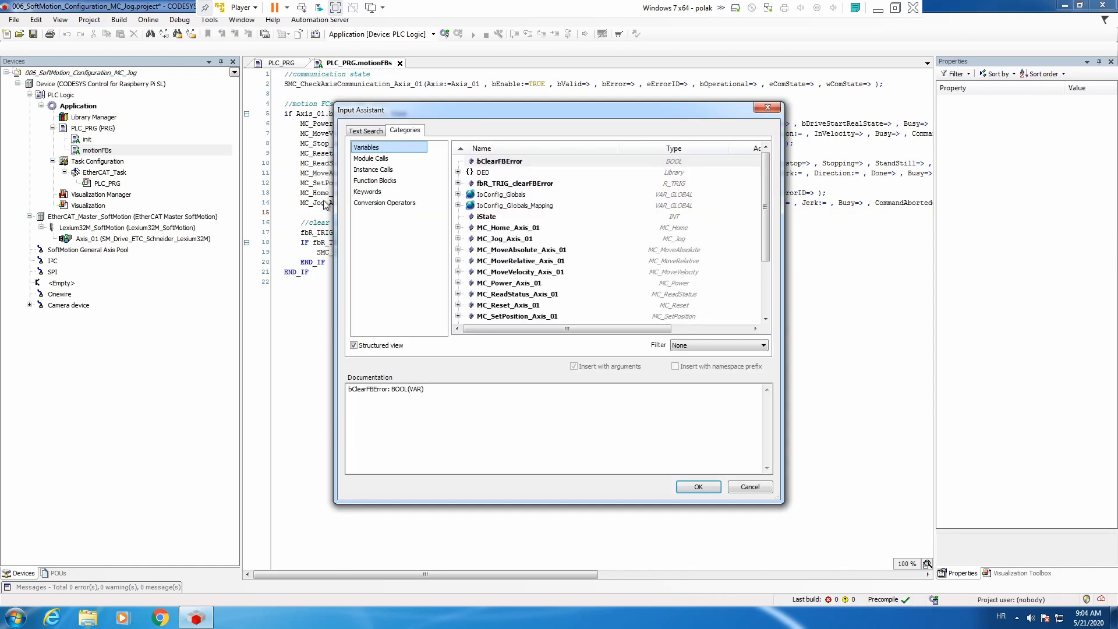
pyautogui.click(373, 169)
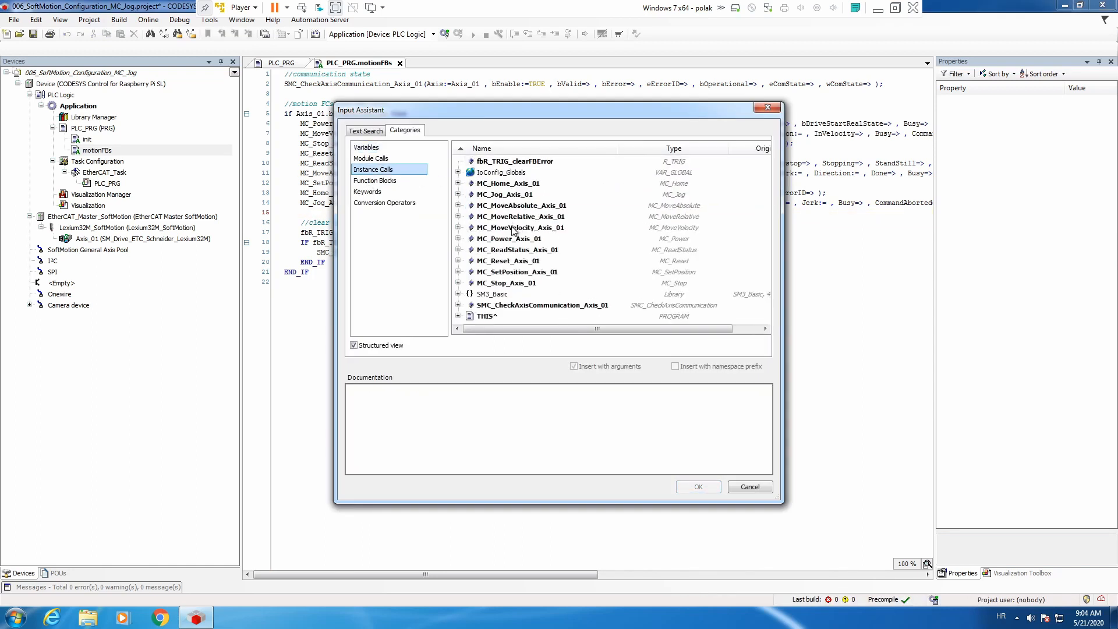
pyautogui.click(696, 486)
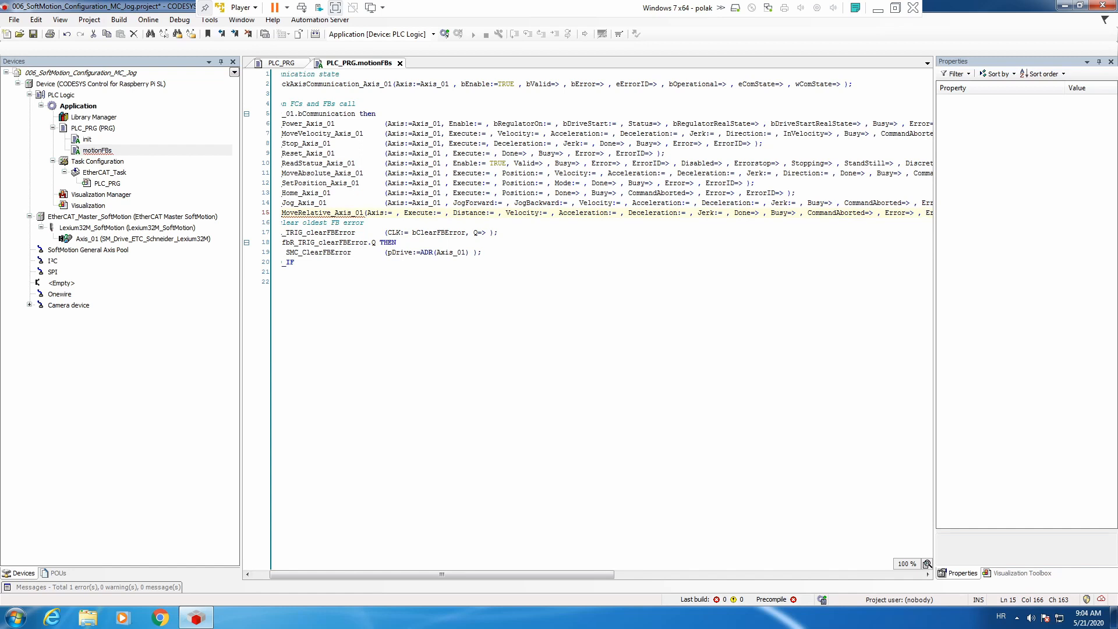
pyautogui.moveTo(424, 203)
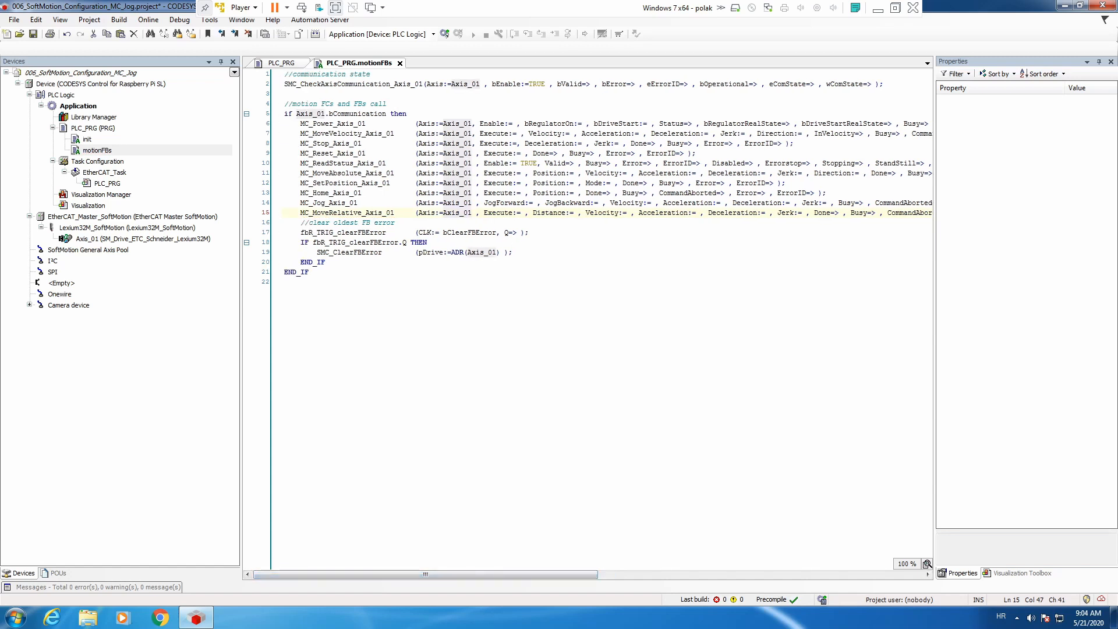
pyautogui.moveTo(220, 270)
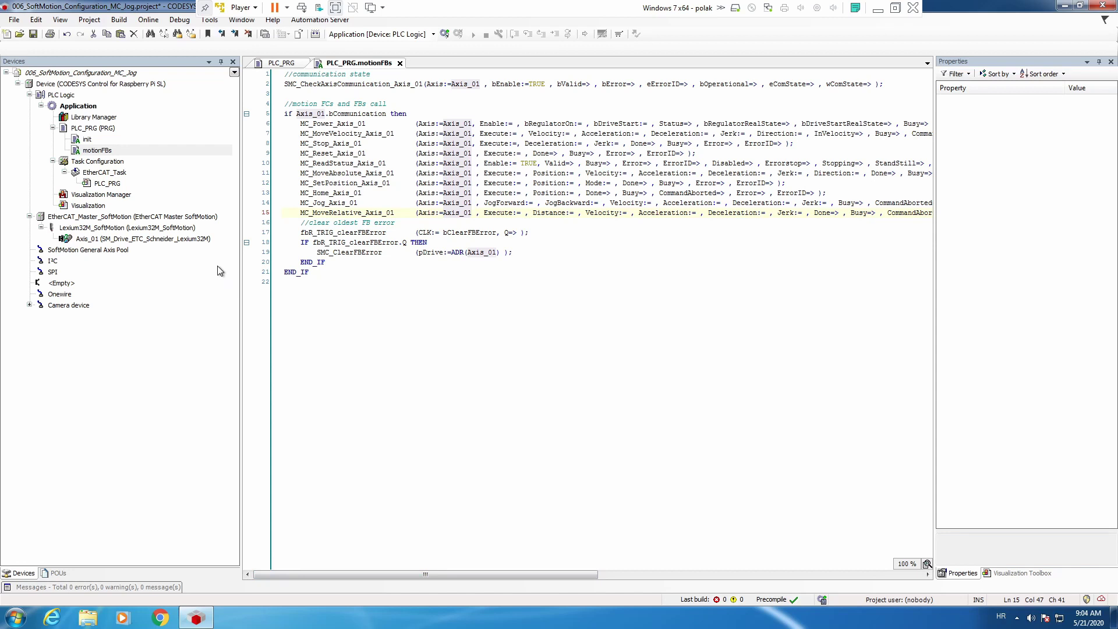
# - Open the Visualization page, scroll down to the axis panels, and show the Visualization Toolbox
pyautogui.click(89, 205)
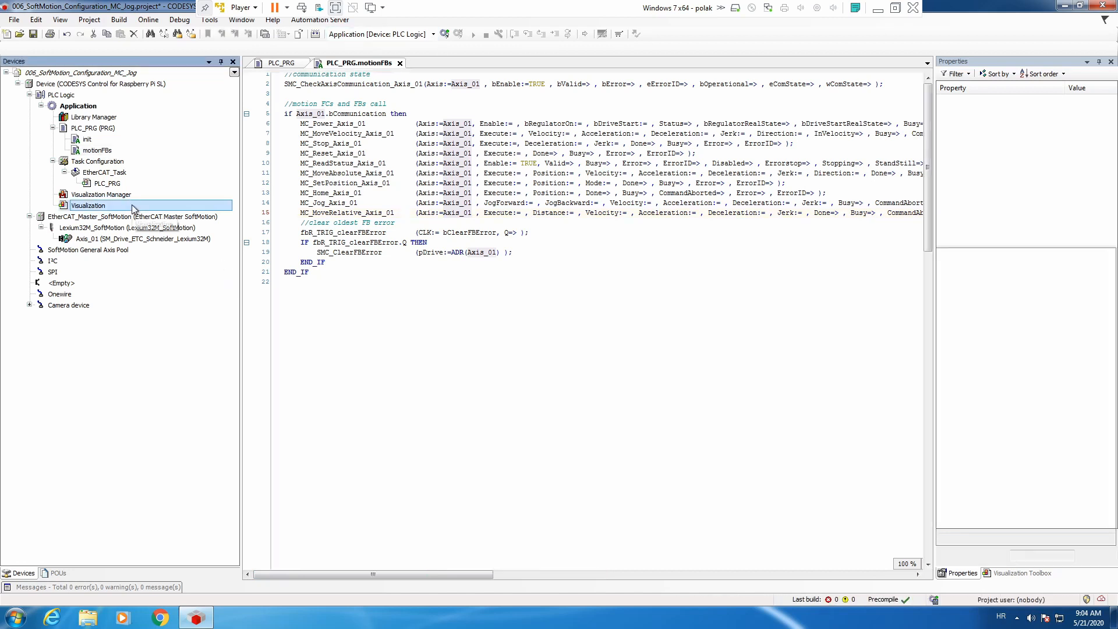
pyautogui.doubleClick(88, 206)
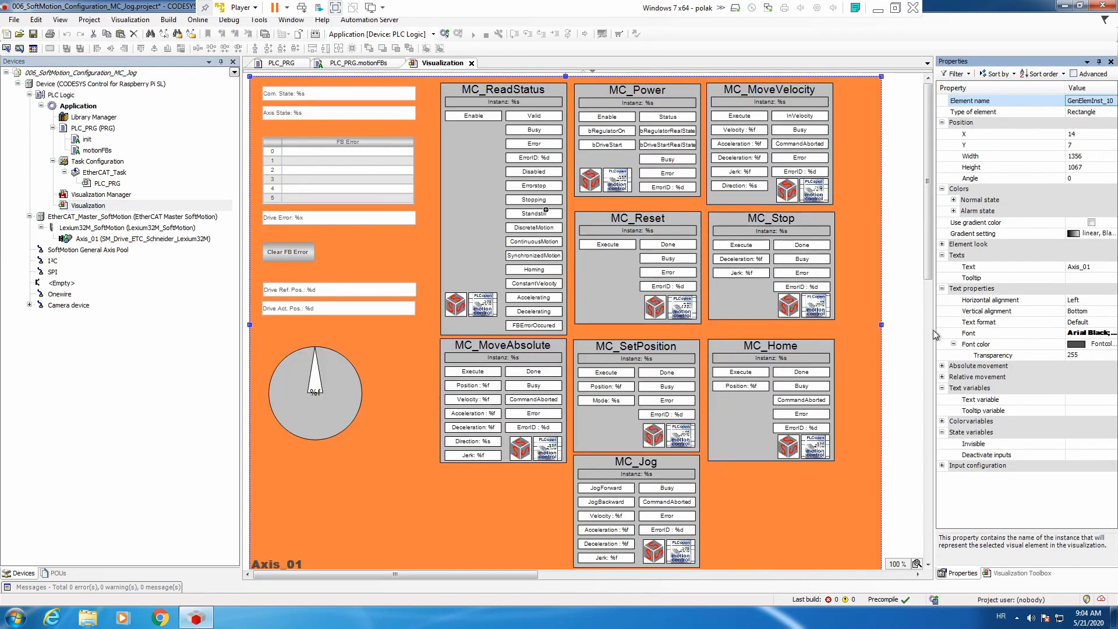
pyautogui.scroll(-3)
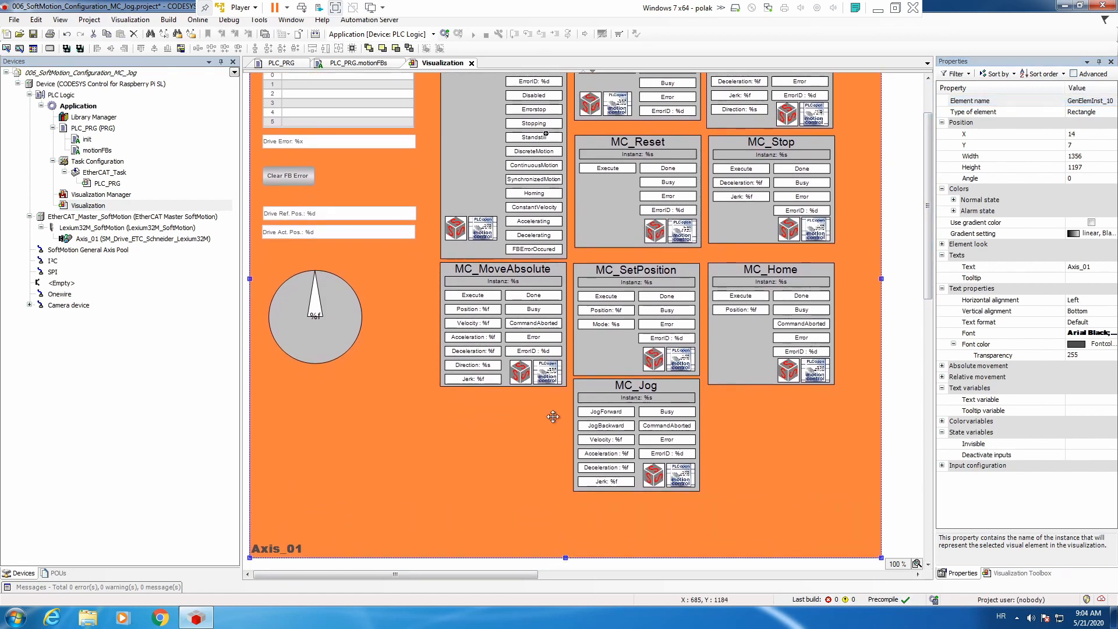
pyautogui.moveTo(1023, 587)
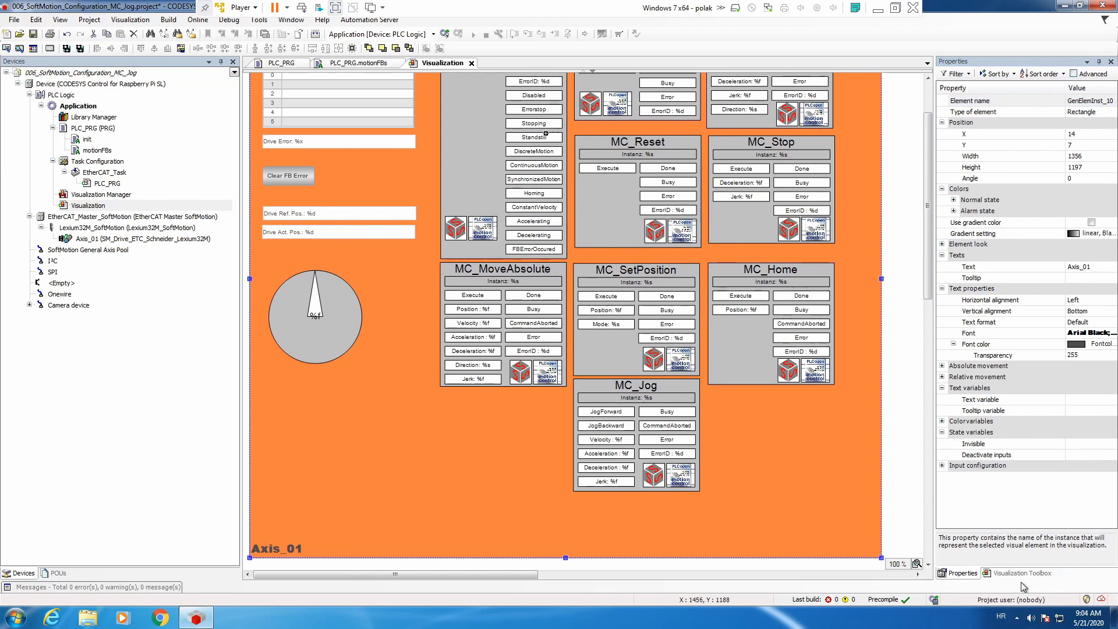
pyautogui.click(1022, 572)
pyautogui.write('mc_movere')
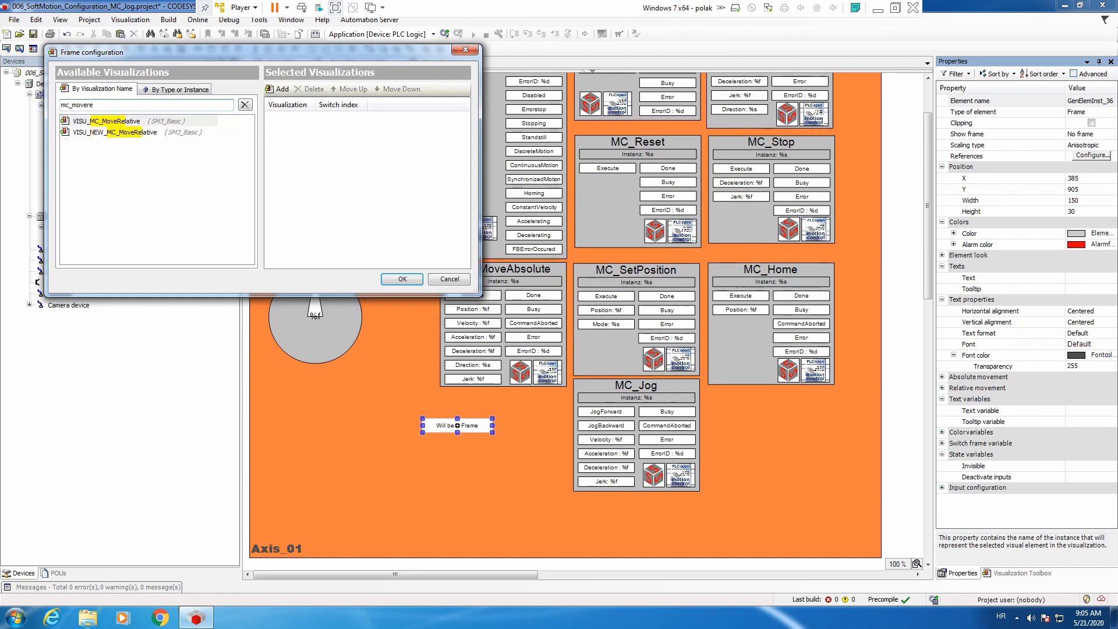
# - Set the frame to VISU_MC_MoveRelative with m_Input_FB referencing PLC_PRG.MC_MoveRelative_Axis_01
pyautogui.click(448, 278)
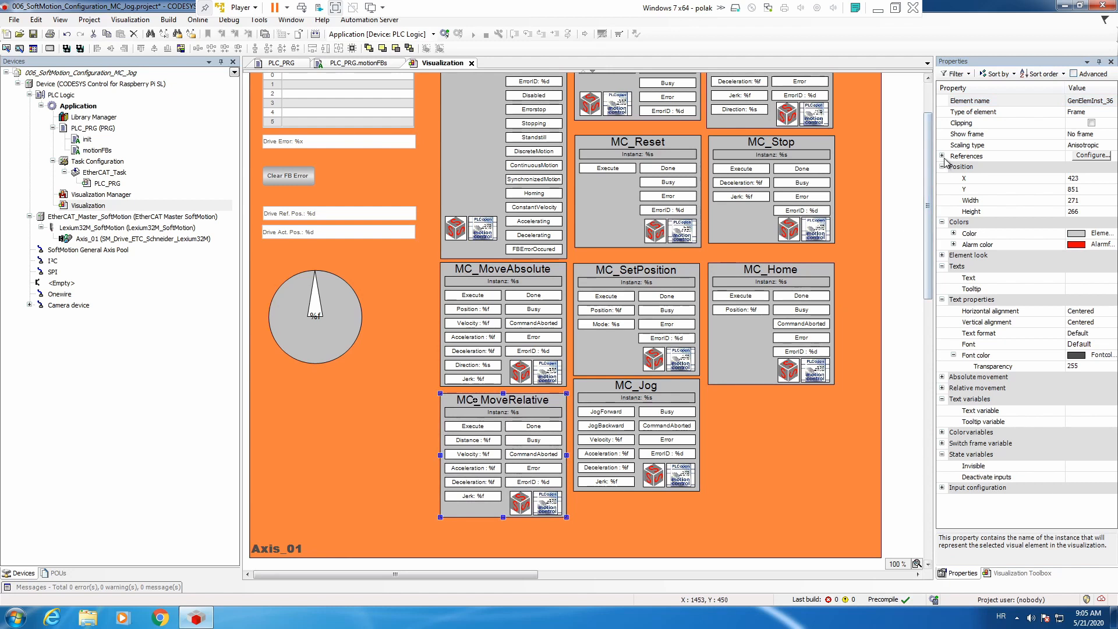
pyautogui.click(940, 155)
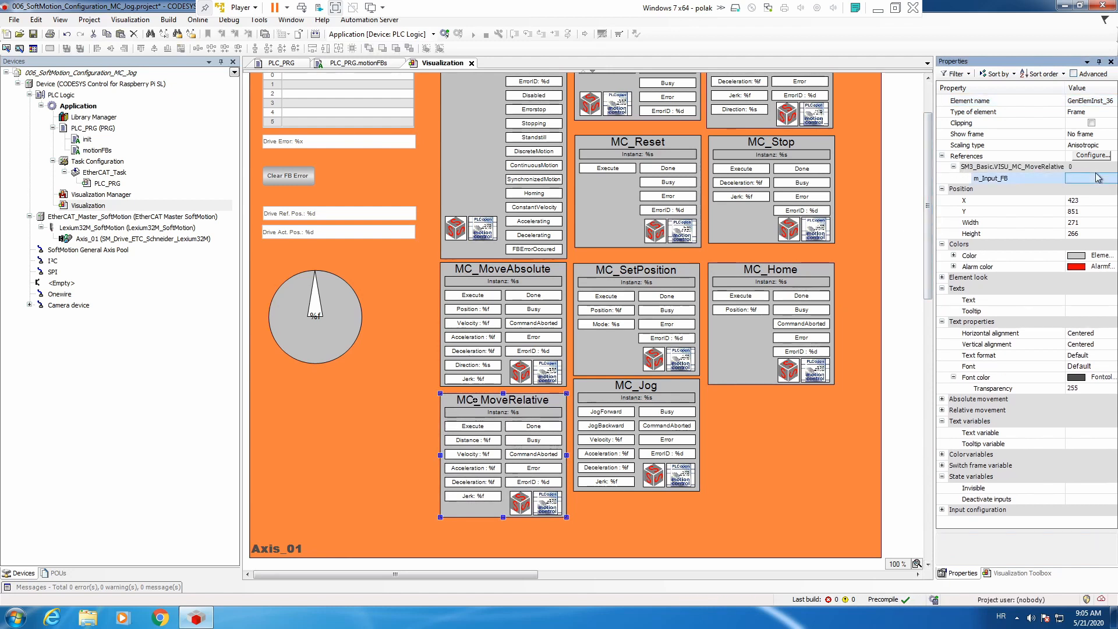
pyautogui.click(1108, 177)
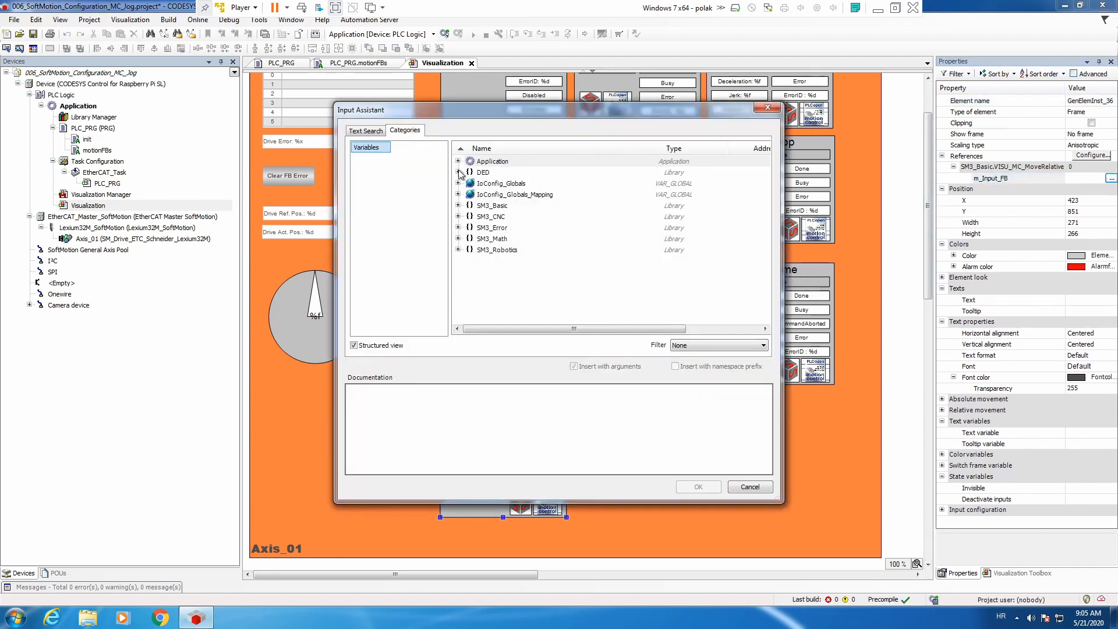
pyautogui.click(459, 171)
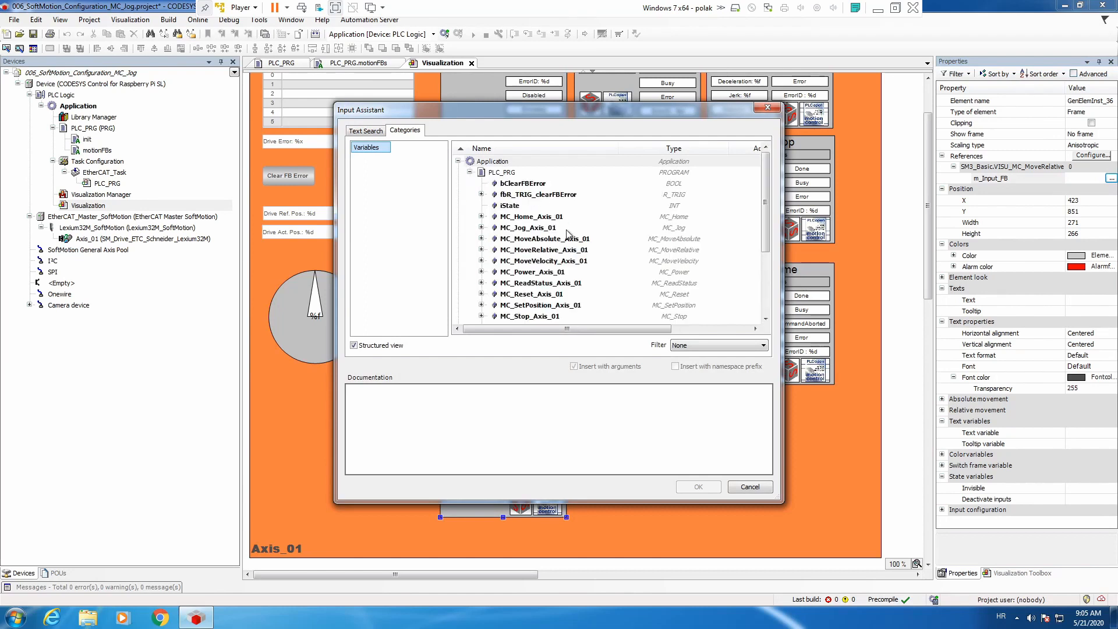
pyautogui.click(543, 250)
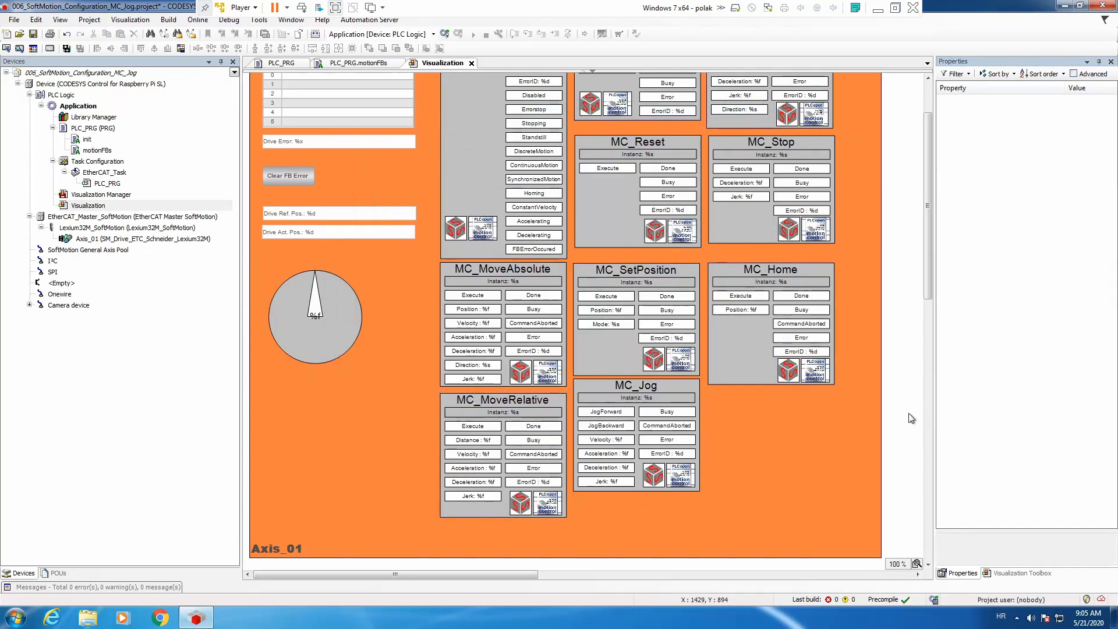
pyautogui.moveTo(469, 62)
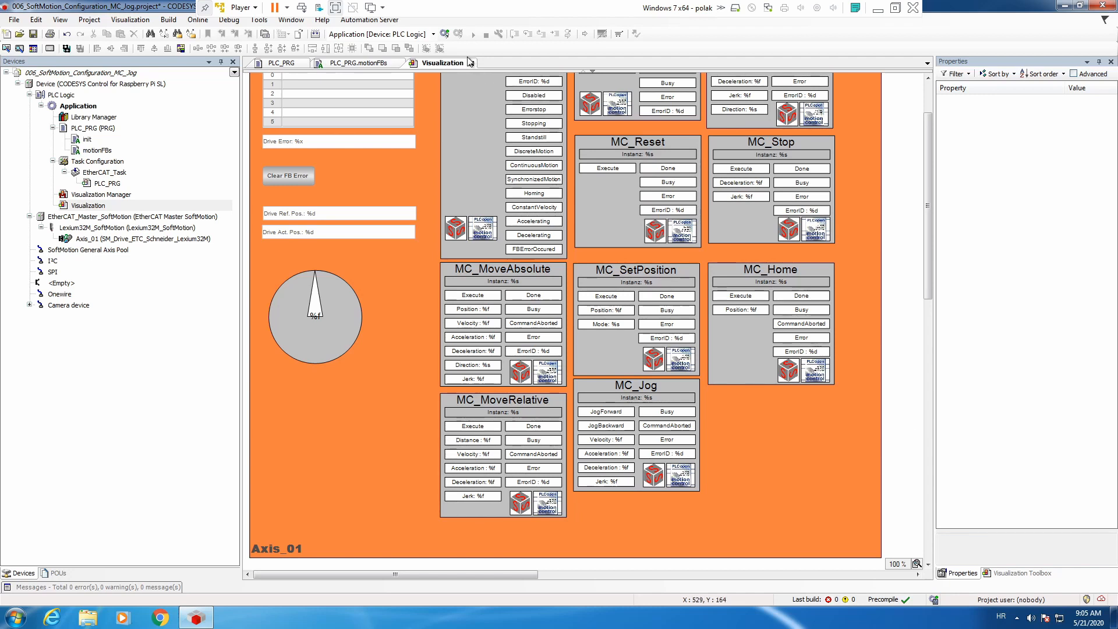
# - Log in to the PLC with an online change and start the application
pyautogui.click(445, 34)
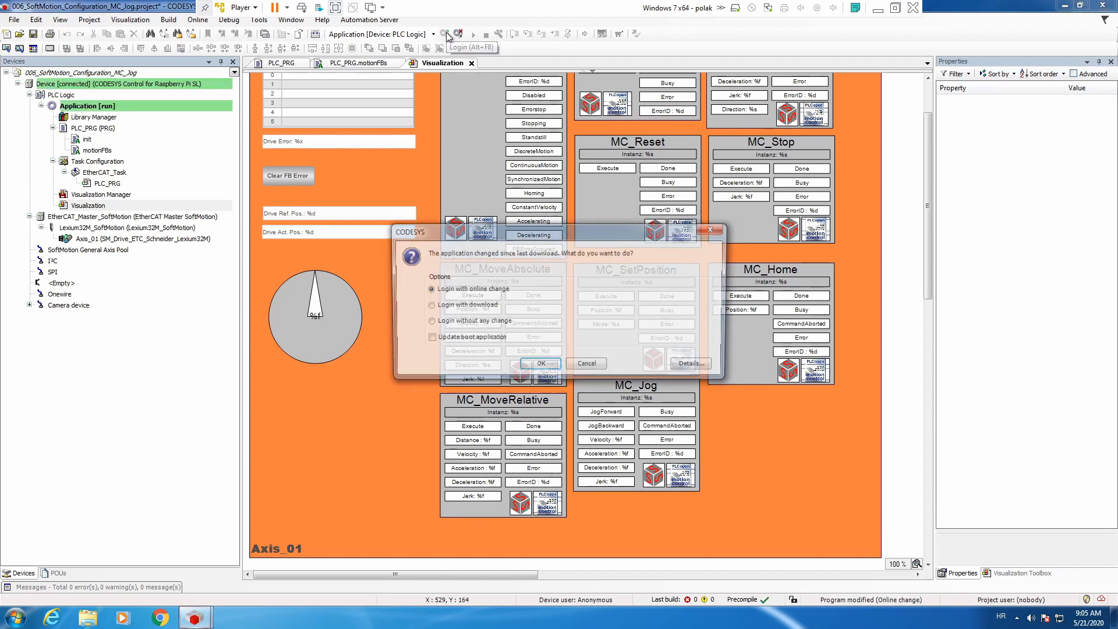
pyautogui.click(539, 363)
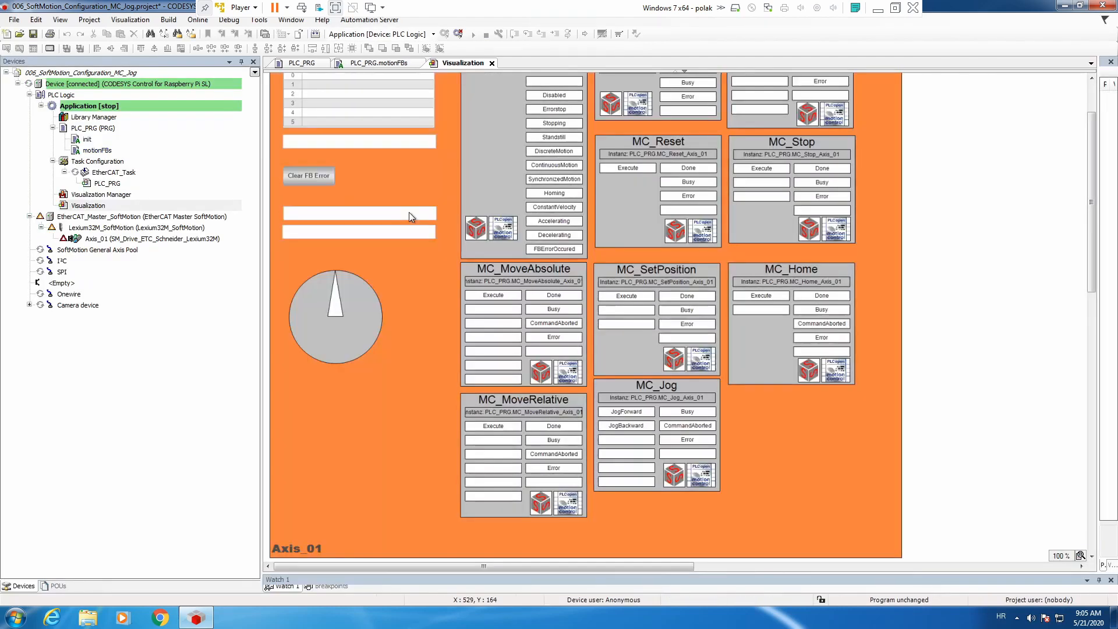
pyautogui.click(473, 34)
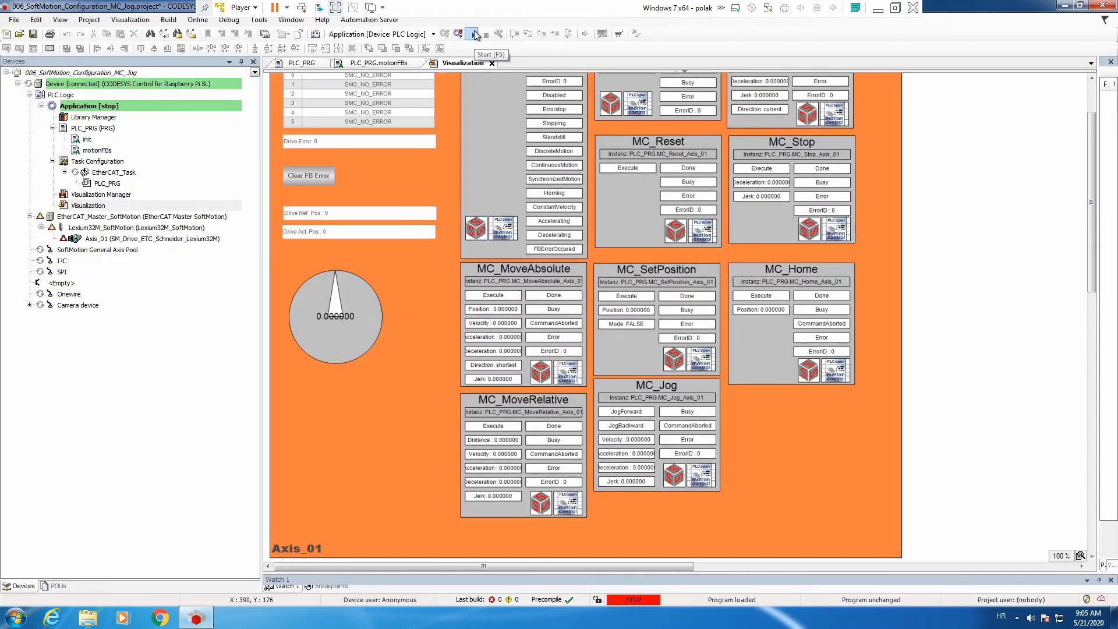
pyautogui.click(473, 34)
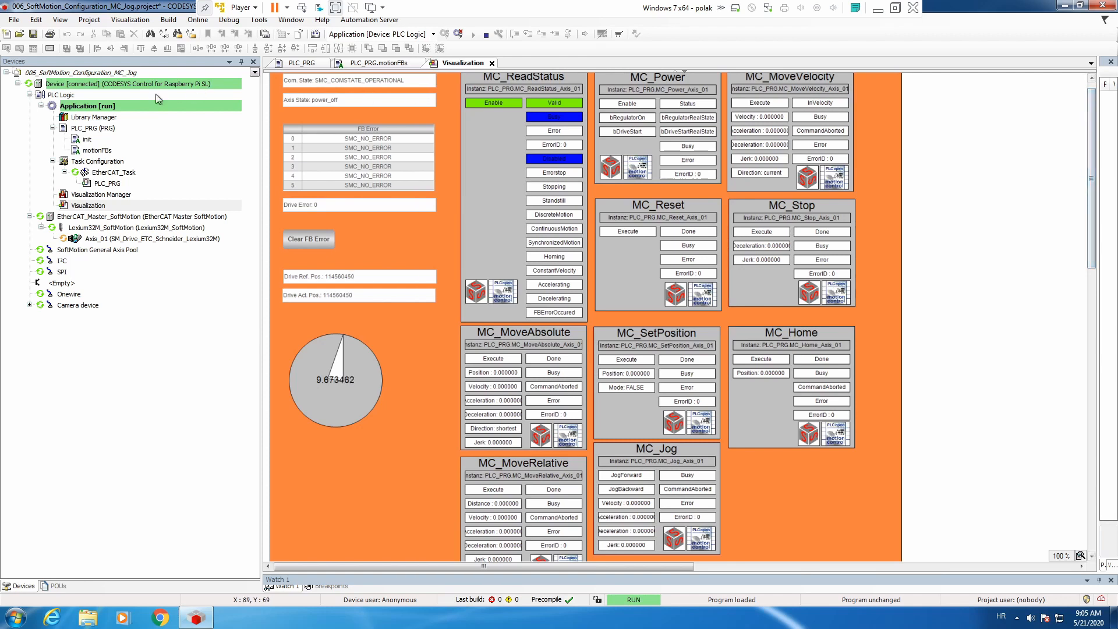
# - Add a Trace object named 'Trace' under the Application
pyautogui.rightClick(87, 105)
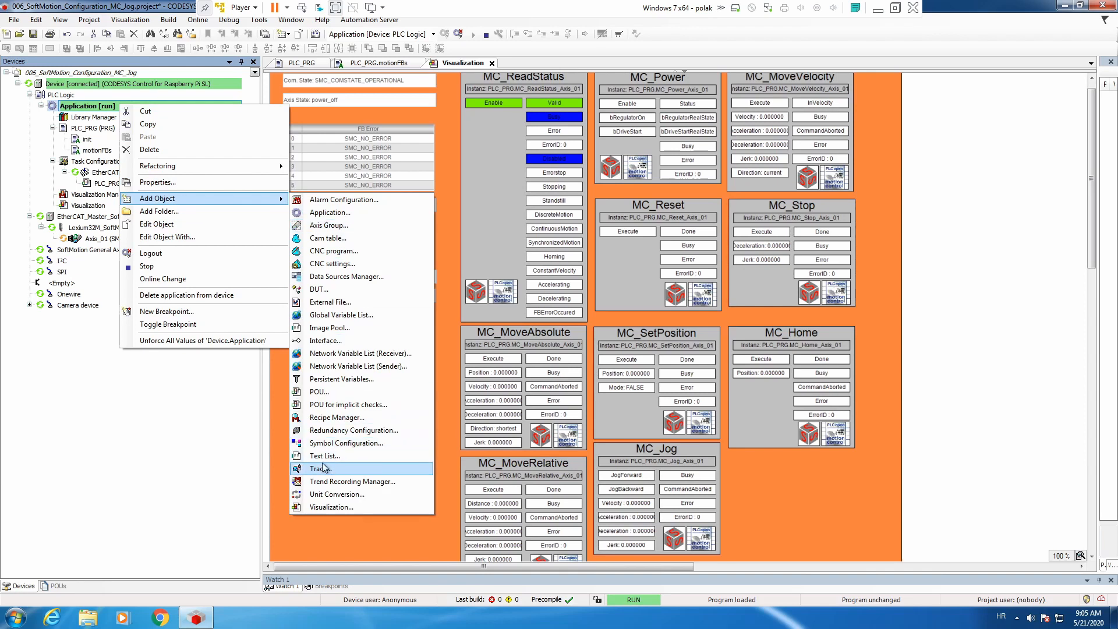
pyautogui.click(322, 468)
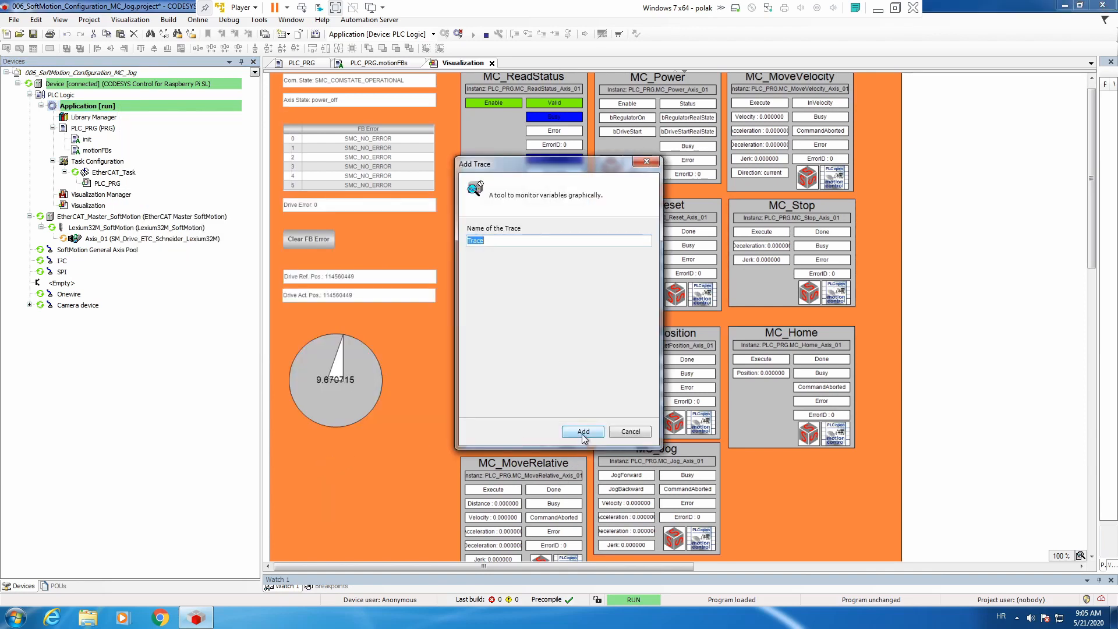
pyautogui.click(581, 431)
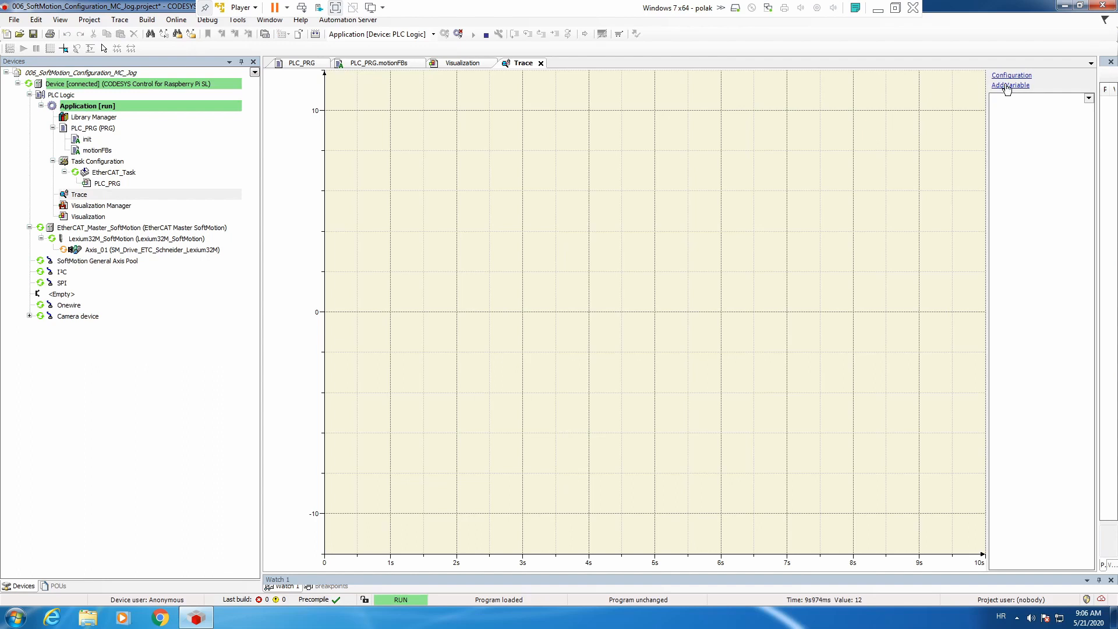
# - Add Axis_01.fSetPosition as the first trace variable
pyautogui.click(1010, 75)
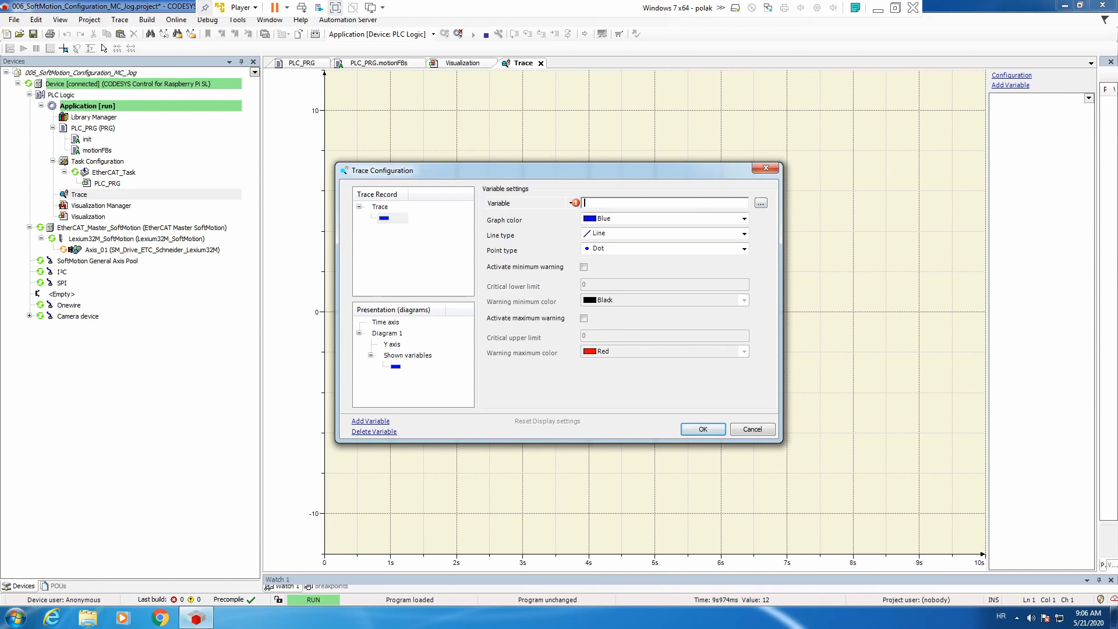
pyautogui.write('Ax')
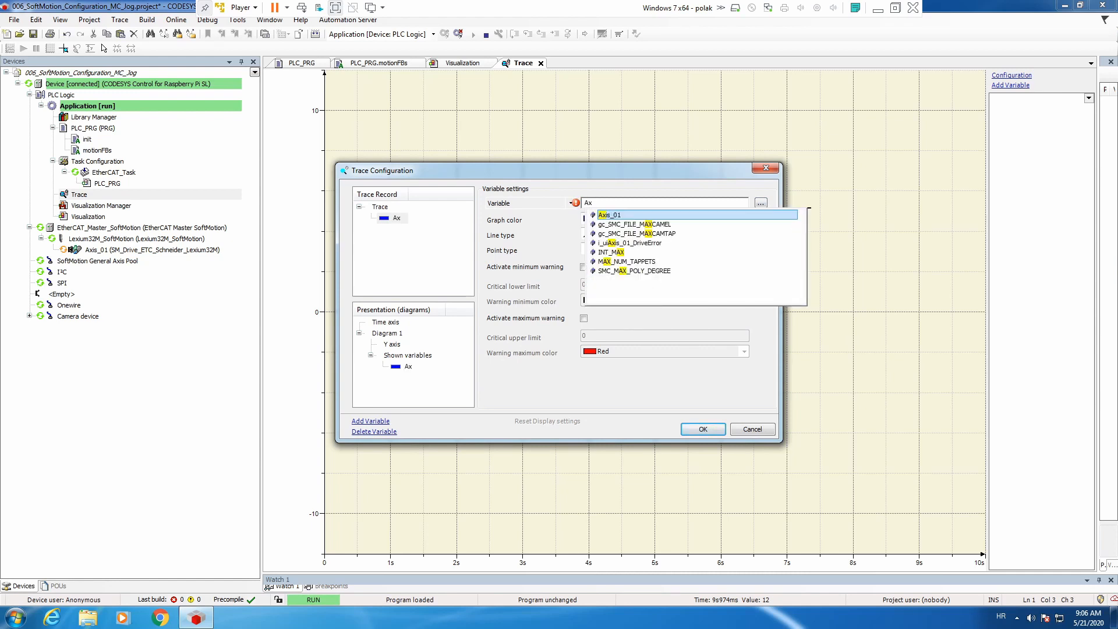
pyautogui.click(610, 215)
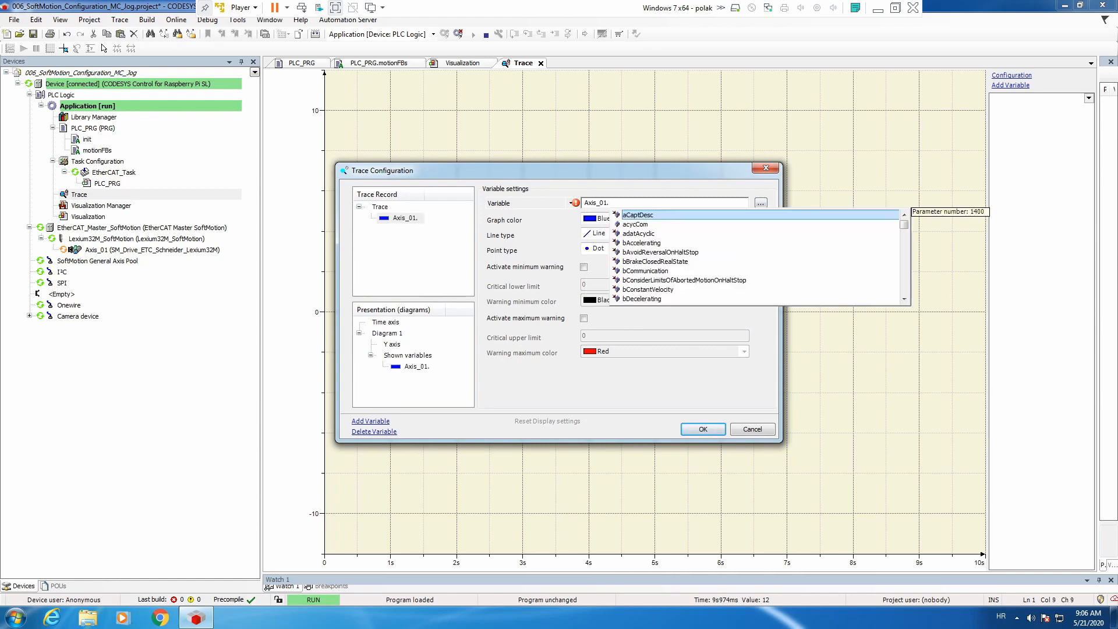
pyautogui.write('fset')
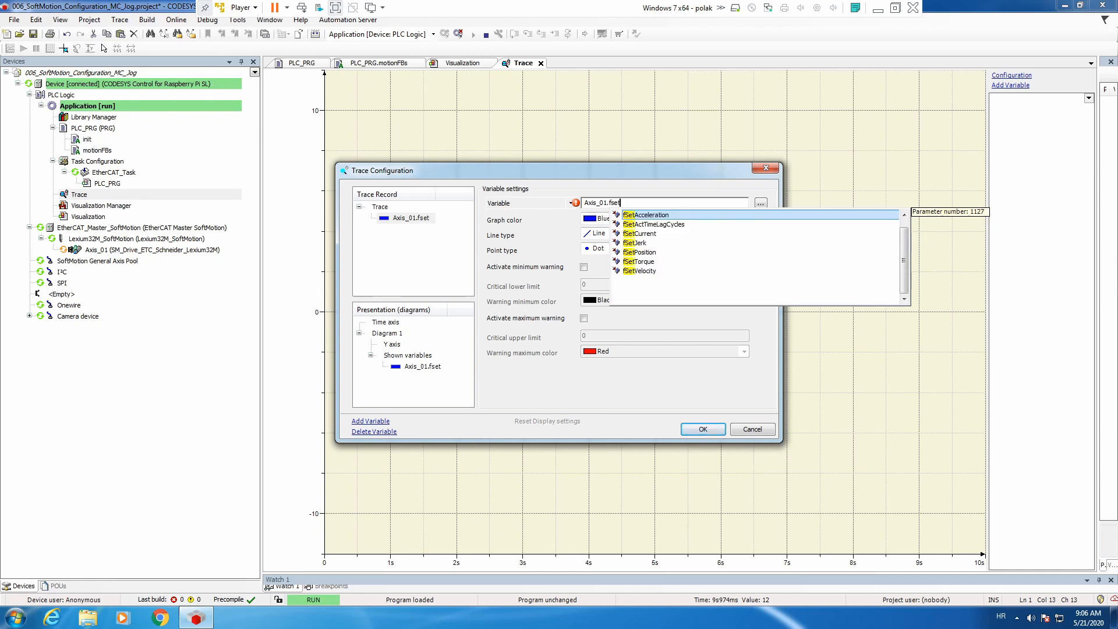
pyautogui.click(638, 251)
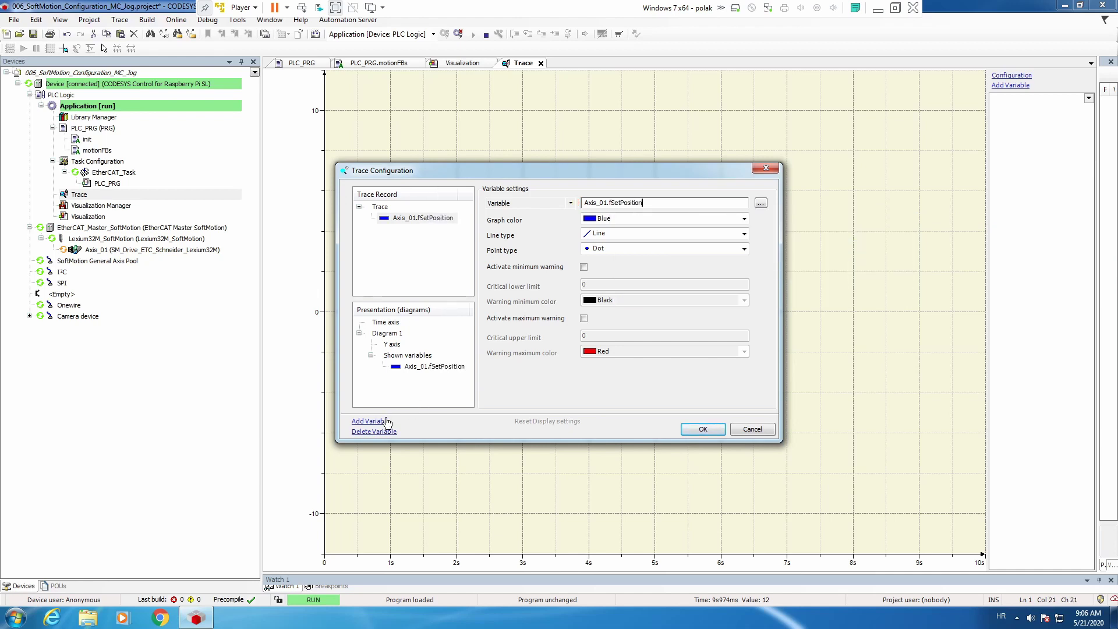
# - Add MC_MoveRelative_Axis_01.Execute as a second trace variable
pyautogui.click(370, 420)
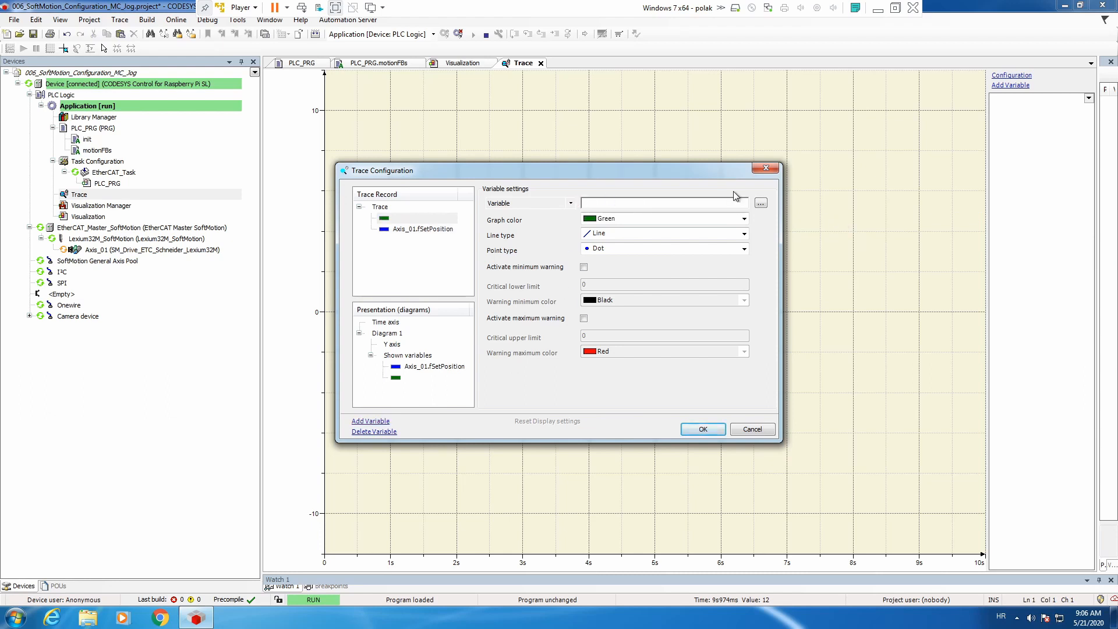
pyautogui.click(760, 202)
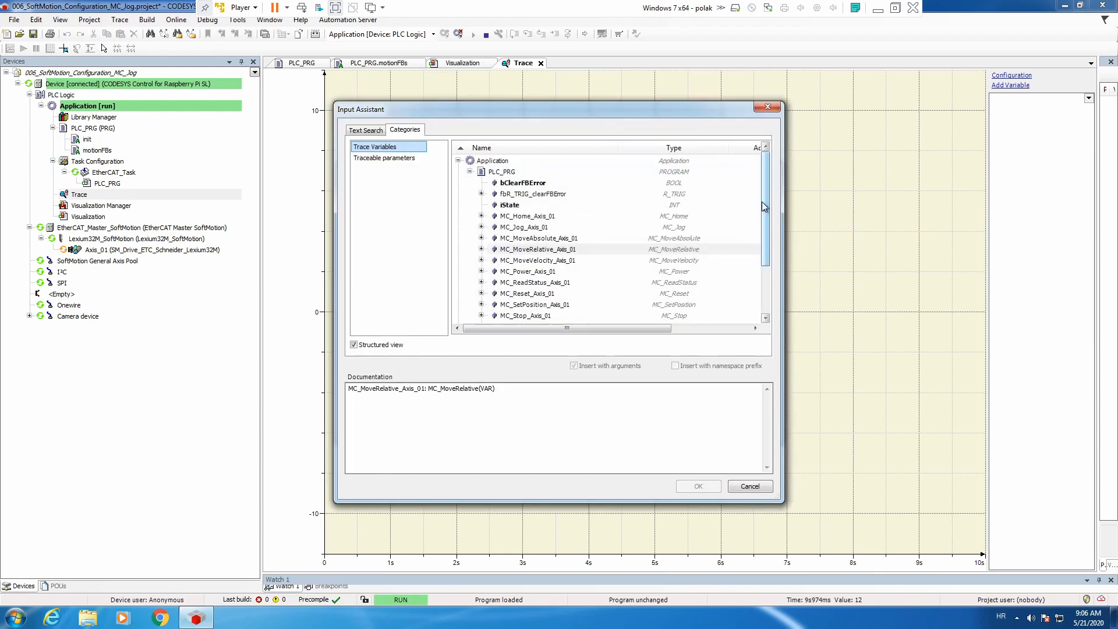
pyautogui.click(538, 248)
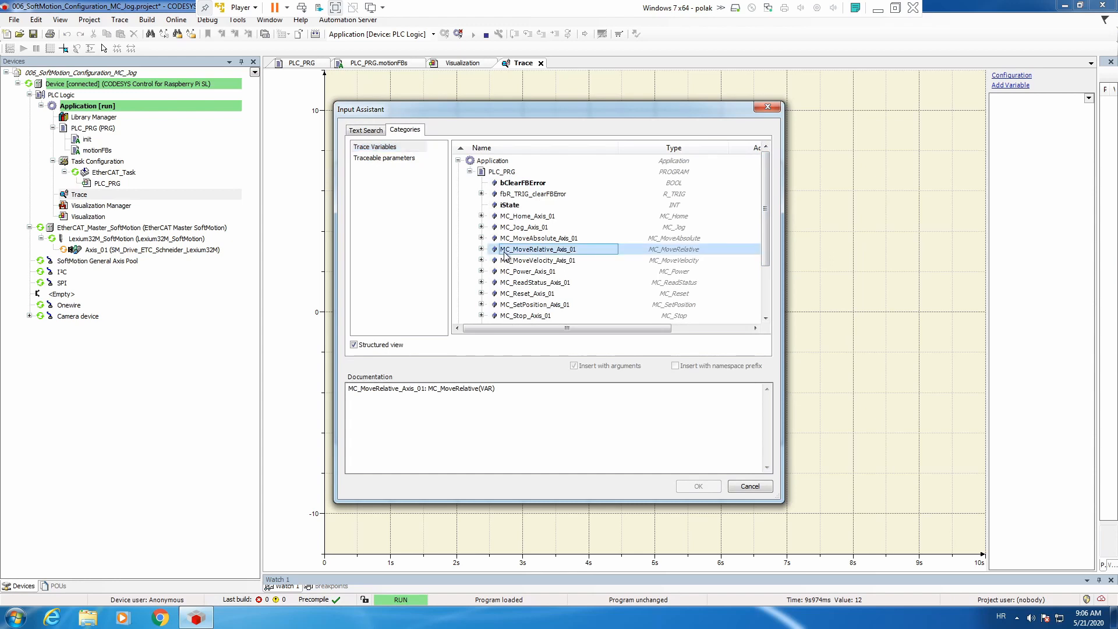
pyautogui.click(482, 248)
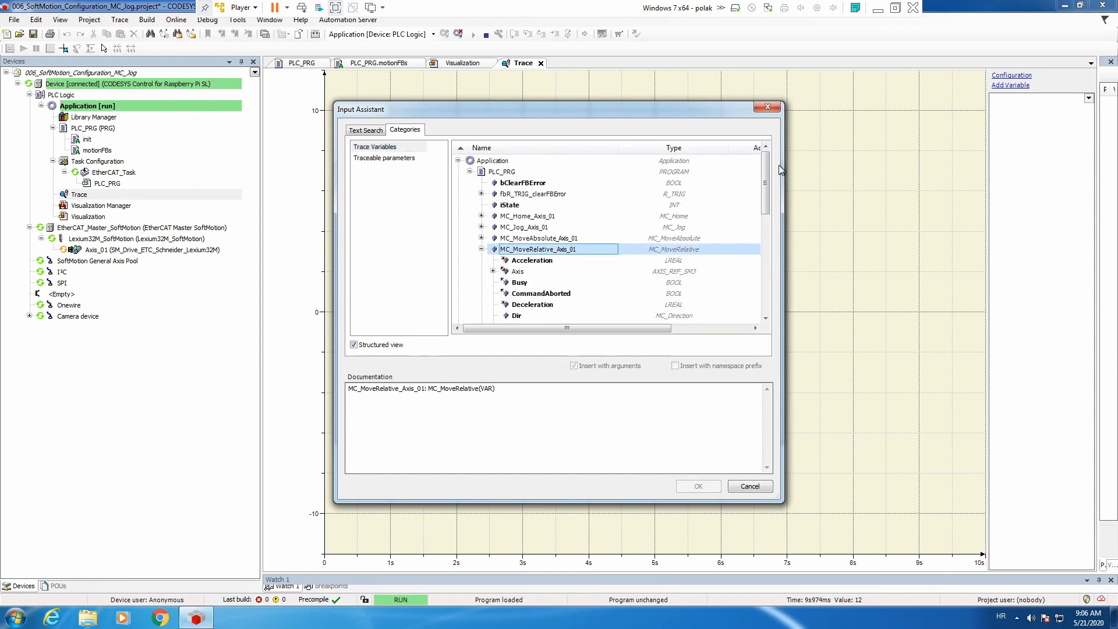
pyautogui.scroll(-3)
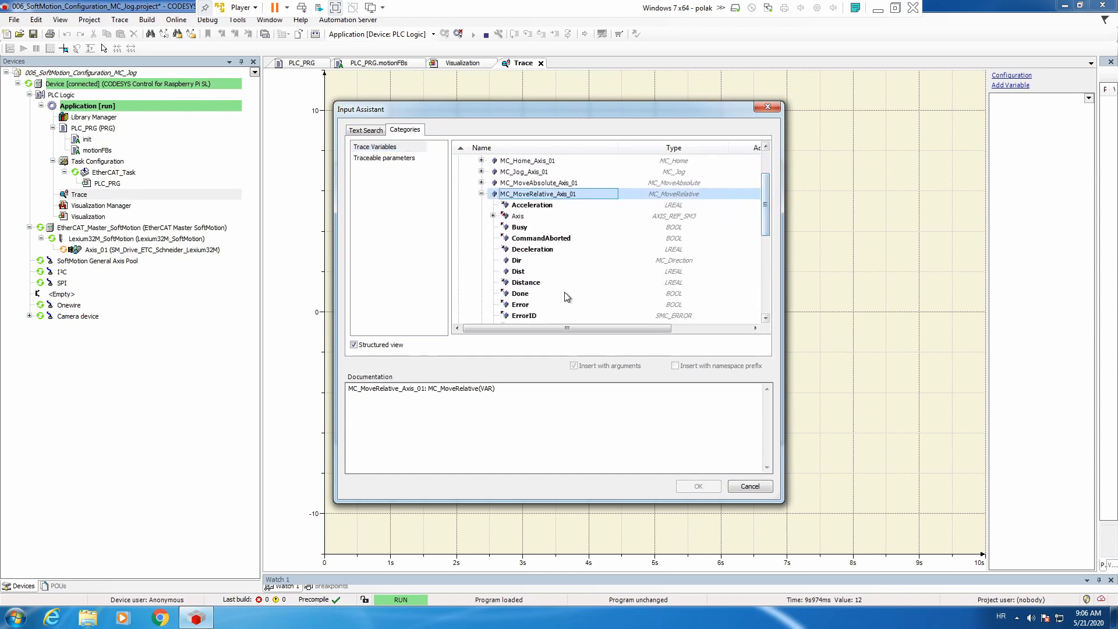
pyautogui.scroll(-3)
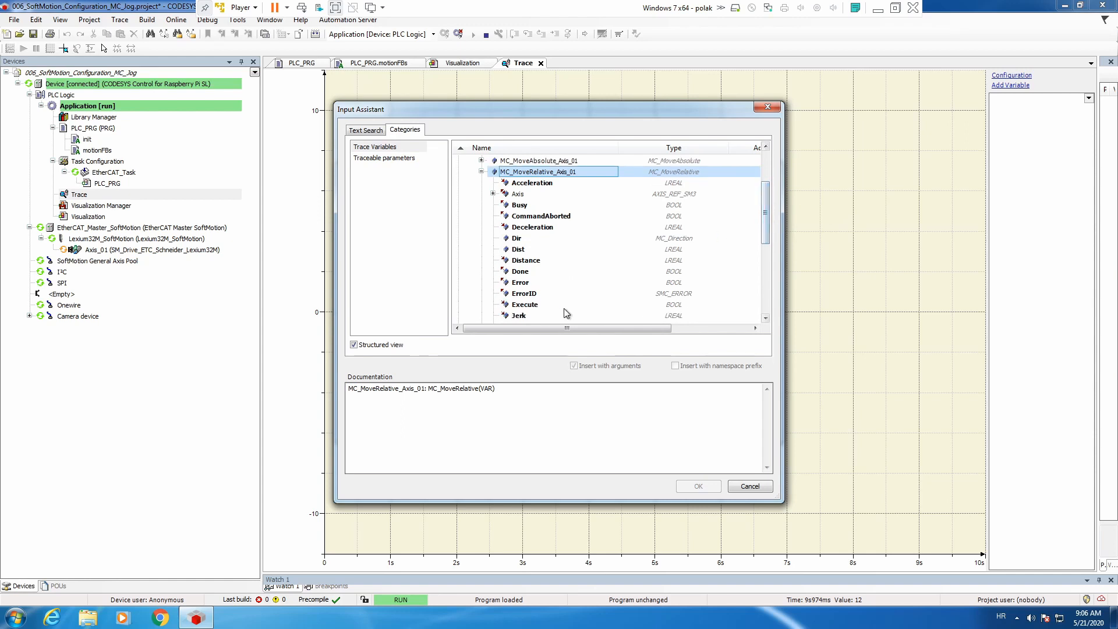
pyautogui.click(697, 485)
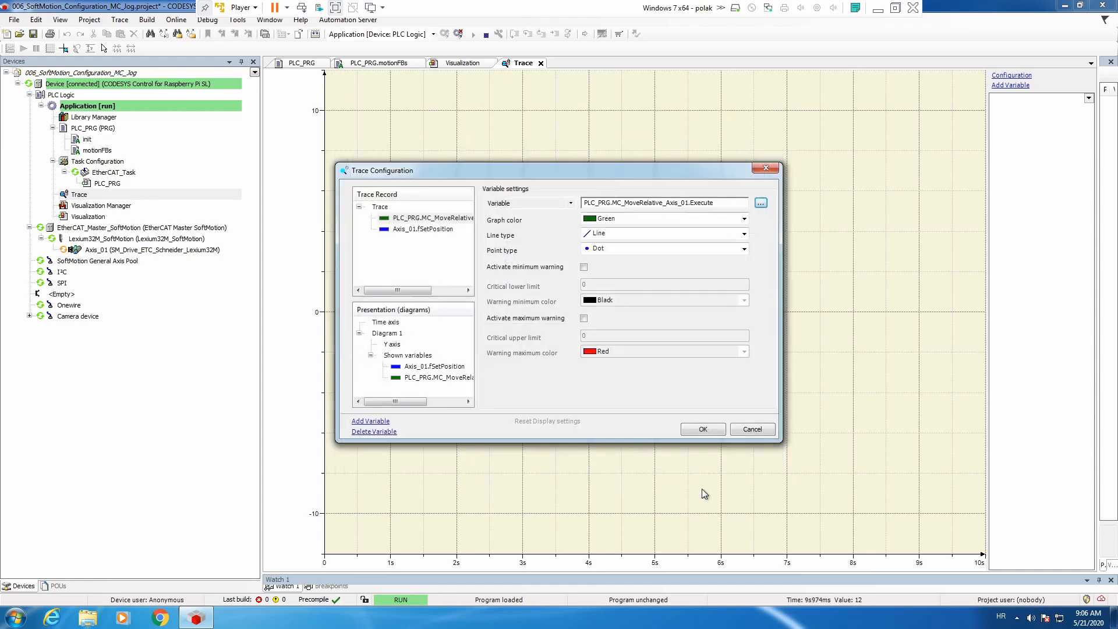
# - Add MC_MoveAbsolute_Axis_01.Execute as a third trace variable
pyautogui.click(373, 432)
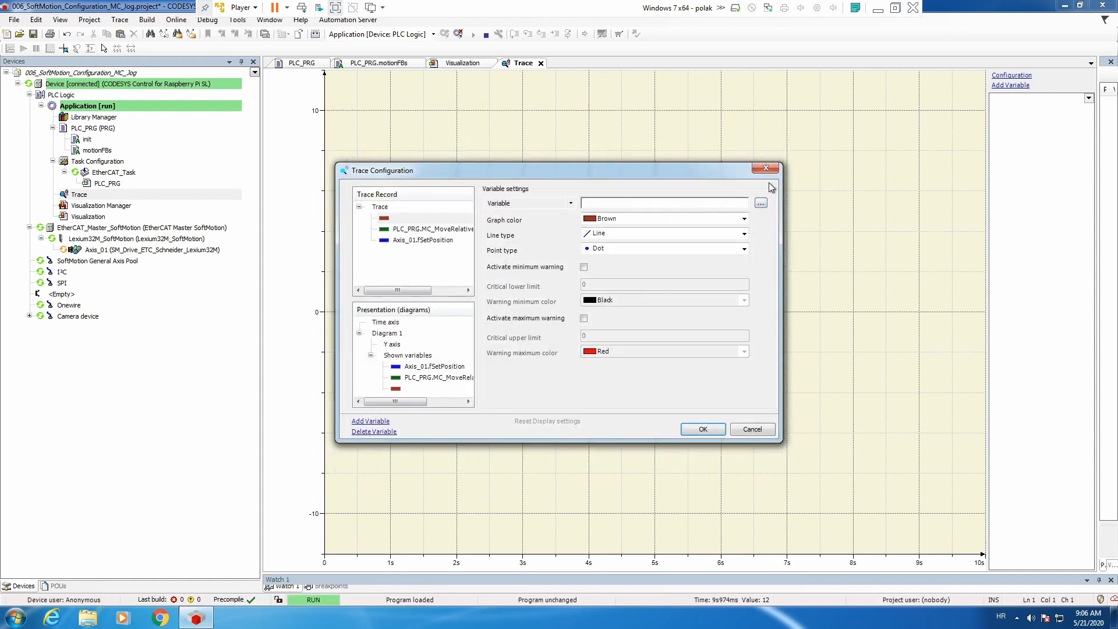
pyautogui.click(760, 203)
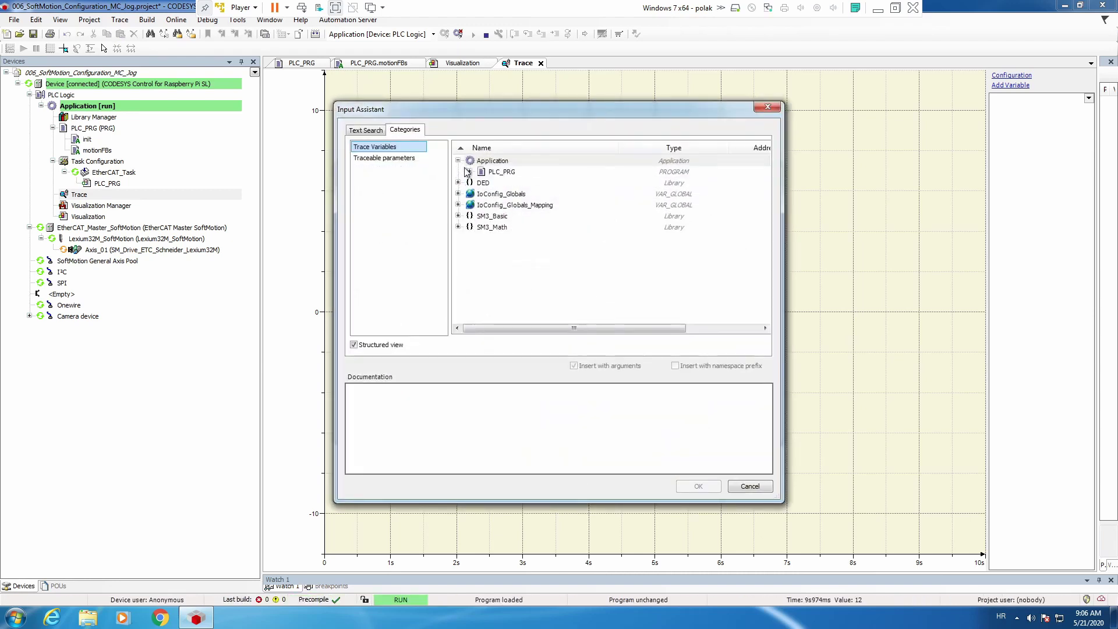
pyautogui.click(501, 171)
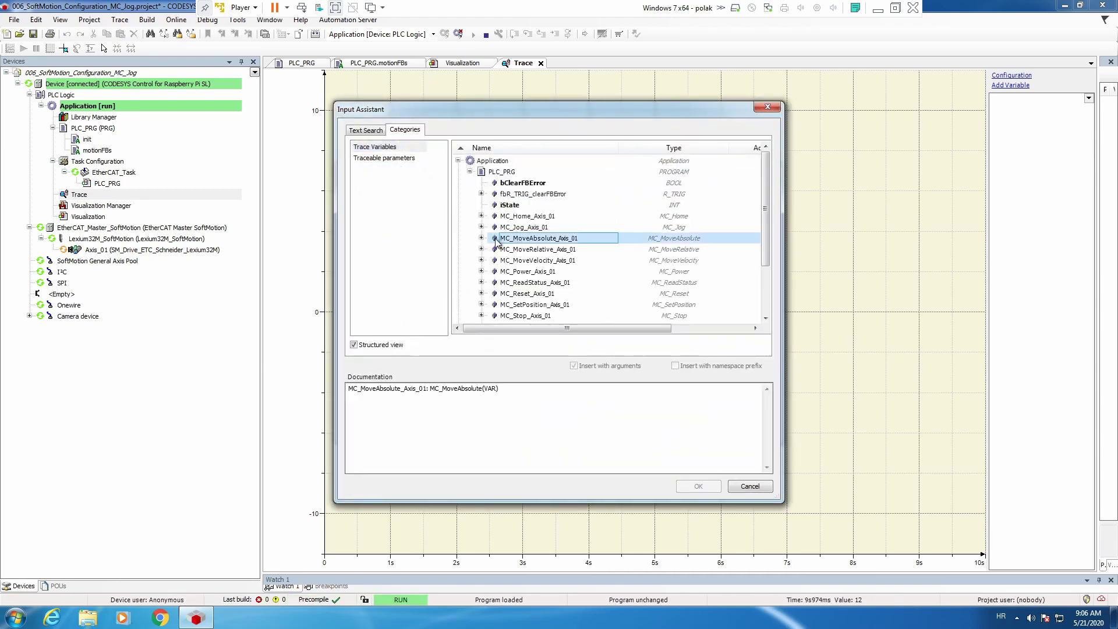
pyautogui.click(482, 237)
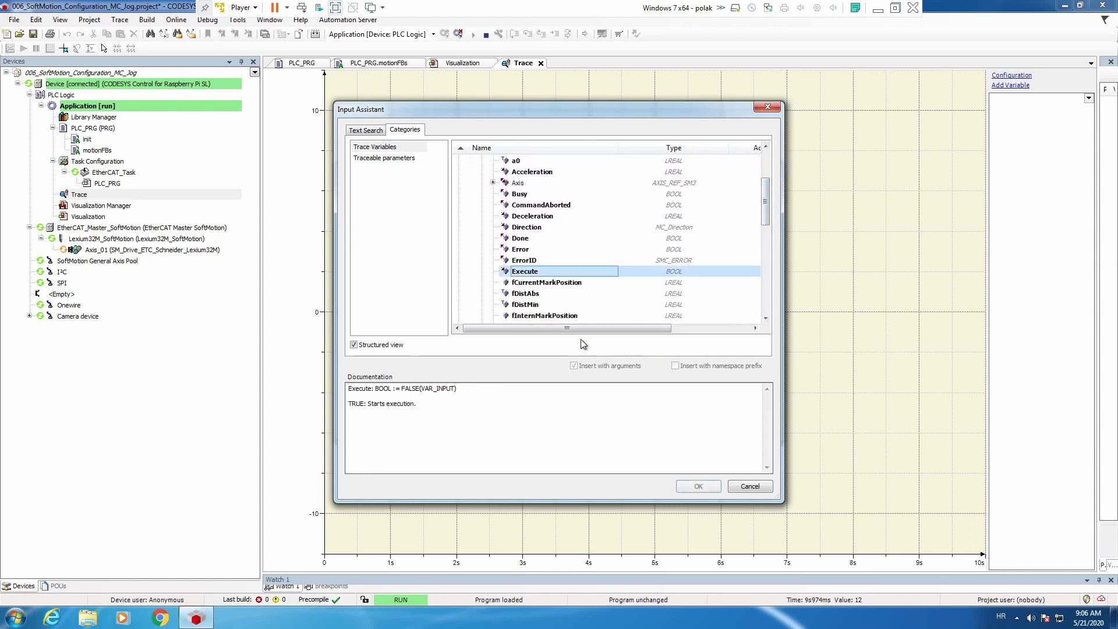
pyautogui.click(698, 486)
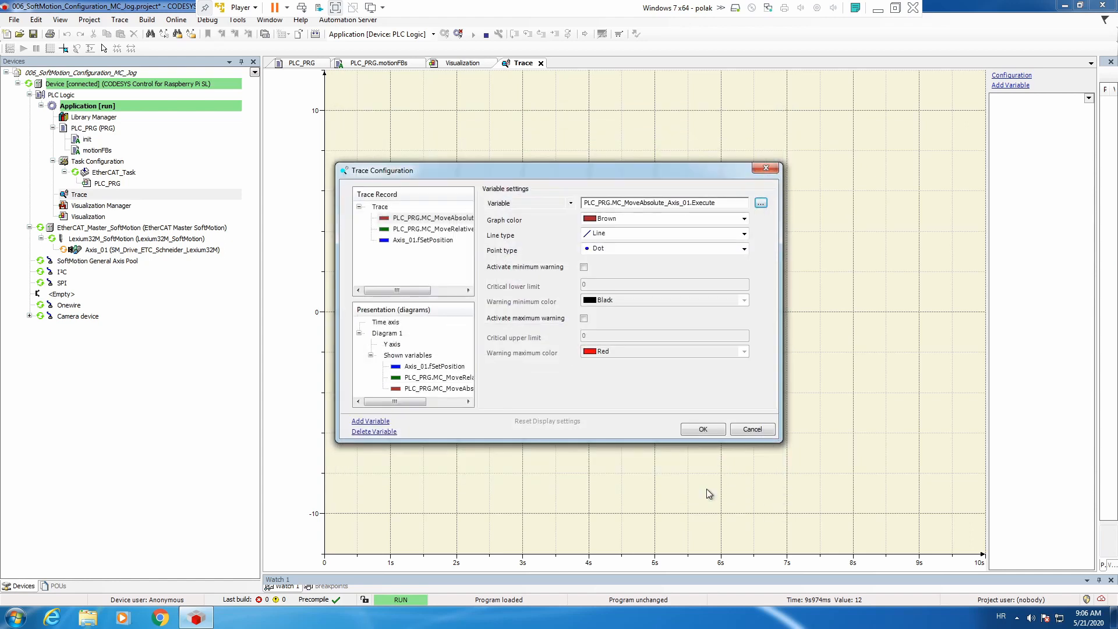
pyautogui.moveTo(717, 397)
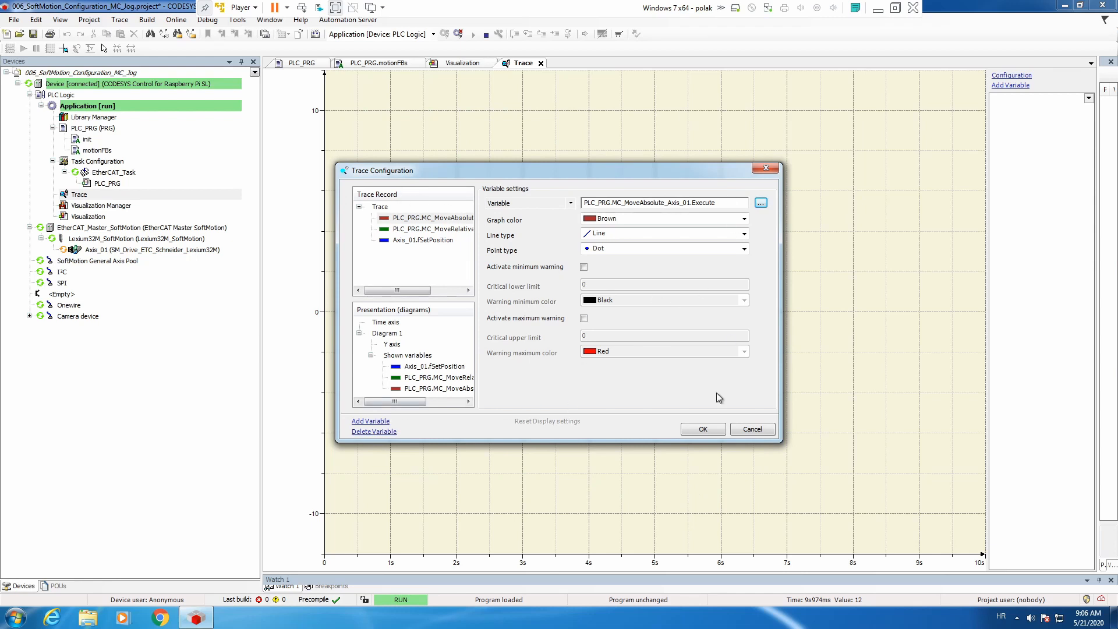
# - Set the trace Task to EtherCAT_Task and go through the Advanced recording settings
pyautogui.click(380, 207)
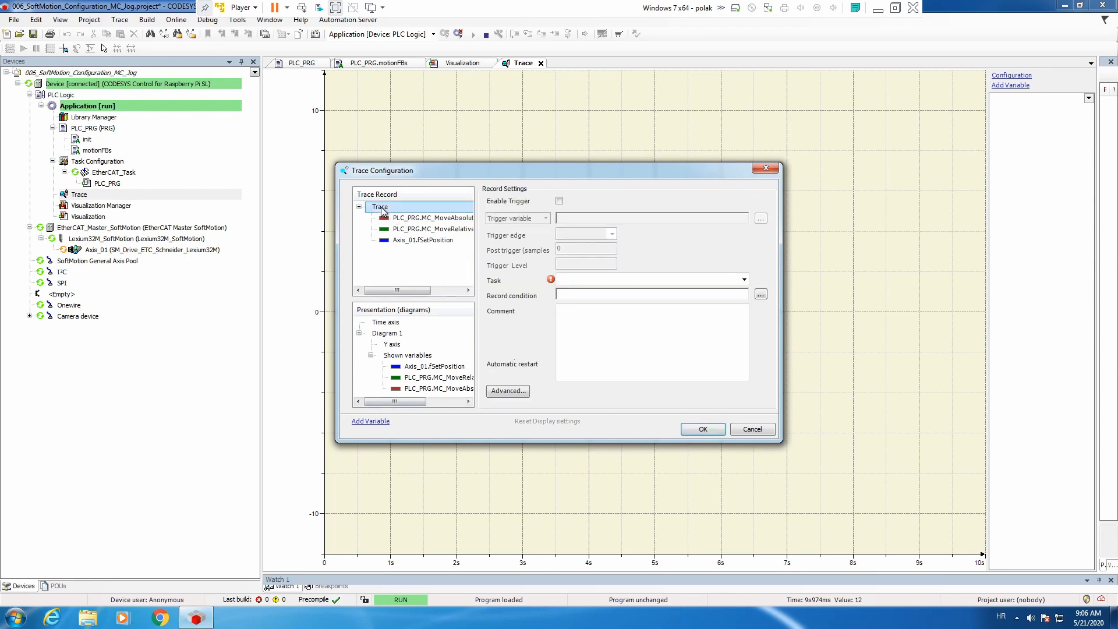
pyautogui.click(744, 279)
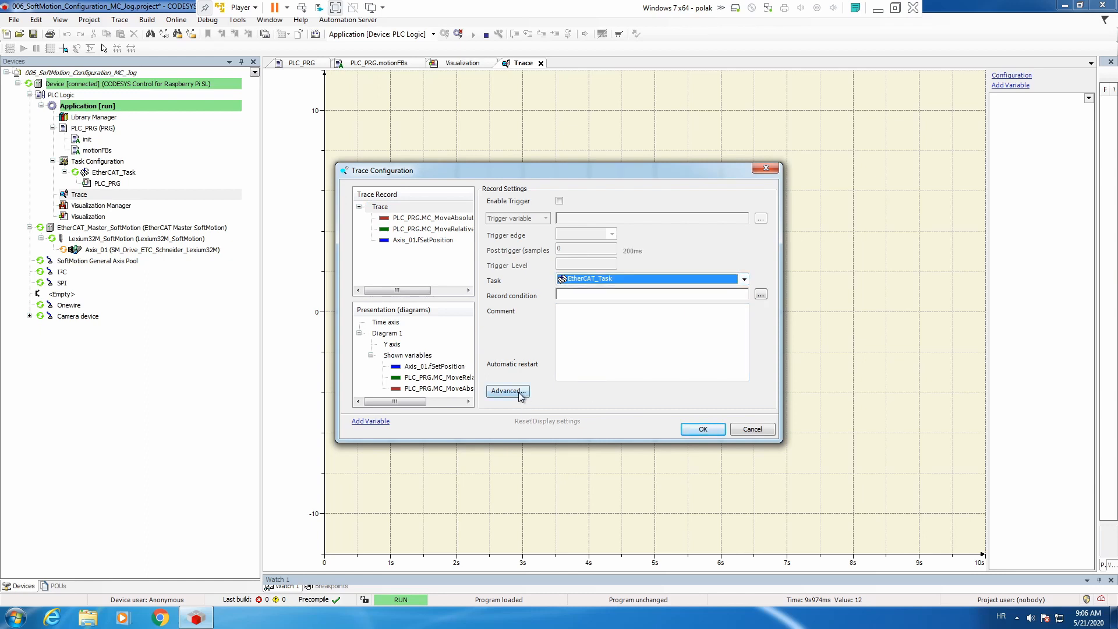
pyautogui.click(507, 391)
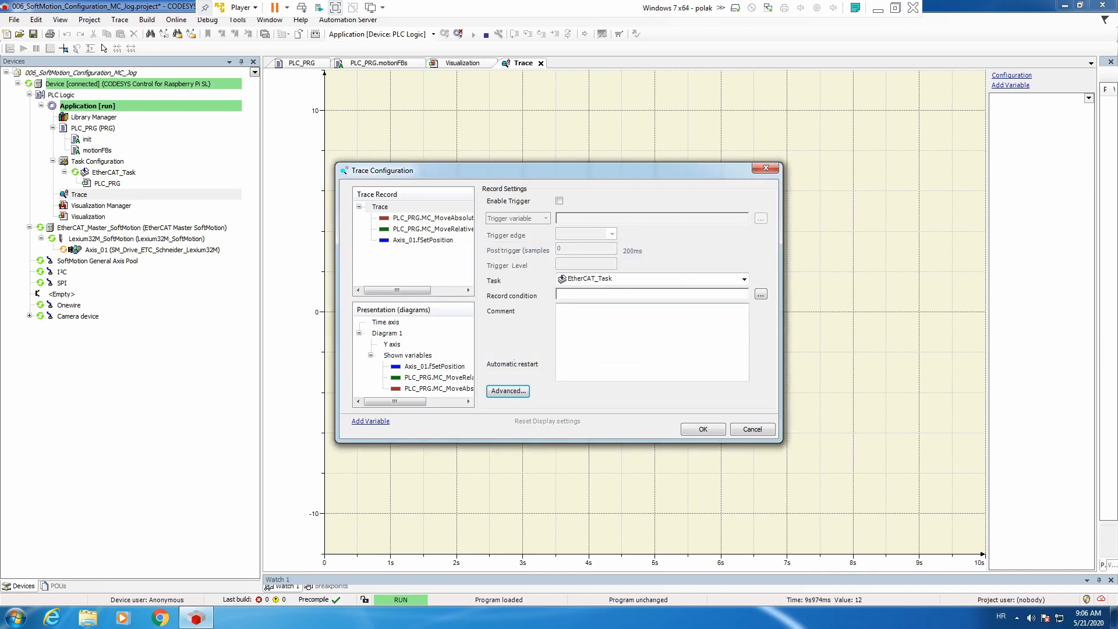
pyautogui.click(701, 429)
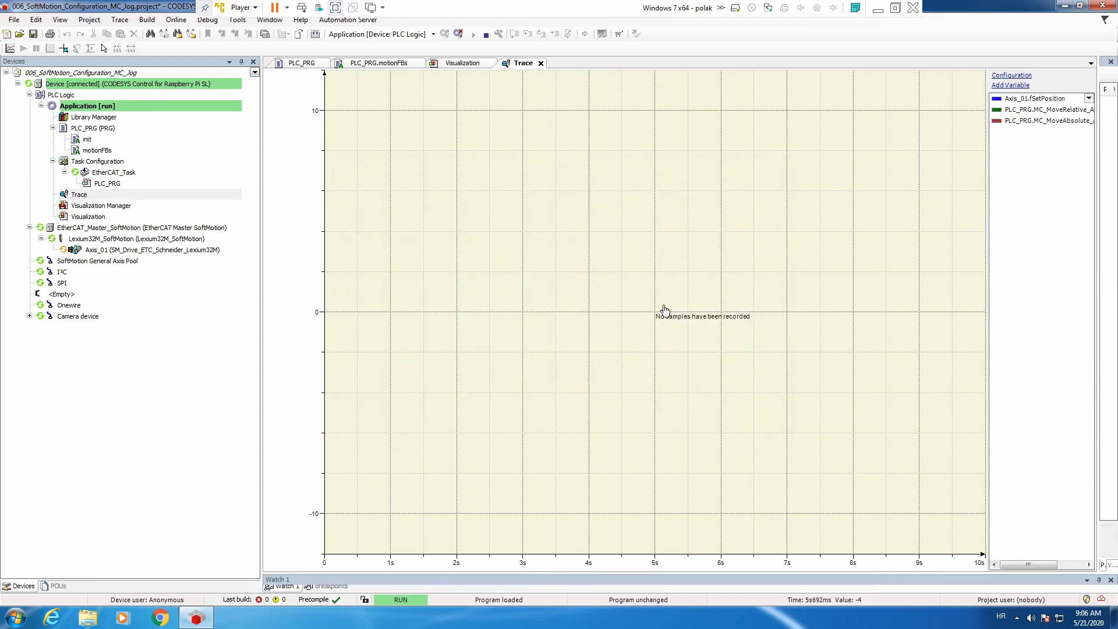
# - Convert the trace to multi-channel diagrams and download it to start recording
pyautogui.rightClick(663, 307)
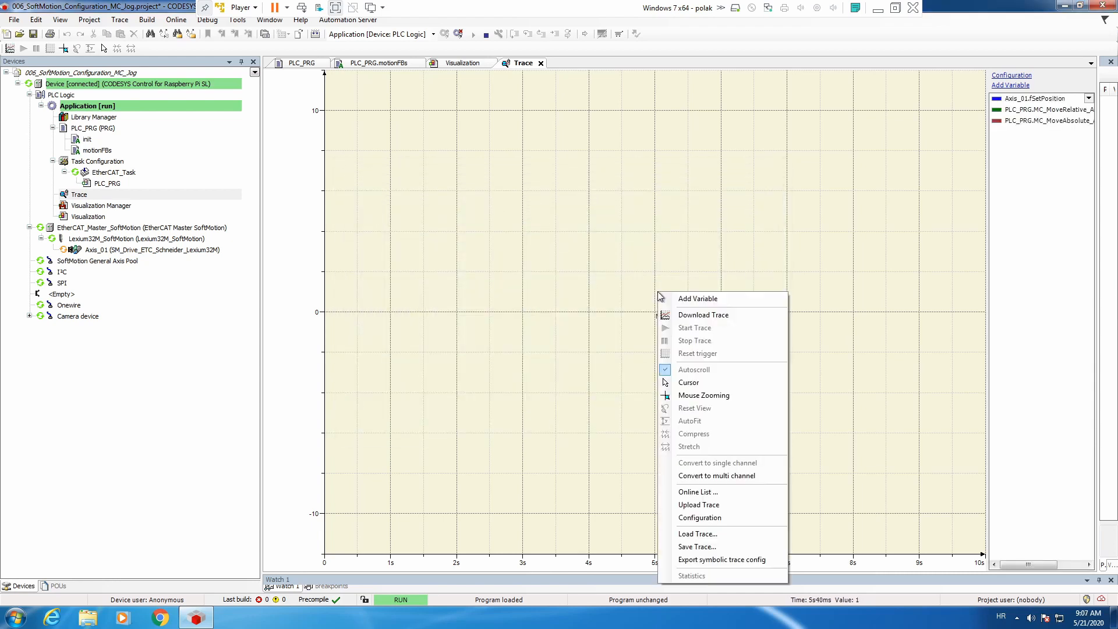
pyautogui.click(716, 476)
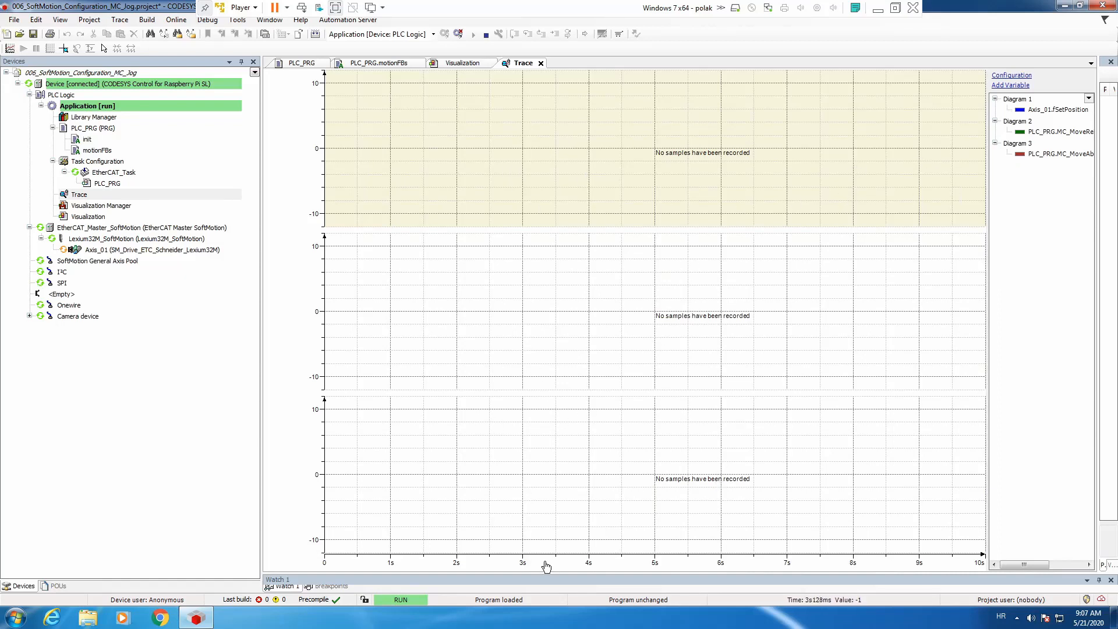
pyautogui.moveTo(558, 515)
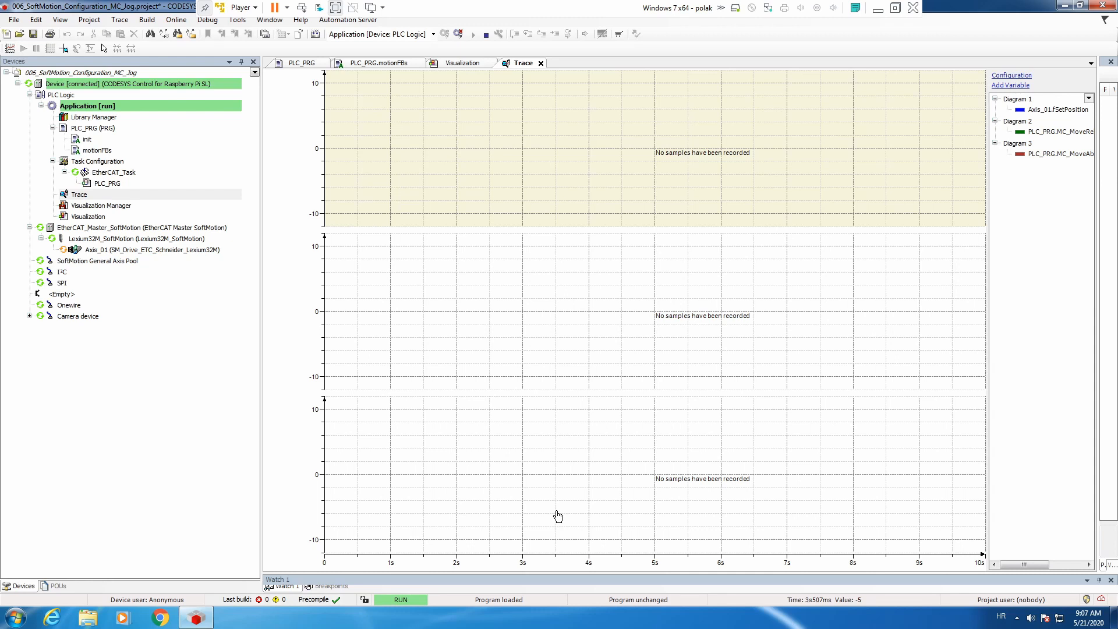
pyautogui.rightClick(558, 517)
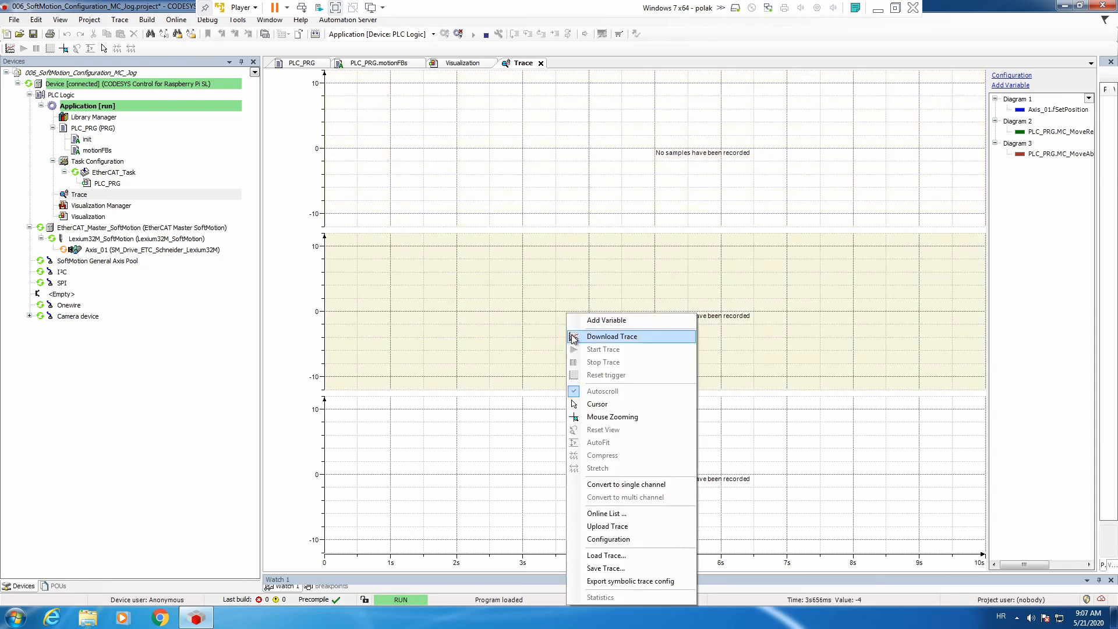
pyautogui.click(610, 336)
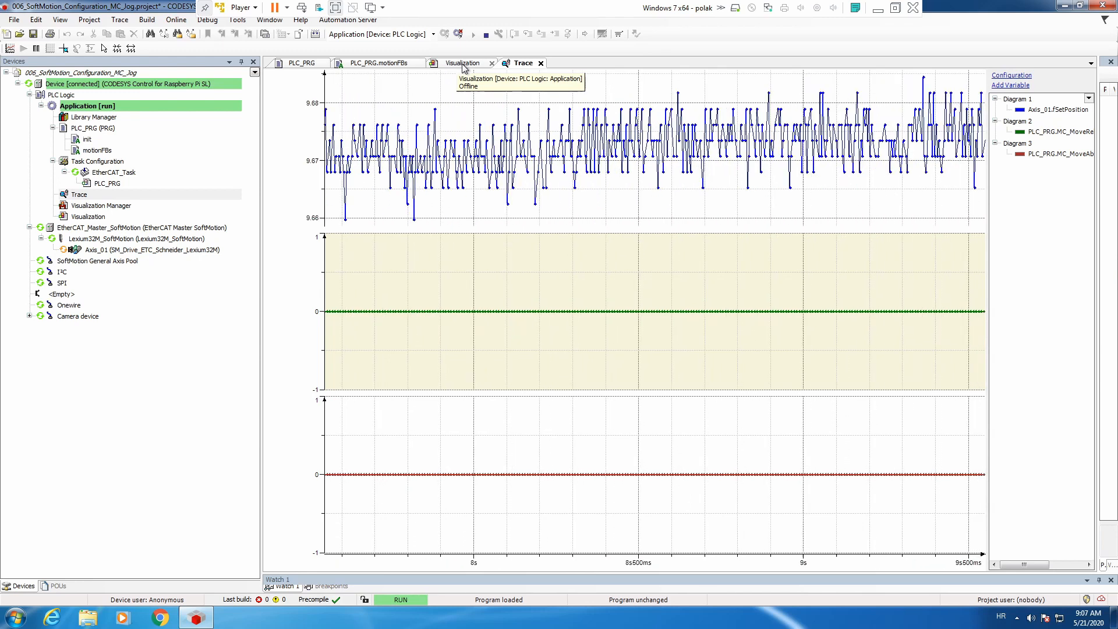
# - On the Visualization, switch on MC_Power bRegulatorOn and execute MC_SetPosition
pyautogui.click(463, 63)
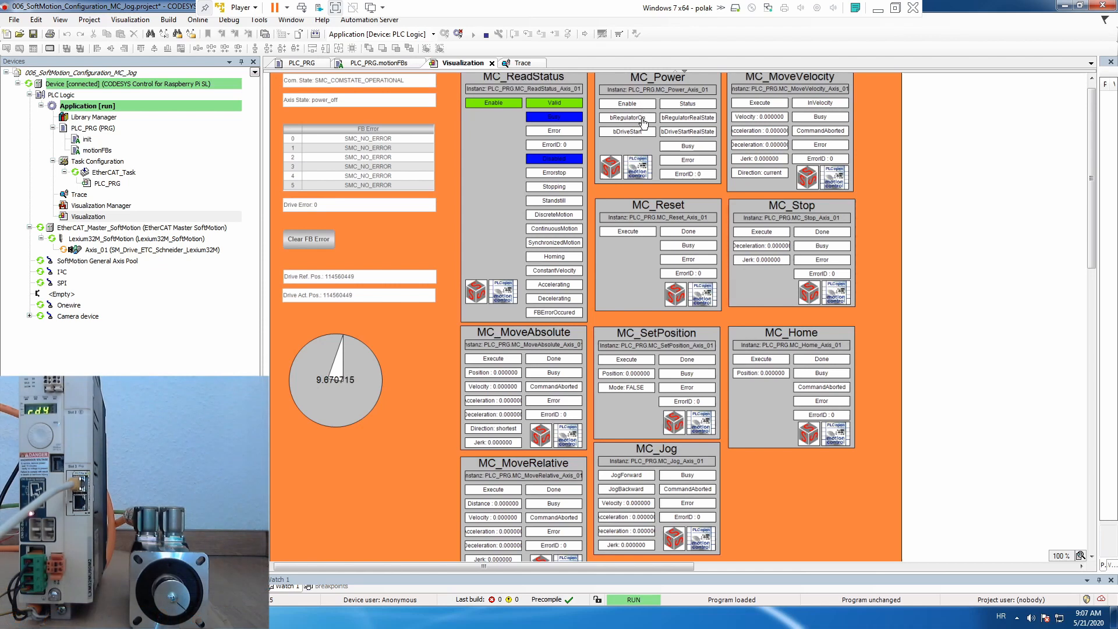
pyautogui.click(625, 117)
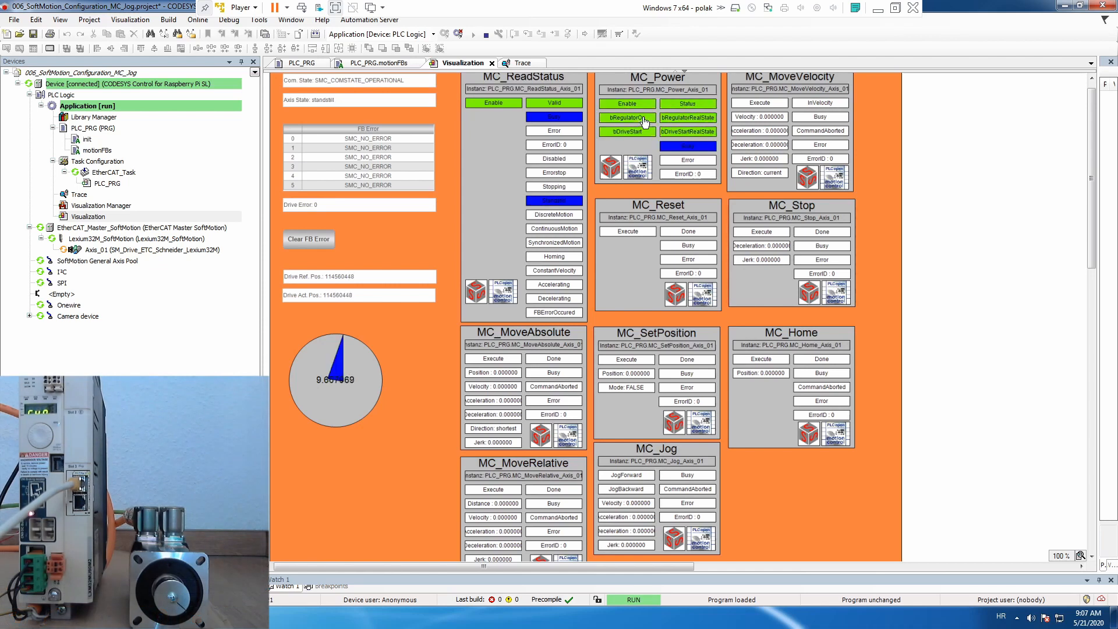
pyautogui.moveTo(635, 391)
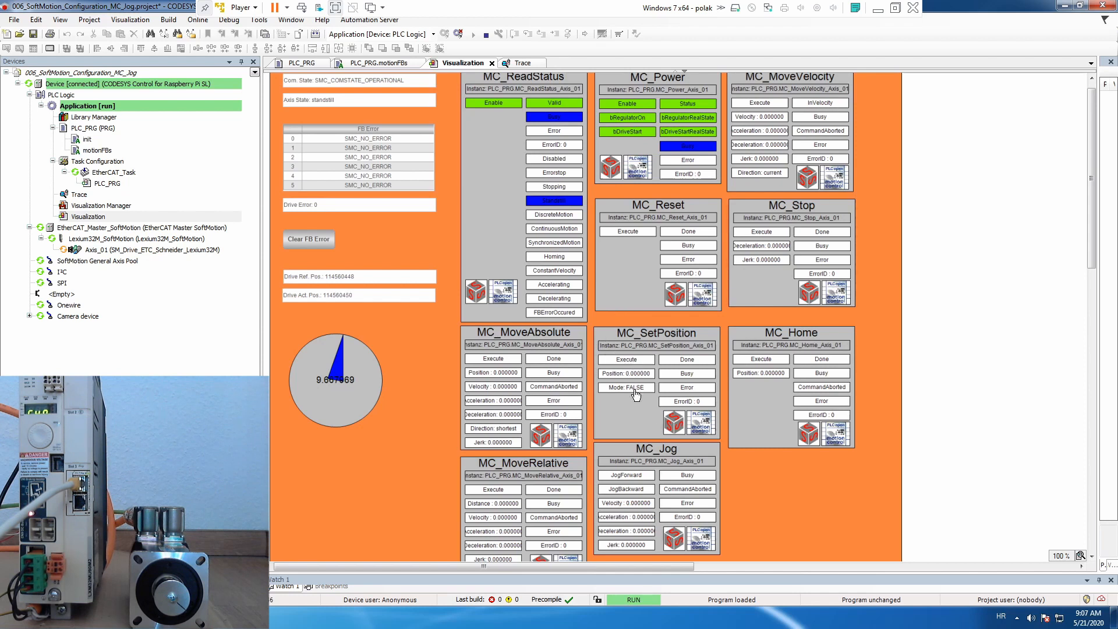
pyautogui.click(625, 359)
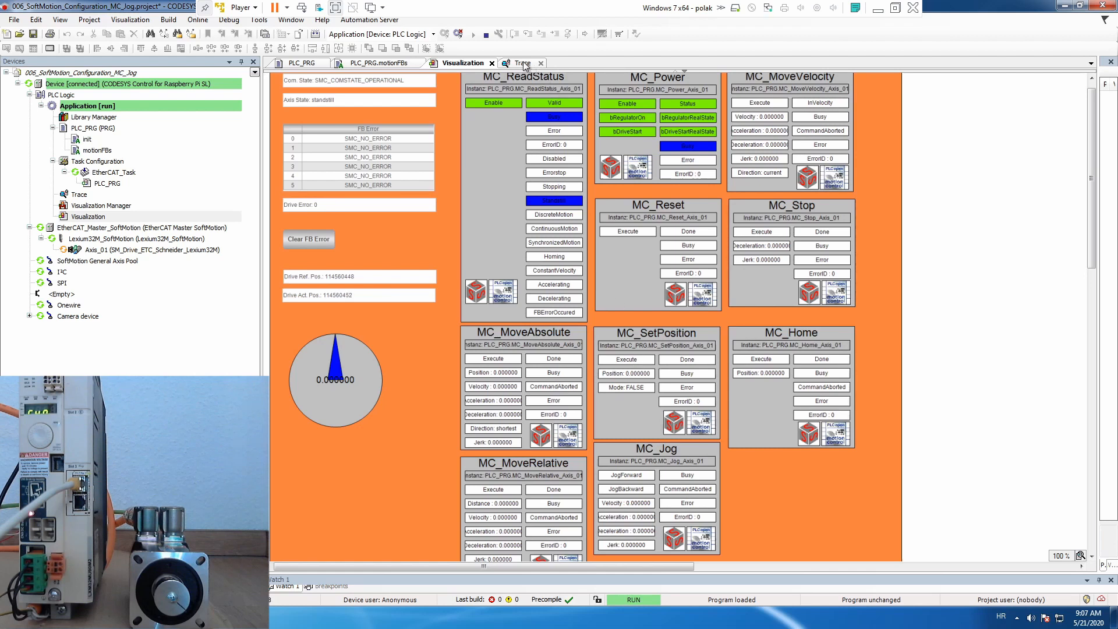
# - Dock the Trace tab to the right of the Visualization editor, showing all signals at zero
pyautogui.click(522, 63)
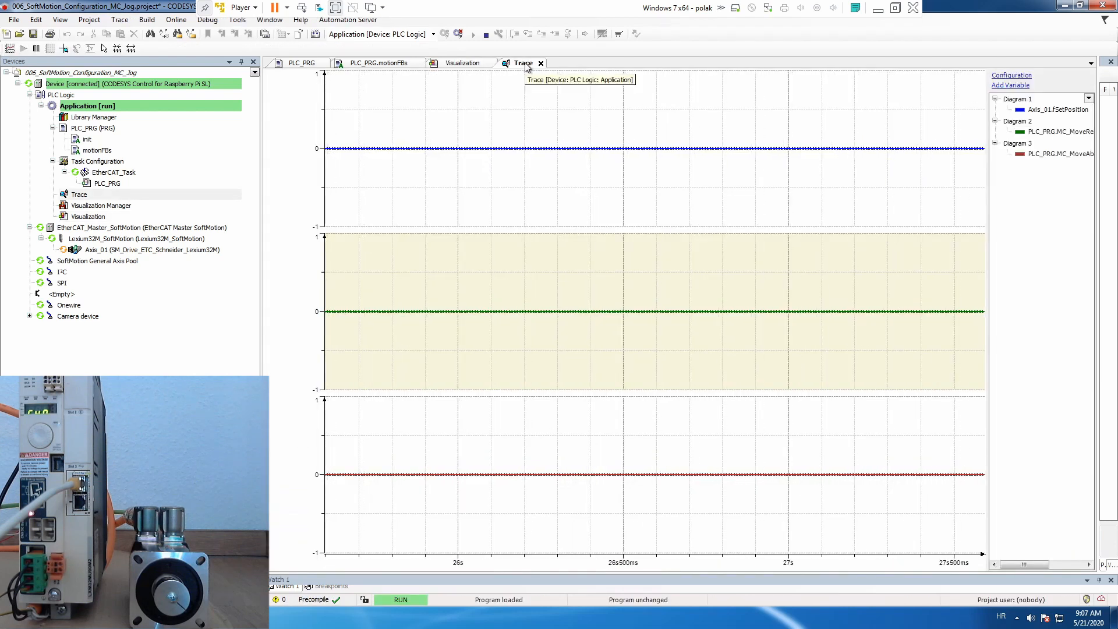
pyautogui.click(462, 63)
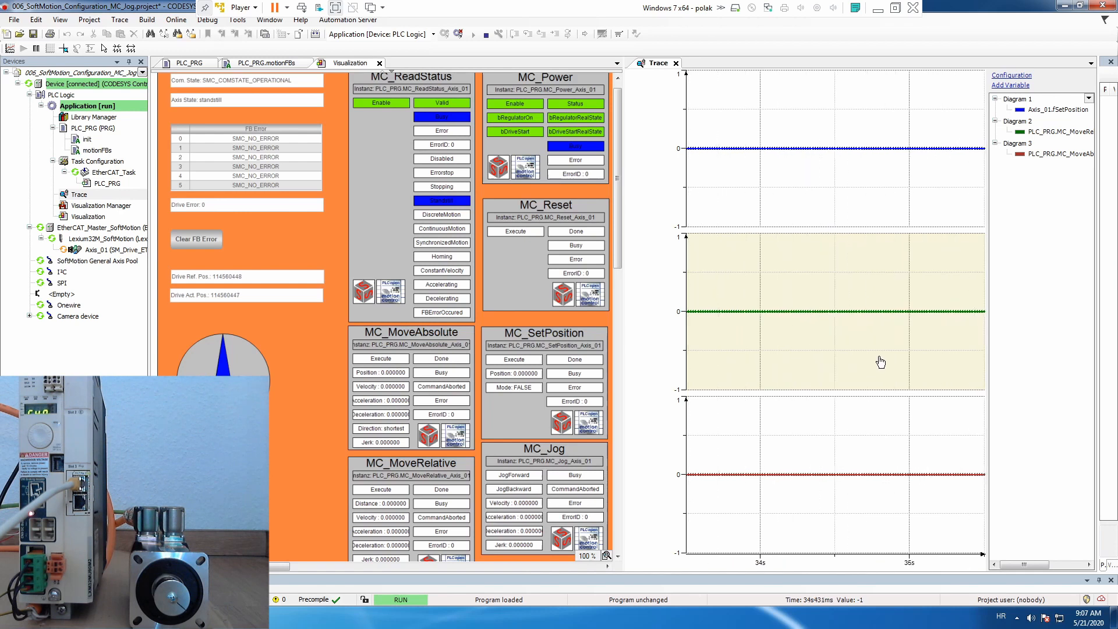
pyautogui.scroll(-3)
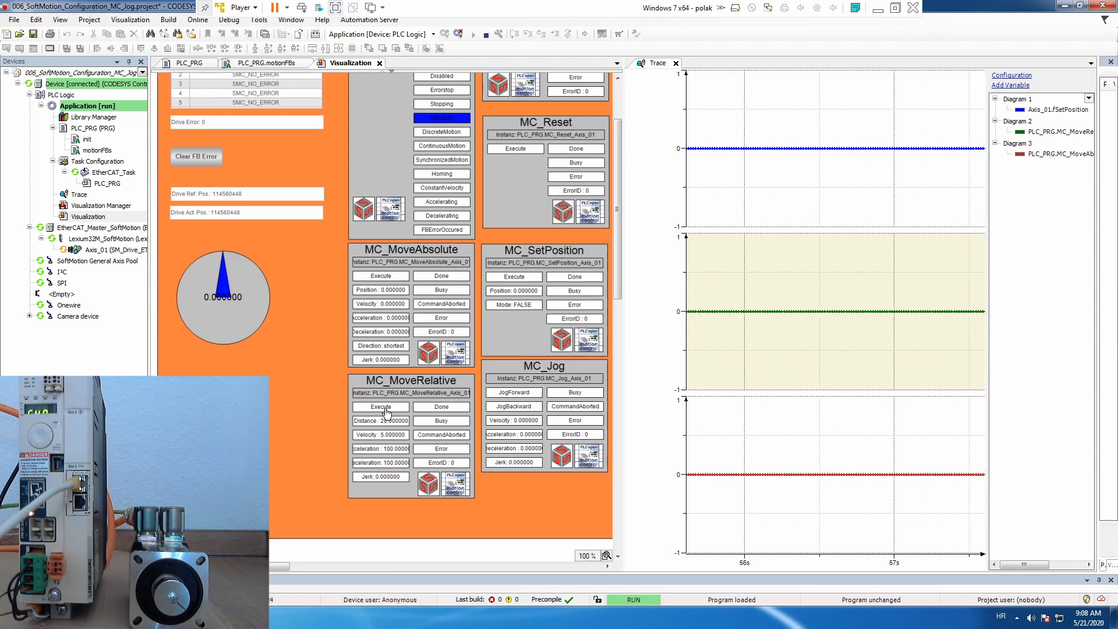
# - Execute MC_MoveRelative so the traced position climbs from 0 to 20
pyautogui.click(380, 407)
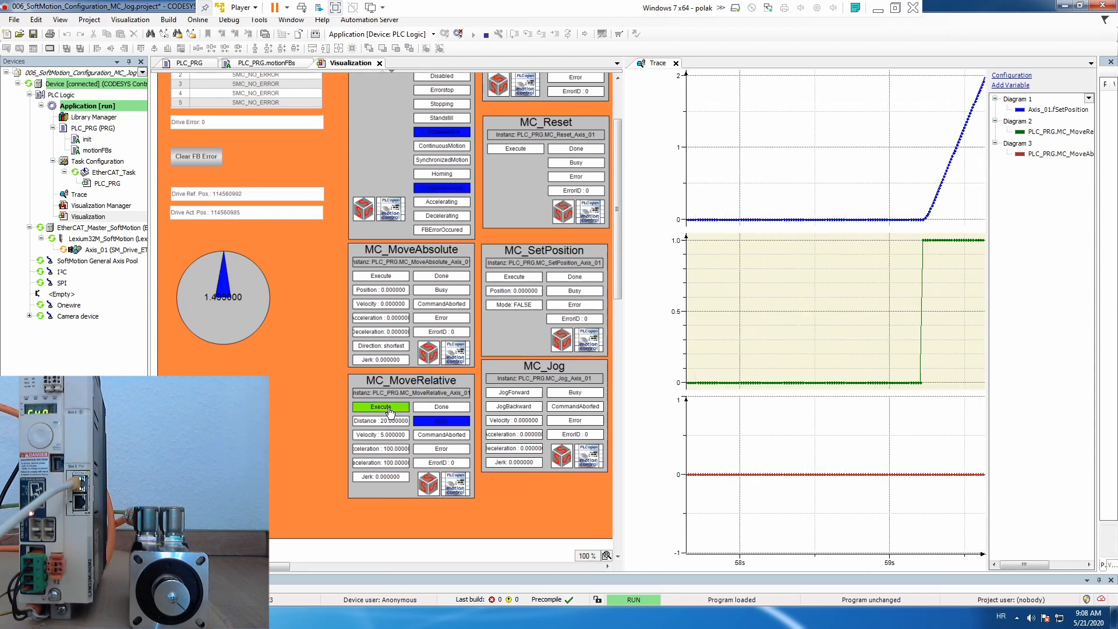
pyautogui.click(380, 406)
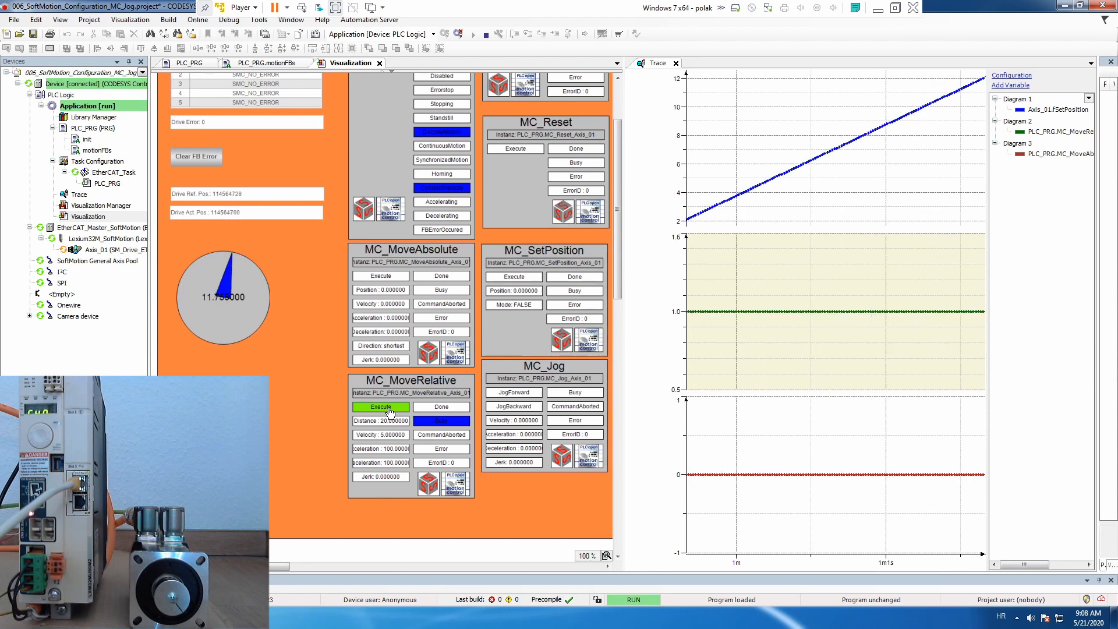
pyautogui.click(380, 406)
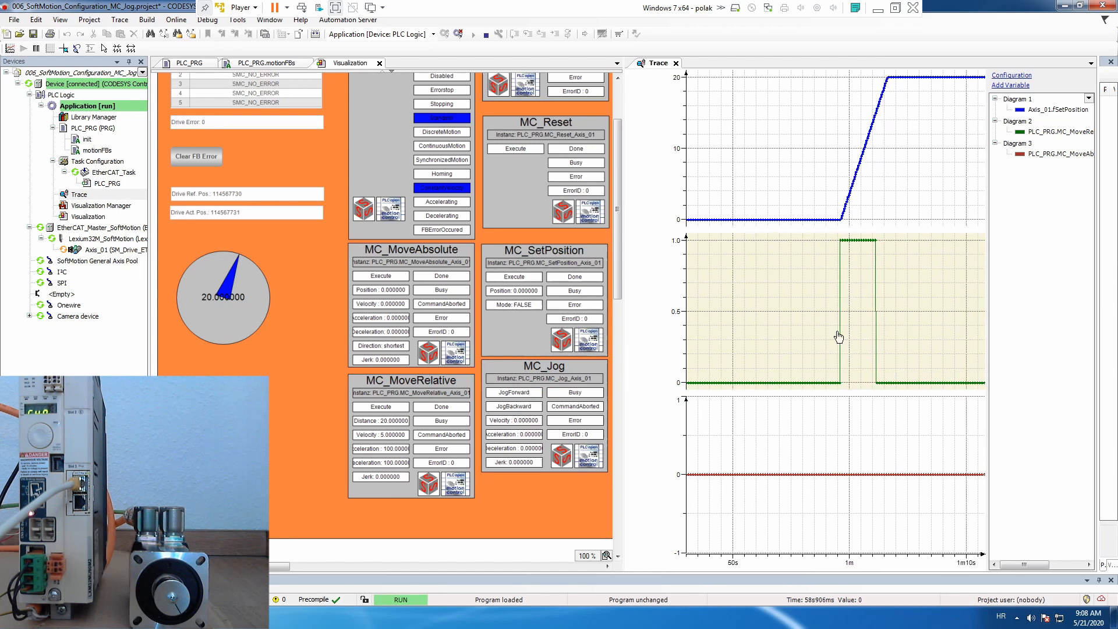
pyautogui.moveTo(855, 280)
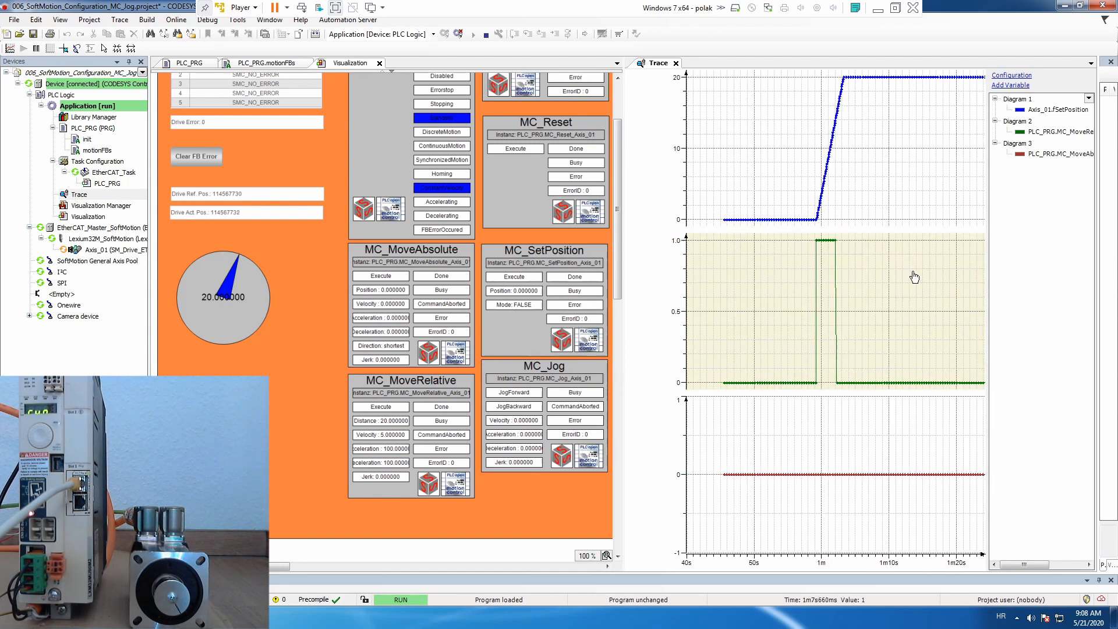
# - Reset the trace view and run the 20-unit relative move again from 20 to 40
pyautogui.rightClick(915, 276)
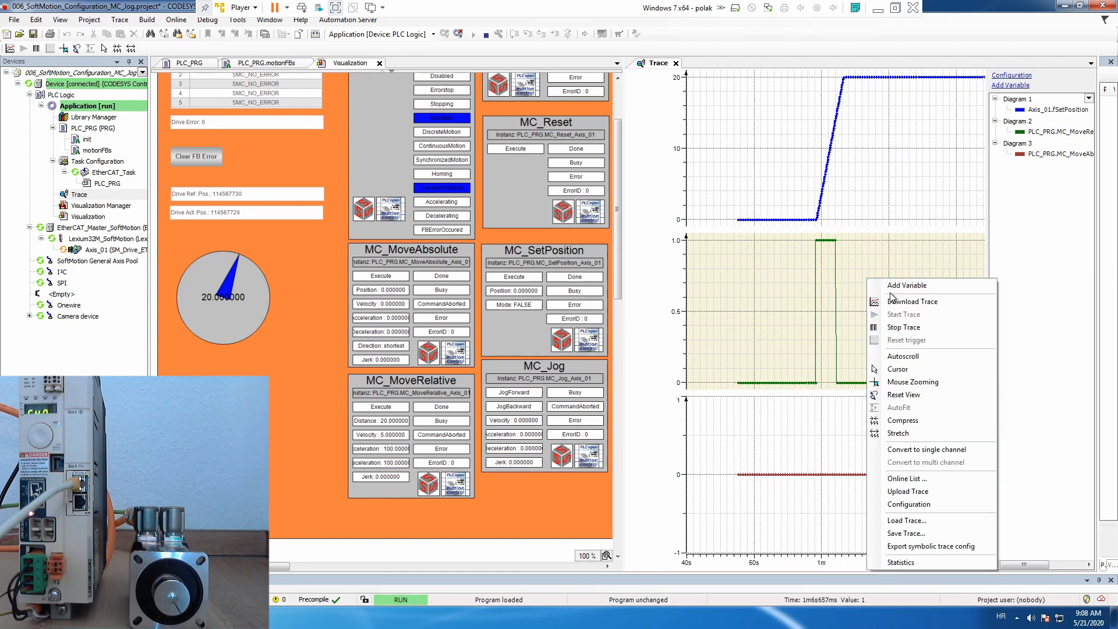
pyautogui.moveTo(922, 398)
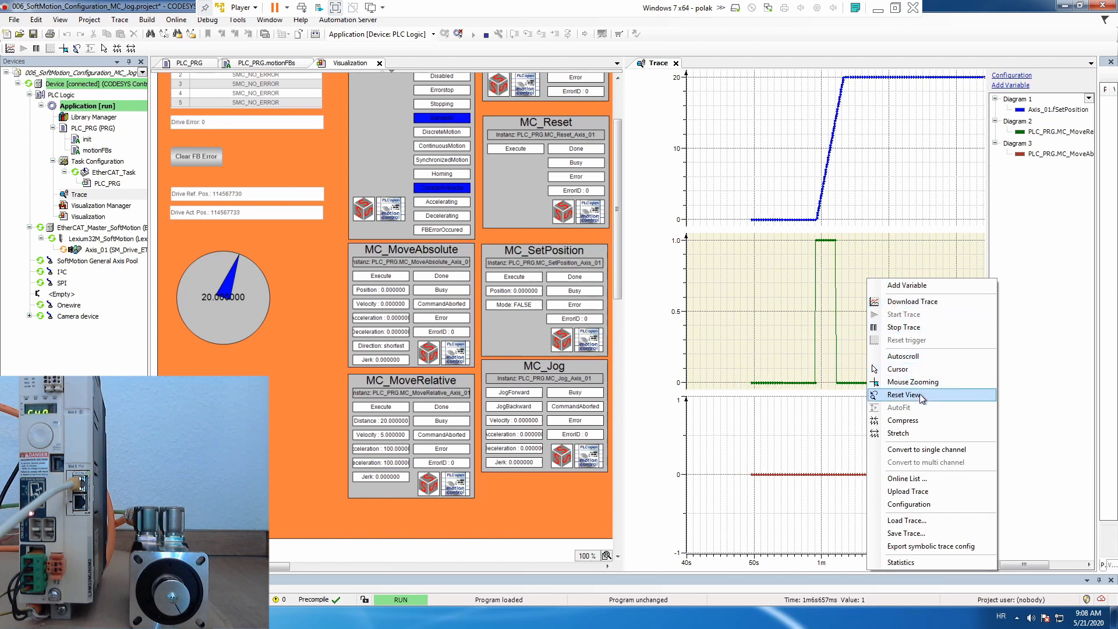
pyautogui.click(903, 395)
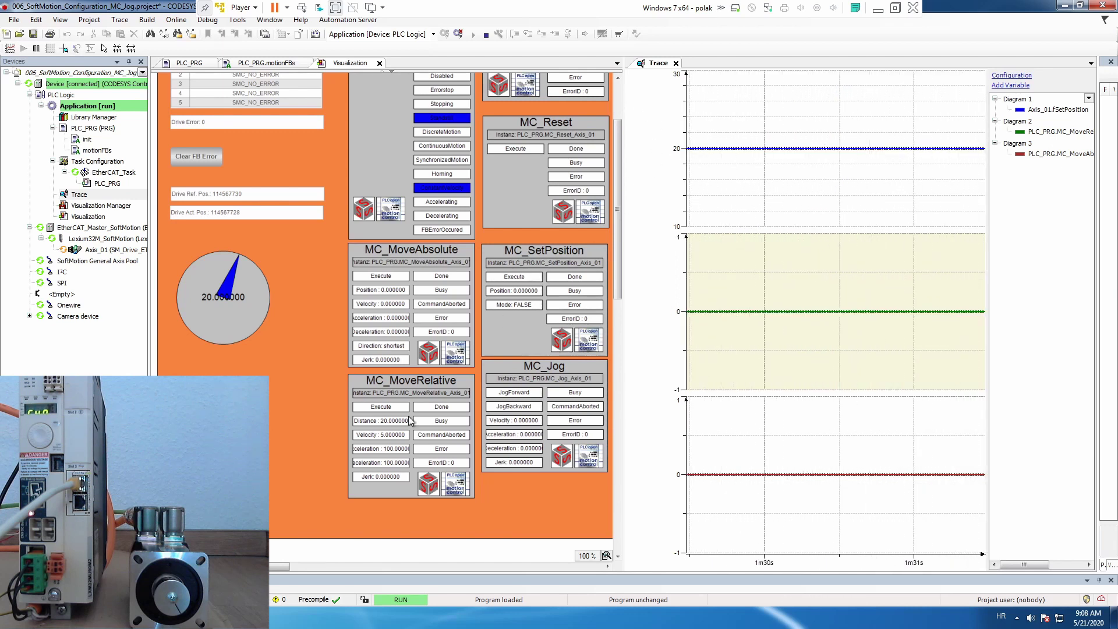
pyautogui.click(380, 406)
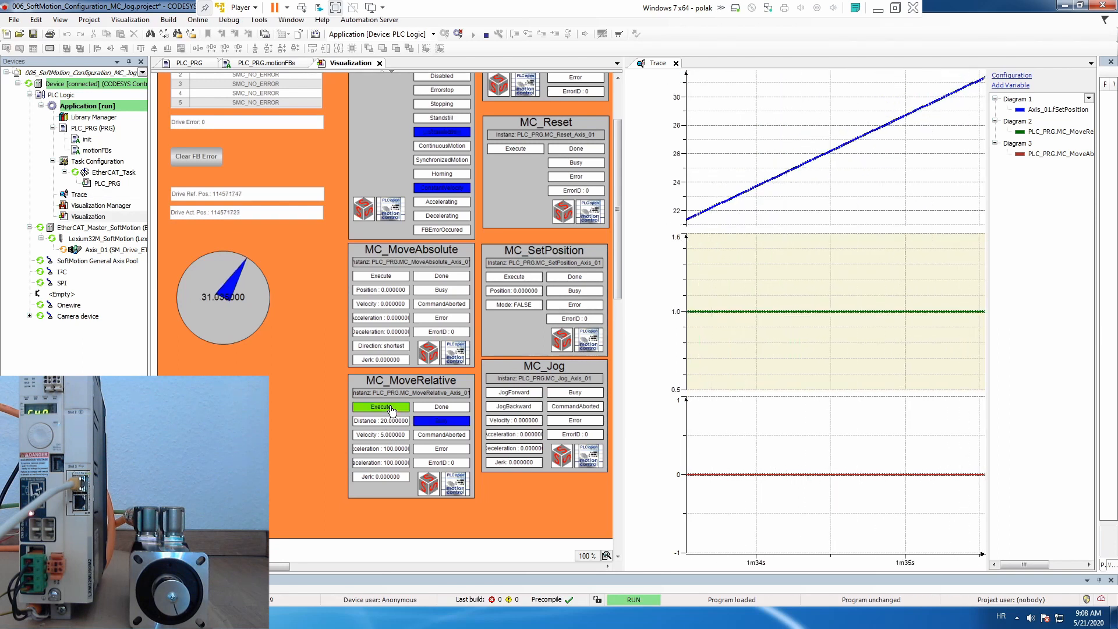
pyautogui.click(380, 407)
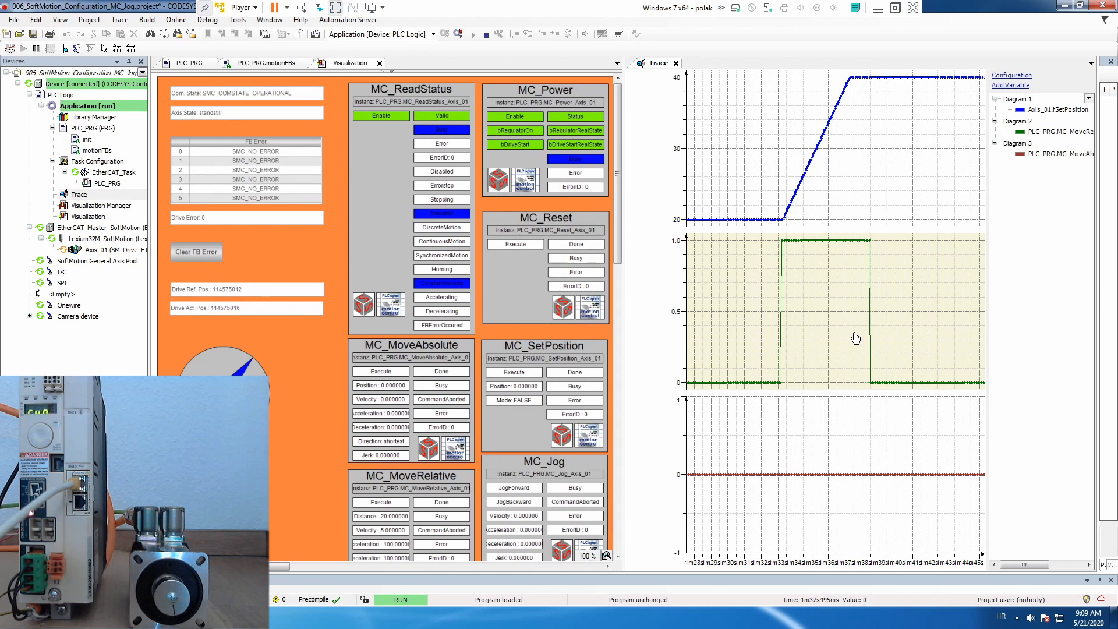
pyautogui.moveTo(827, 343)
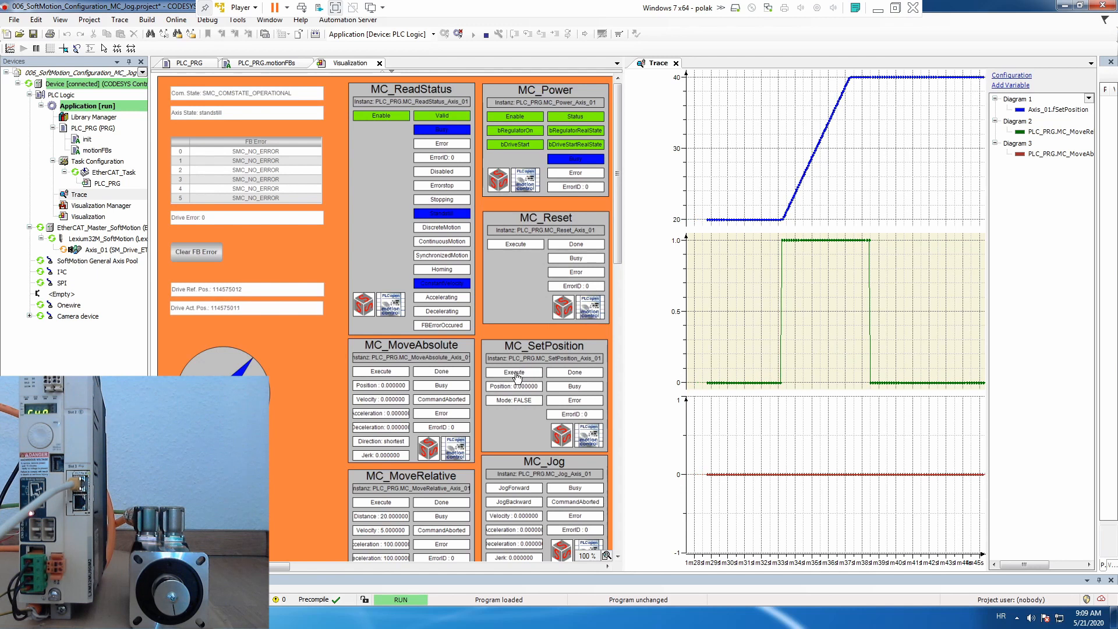
# - Execute MC_SetPosition to zero the axis and re-enable trace Autoscroll
pyautogui.click(514, 372)
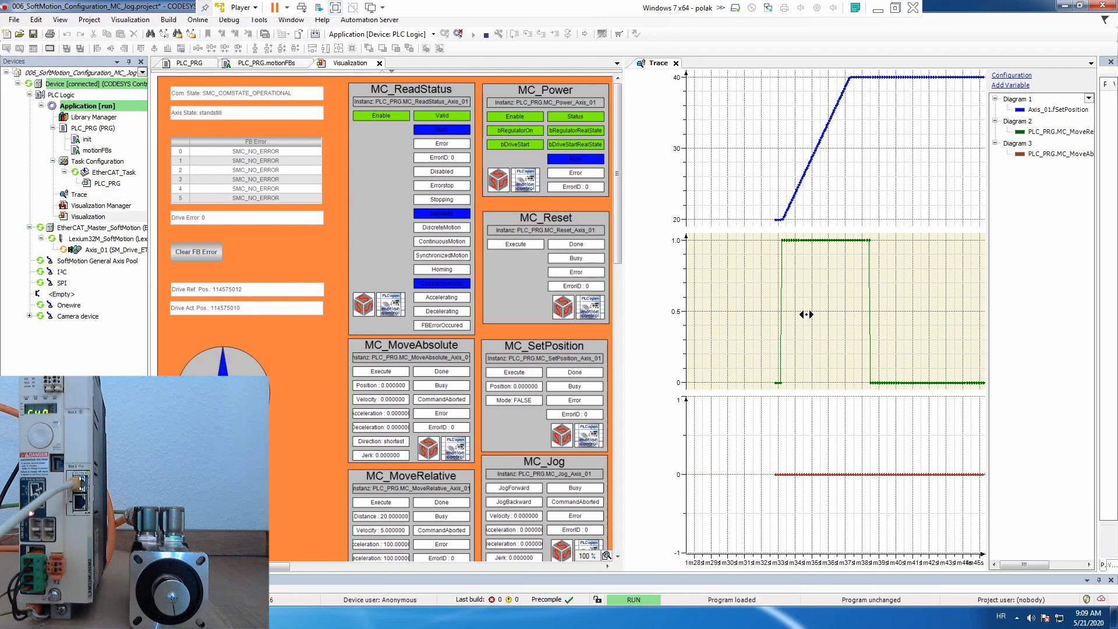
pyautogui.rightClick(806, 315)
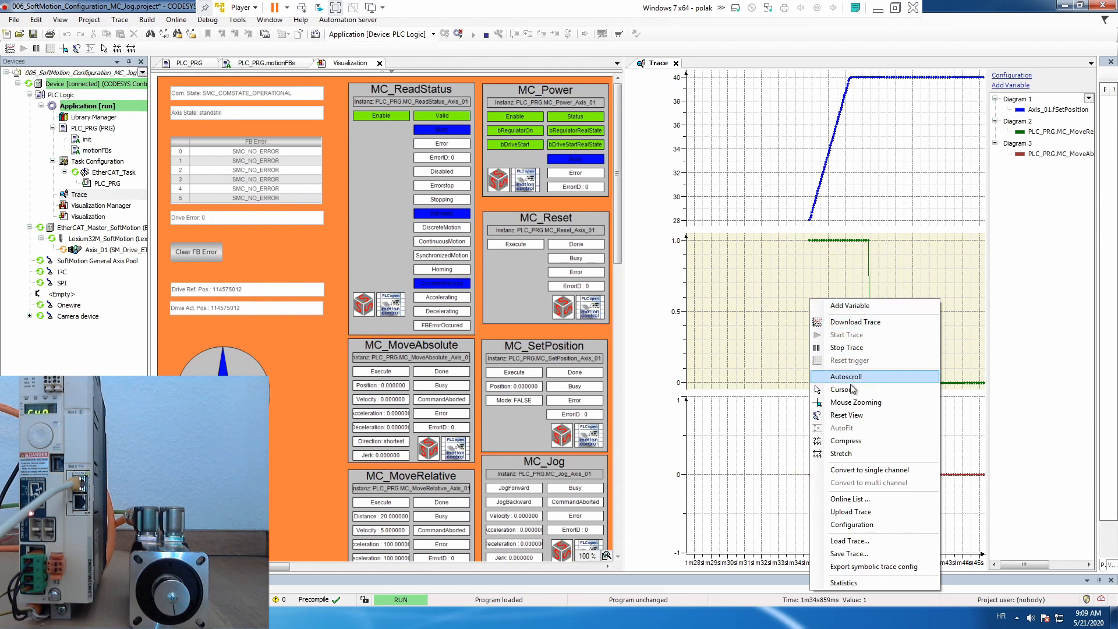
pyautogui.click(846, 375)
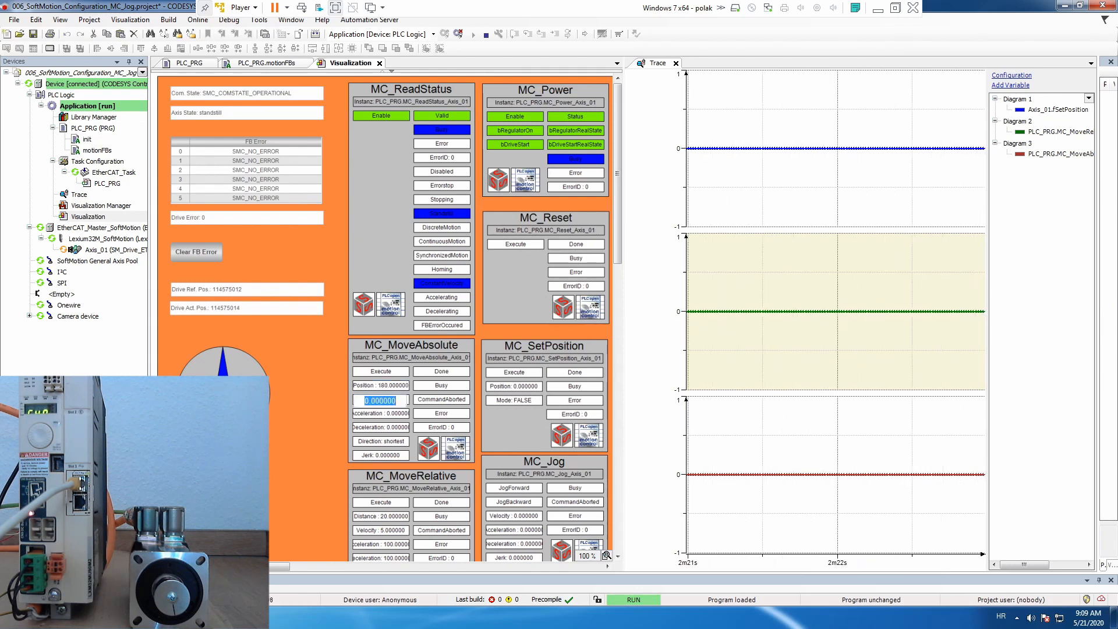
# - Execute MC_MoveAbsolute to position 180 at velocity 5 with acceleration and deceleration 100
pyautogui.write('5')
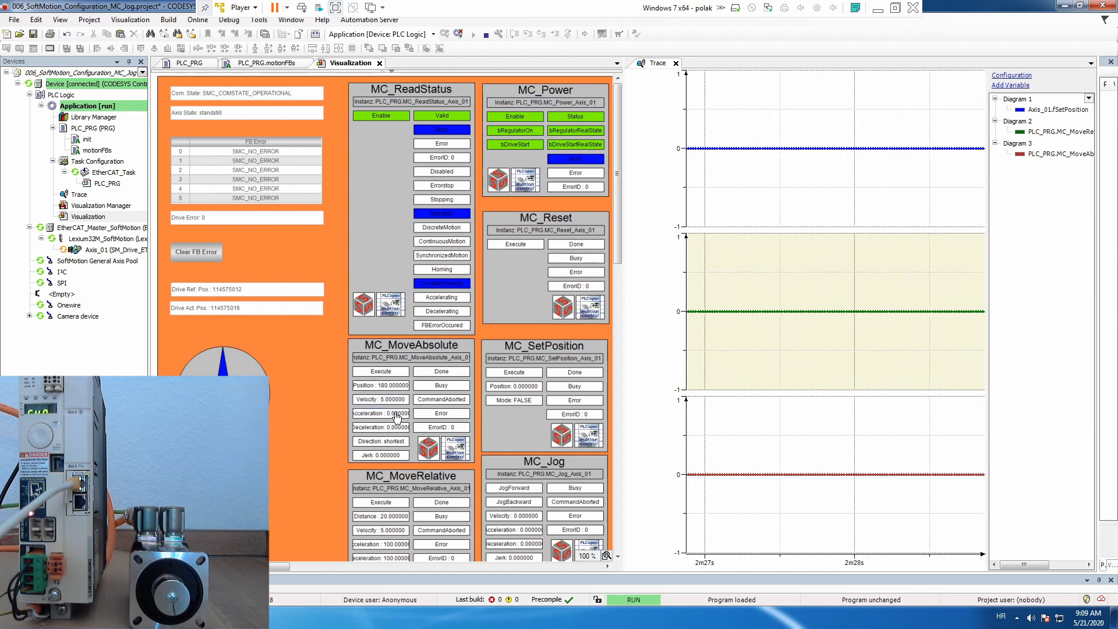
pyautogui.tripleClick(380, 428)
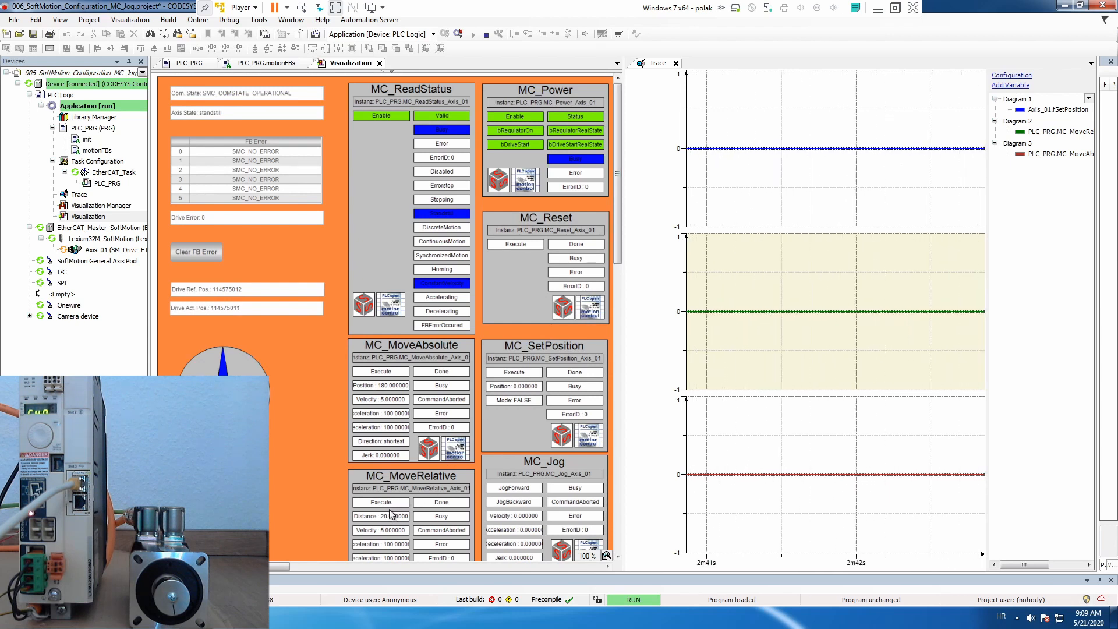
pyautogui.click(381, 371)
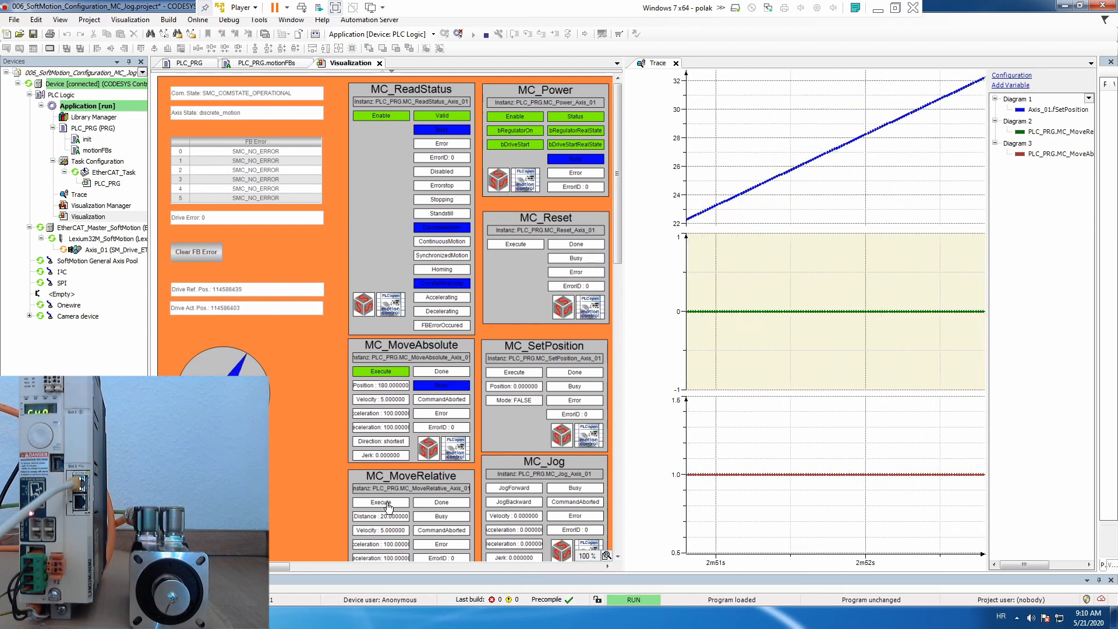
# - Abort the running absolute move with the 20-unit MC_MoveRelative, then stop the trace
pyautogui.click(380, 502)
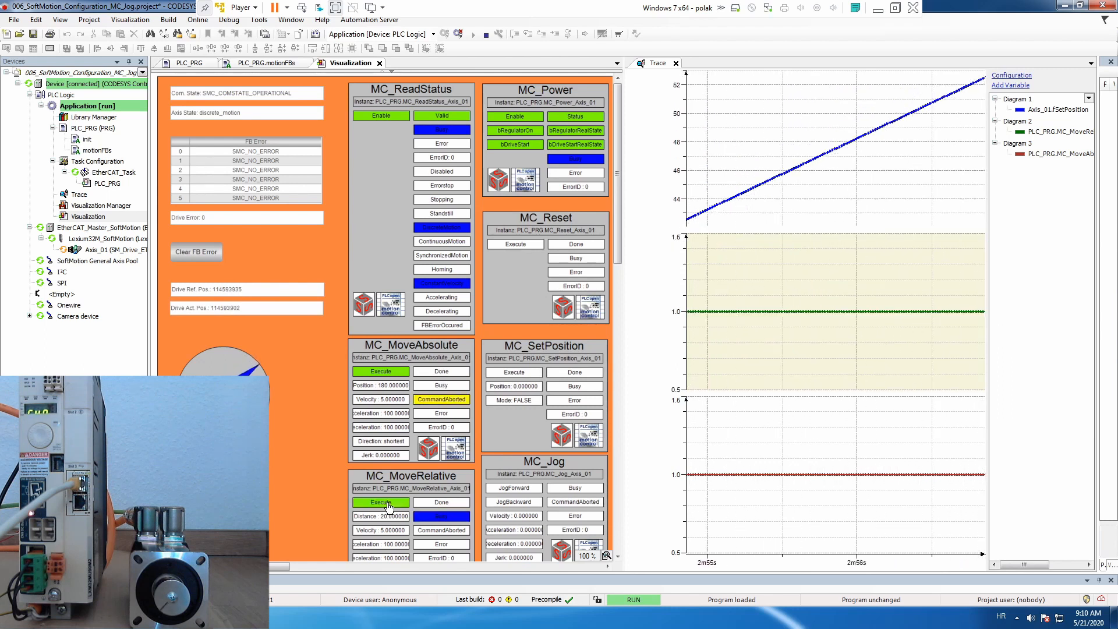
pyautogui.click(380, 501)
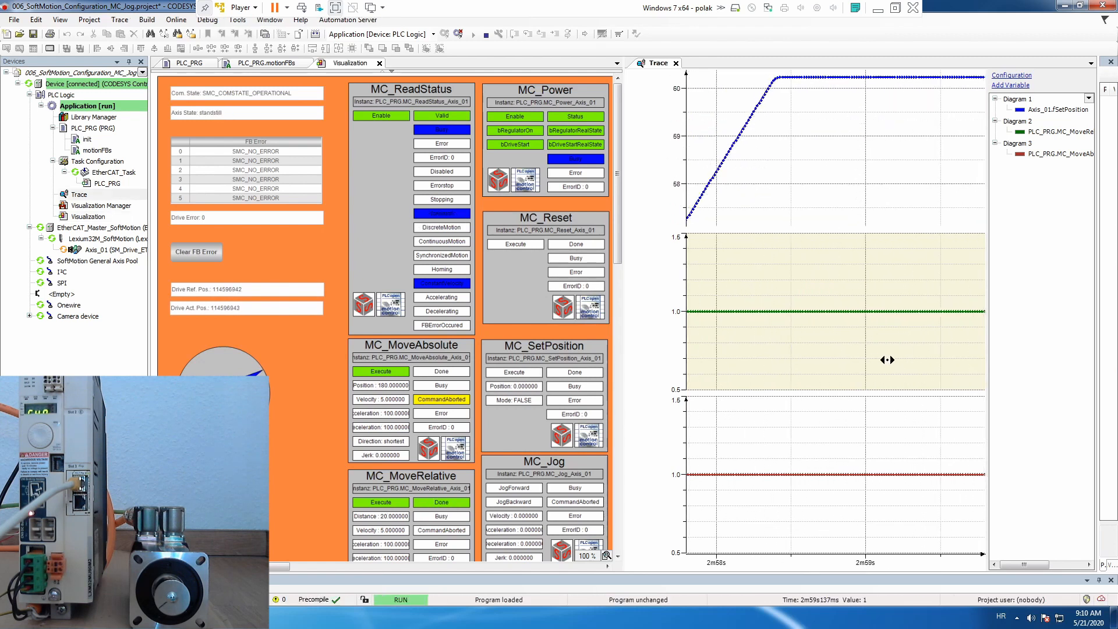
pyautogui.rightClick(887, 360)
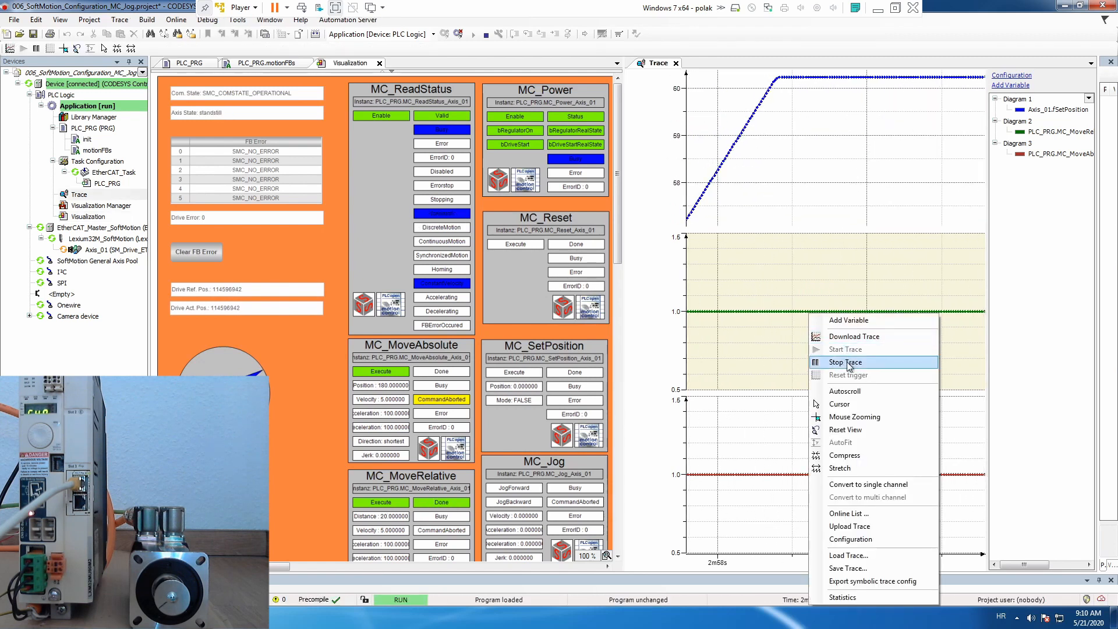
pyautogui.click(845, 362)
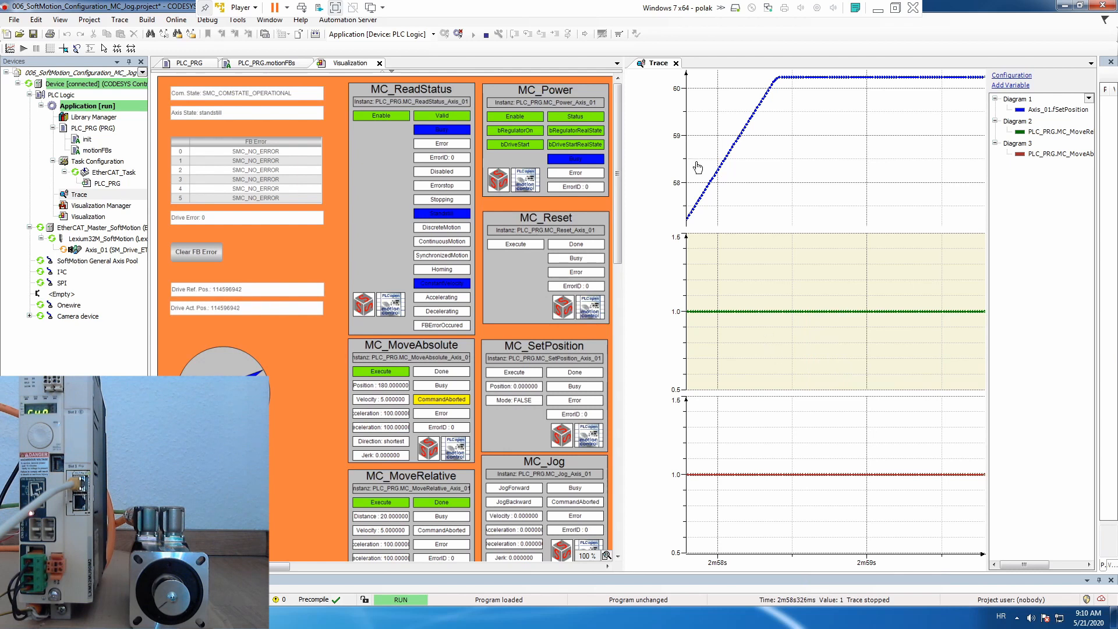
pyautogui.moveTo(669, 95)
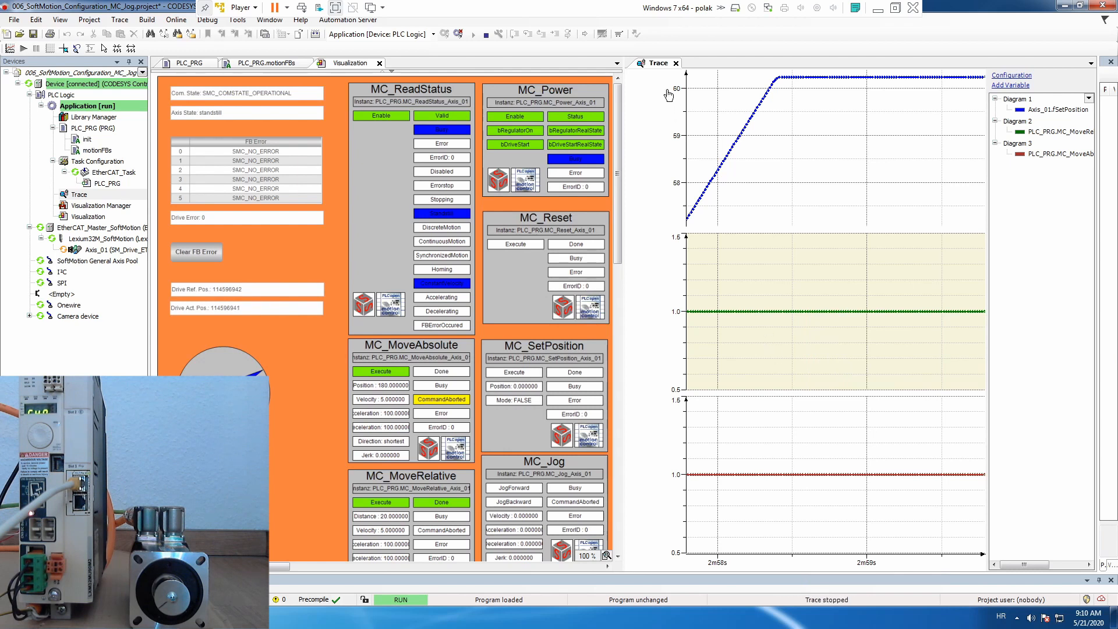
pyautogui.moveTo(442, 375)
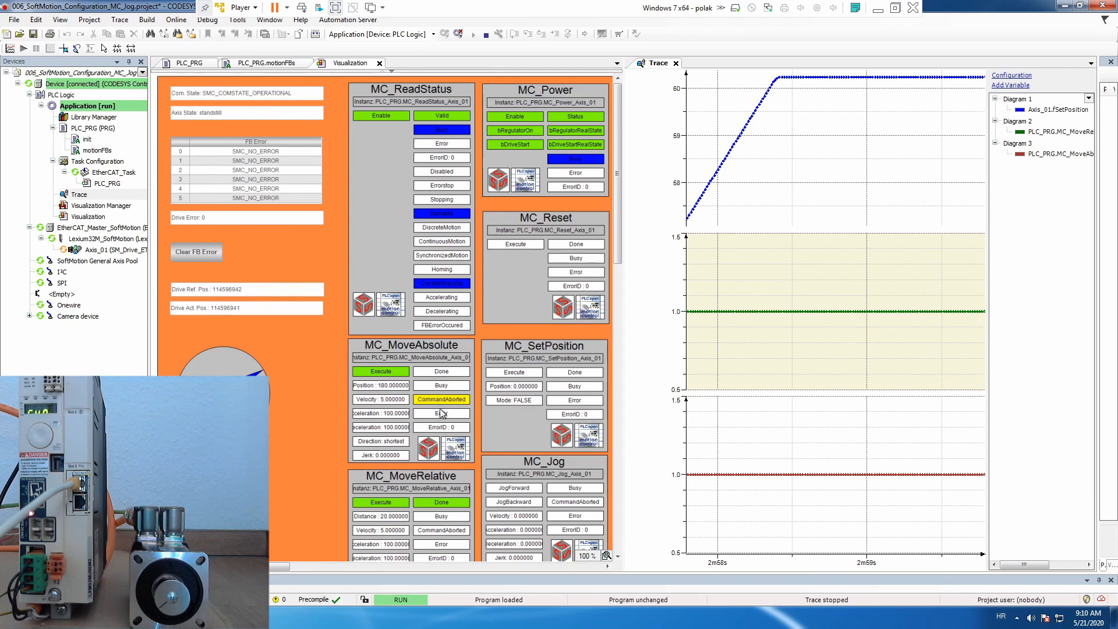
pyautogui.moveTo(649, 81)
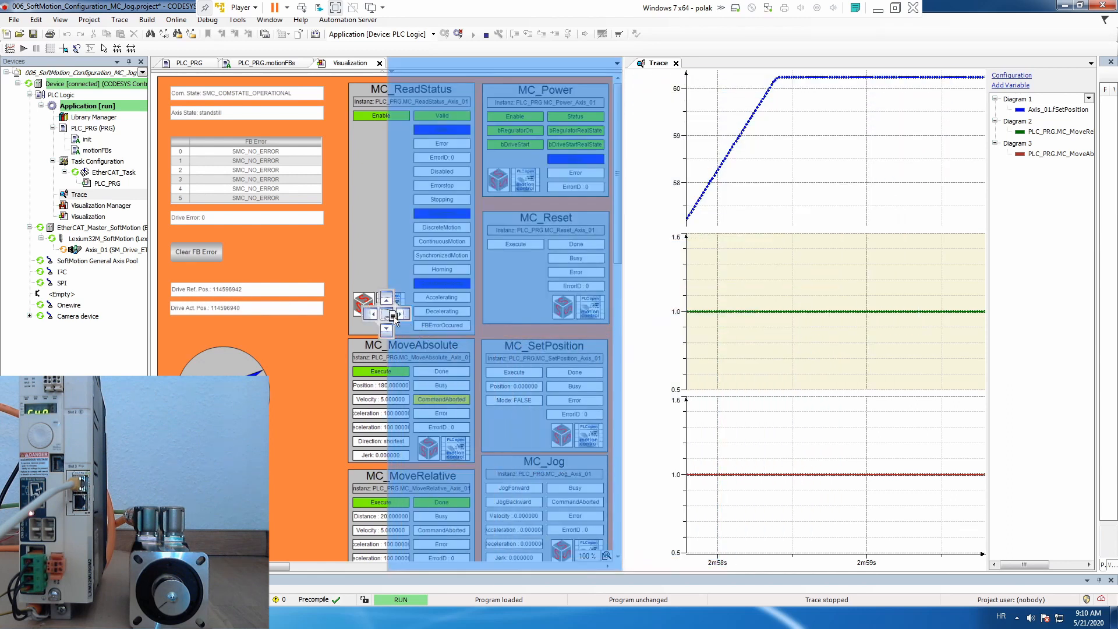
# - Move the Trace into the main editor area and enable Mouse Zooming
pyautogui.click(657, 63)
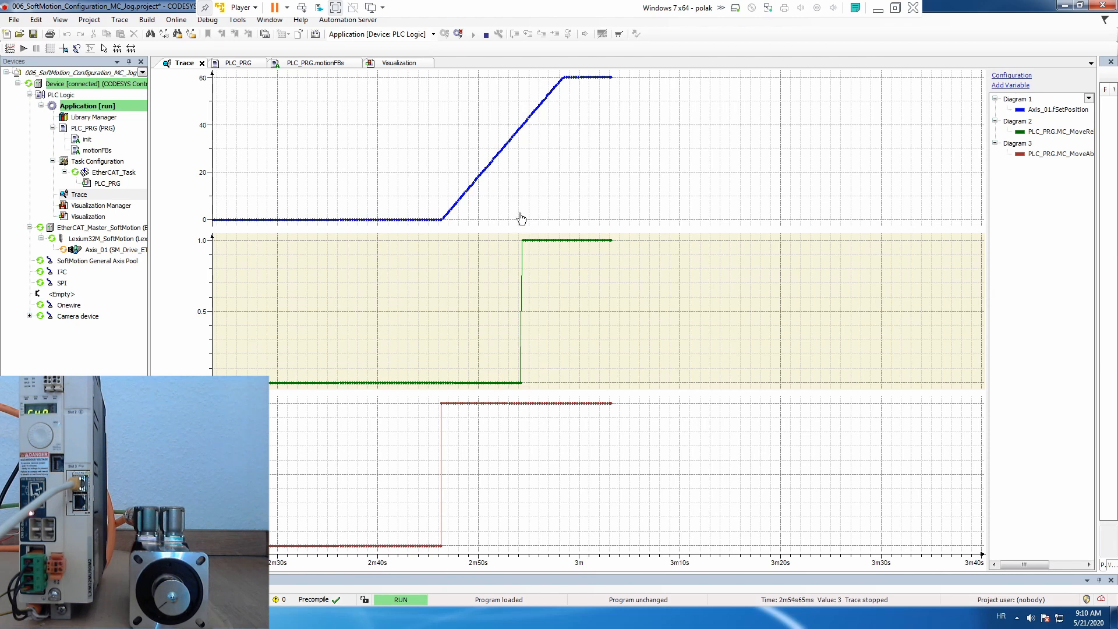
pyautogui.moveTo(556, 92)
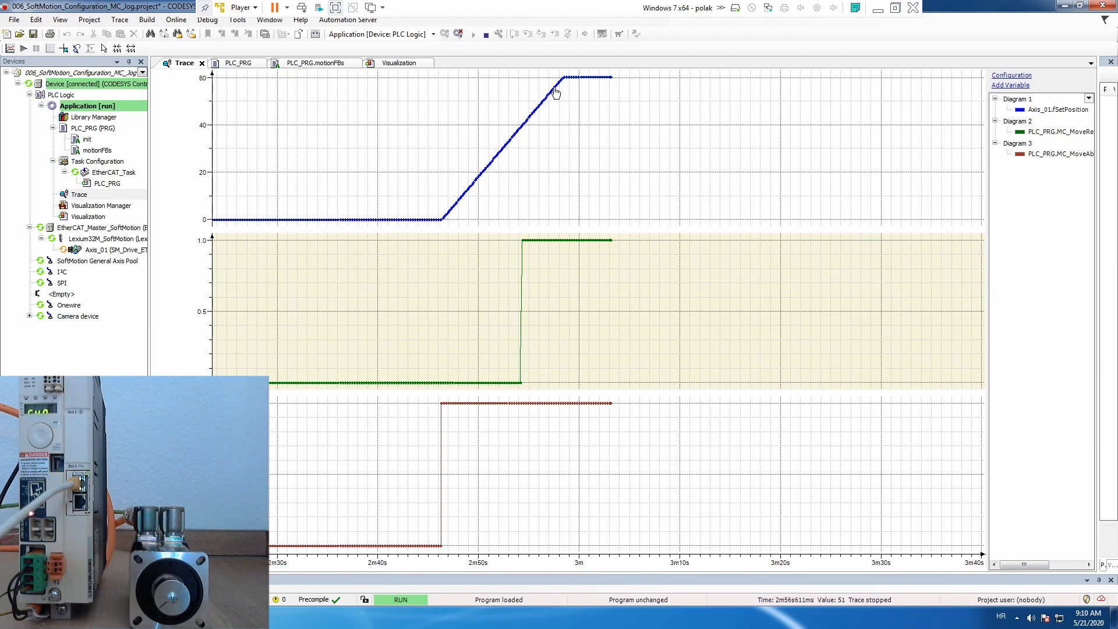
pyautogui.rightClick(556, 93)
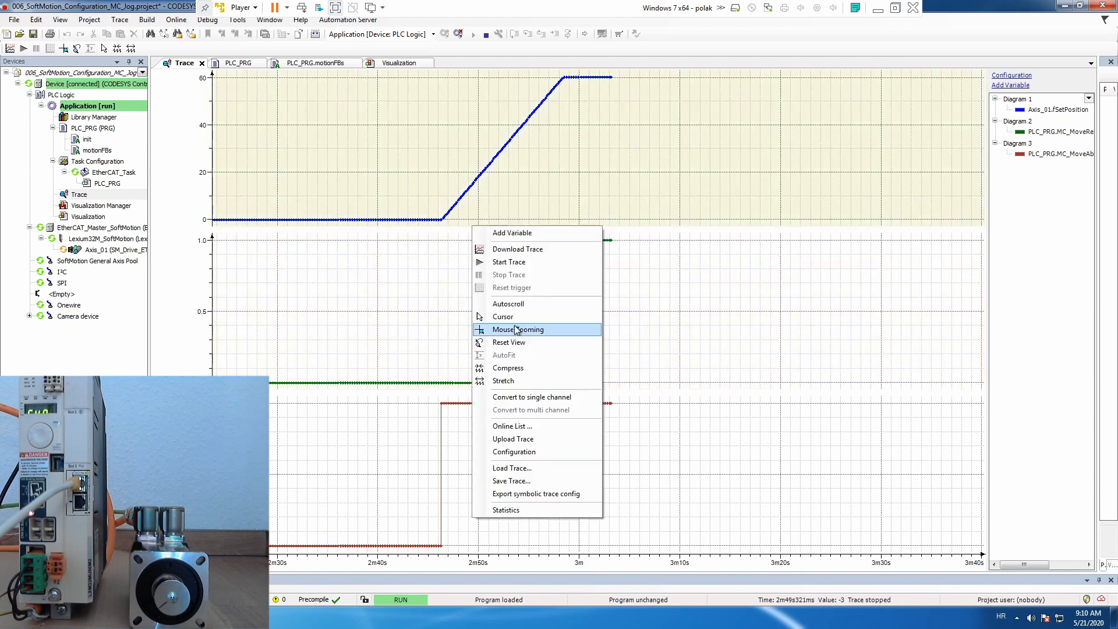
pyautogui.click(518, 328)
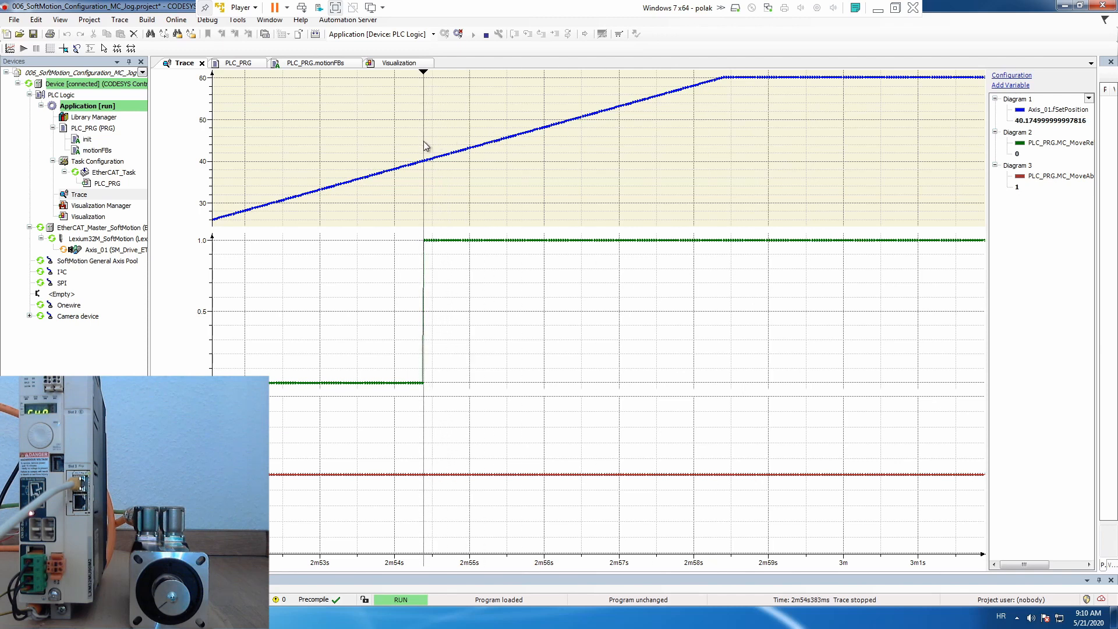
pyautogui.moveTo(610, 203)
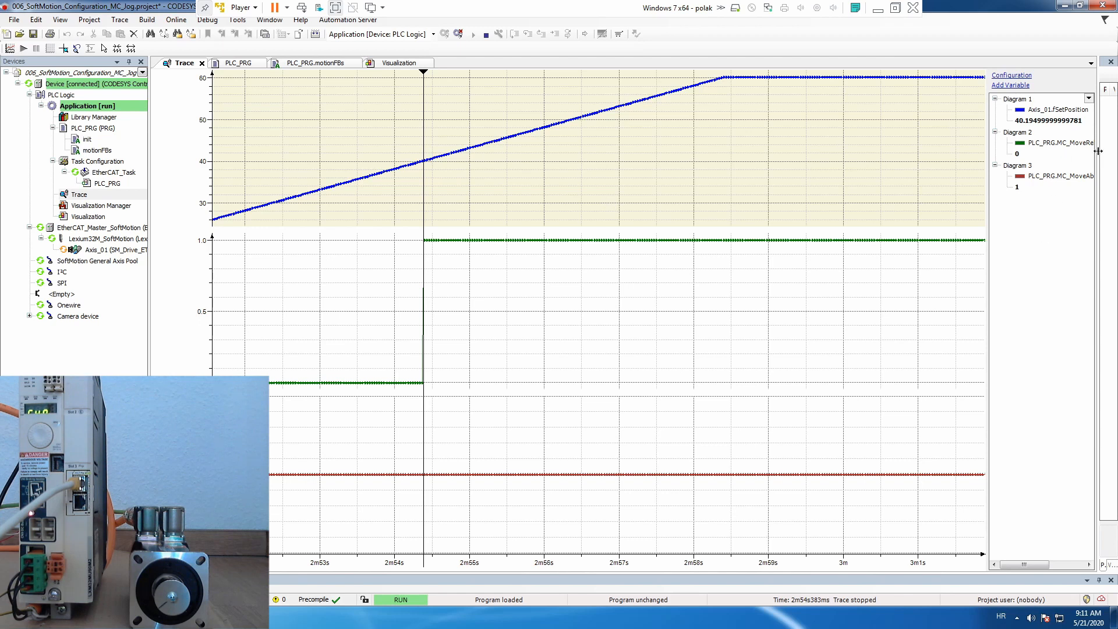
pyautogui.moveTo(986, 183)
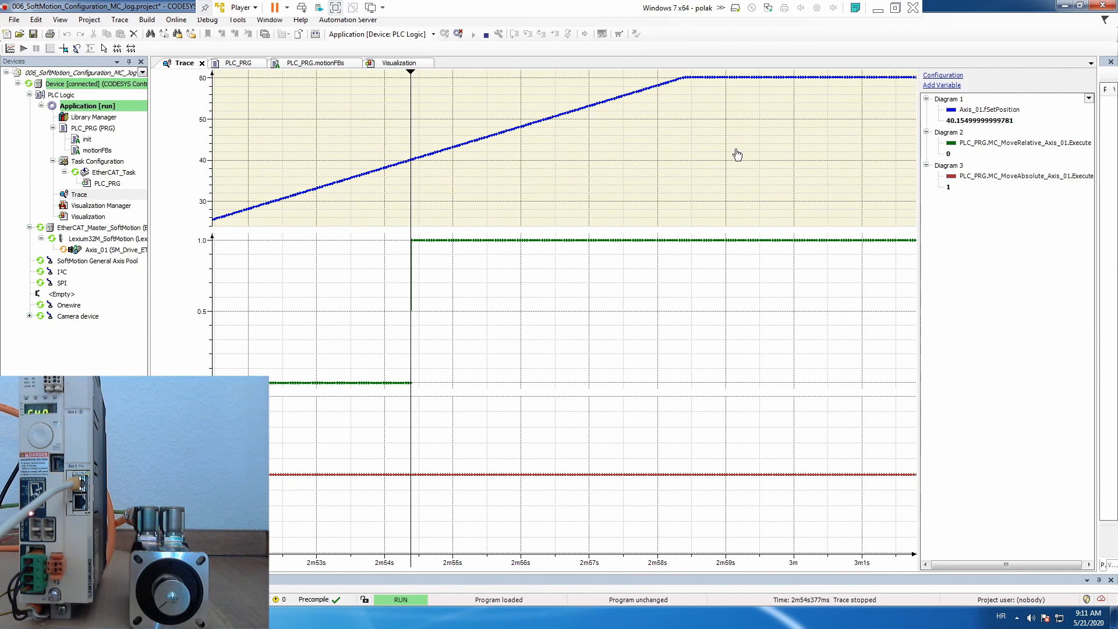
# - Add a second trace cursor where the ramp flattens at 60.20, a 20.05 difference
pyautogui.rightClick(737, 153)
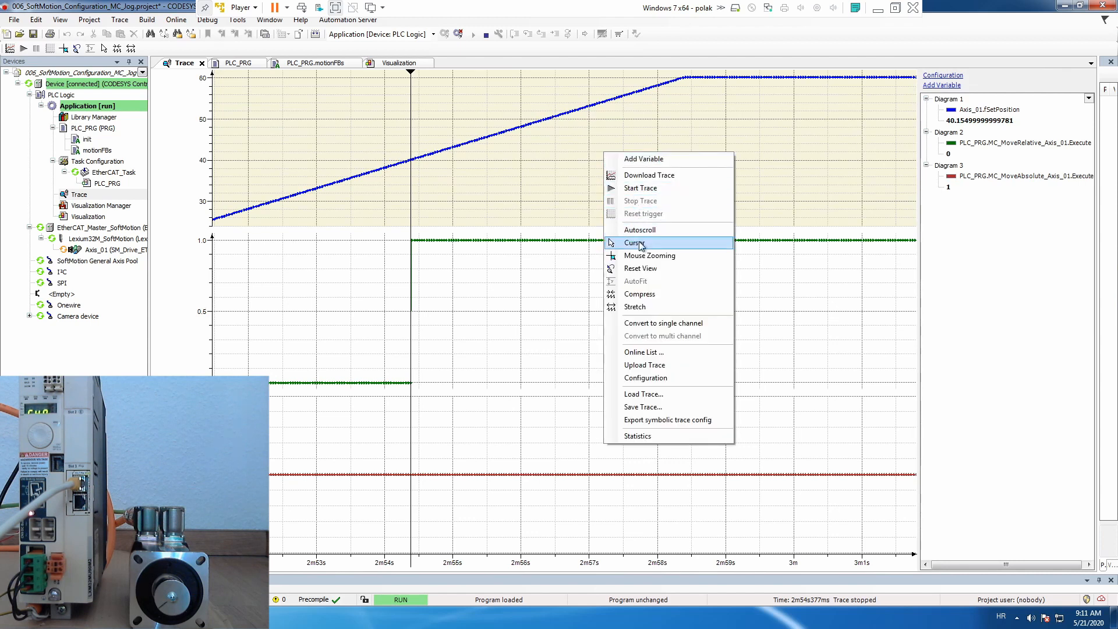
pyautogui.click(633, 242)
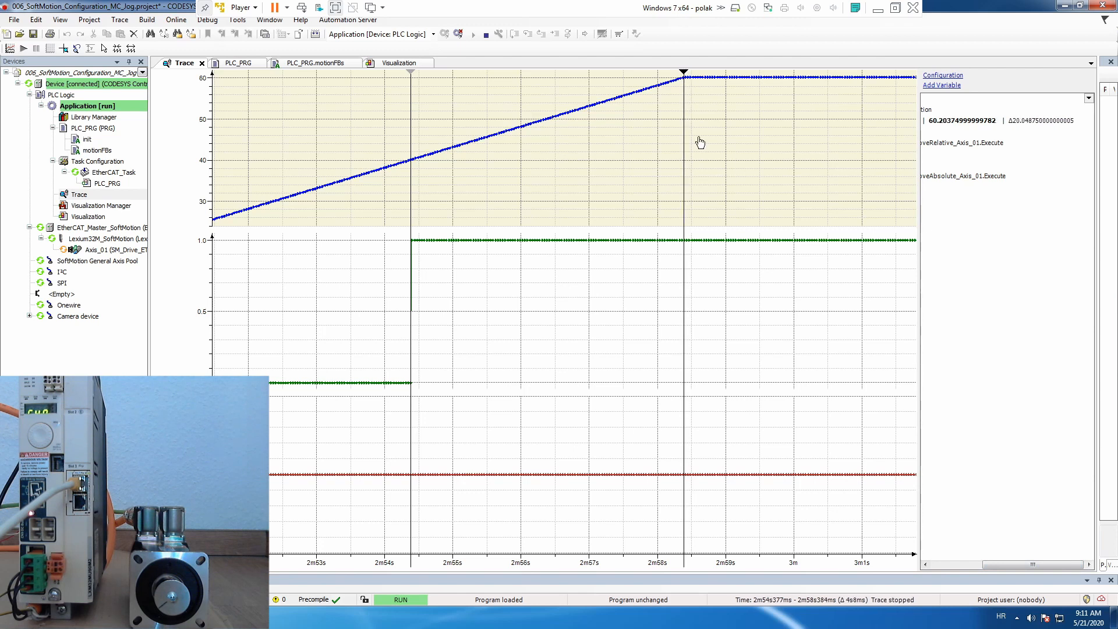
pyautogui.moveTo(765, 393)
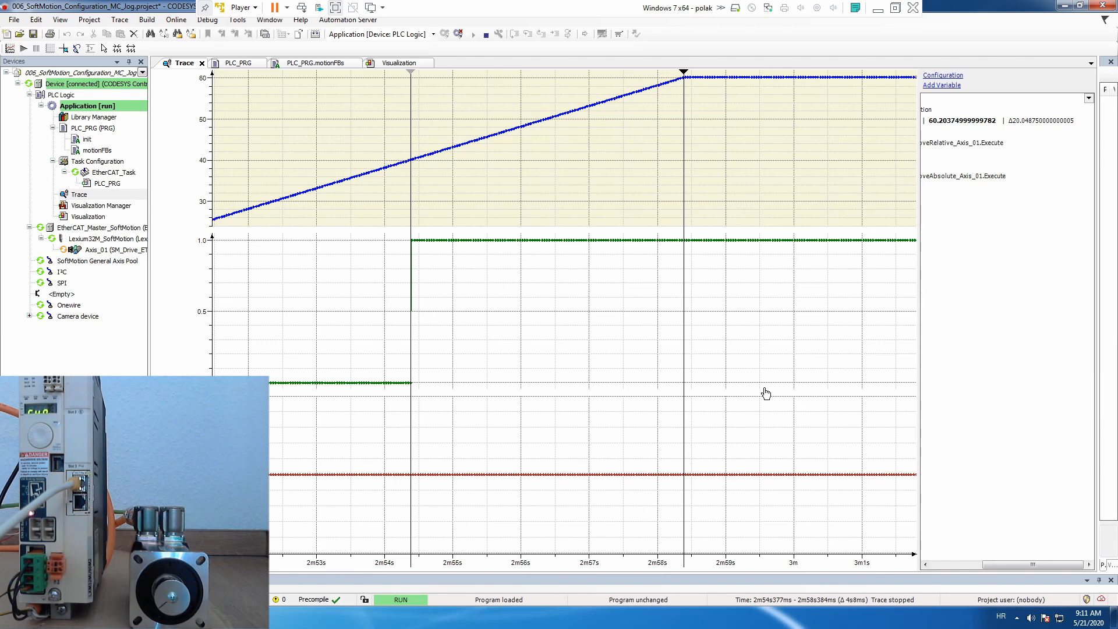
pyautogui.moveTo(486, 365)
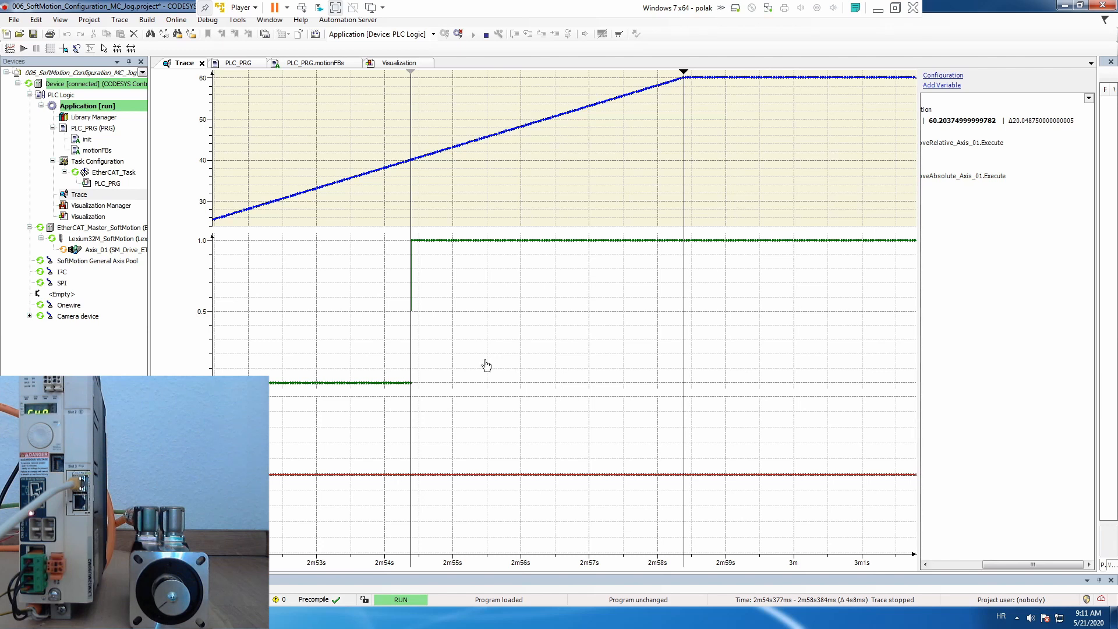
pyautogui.moveTo(446, 376)
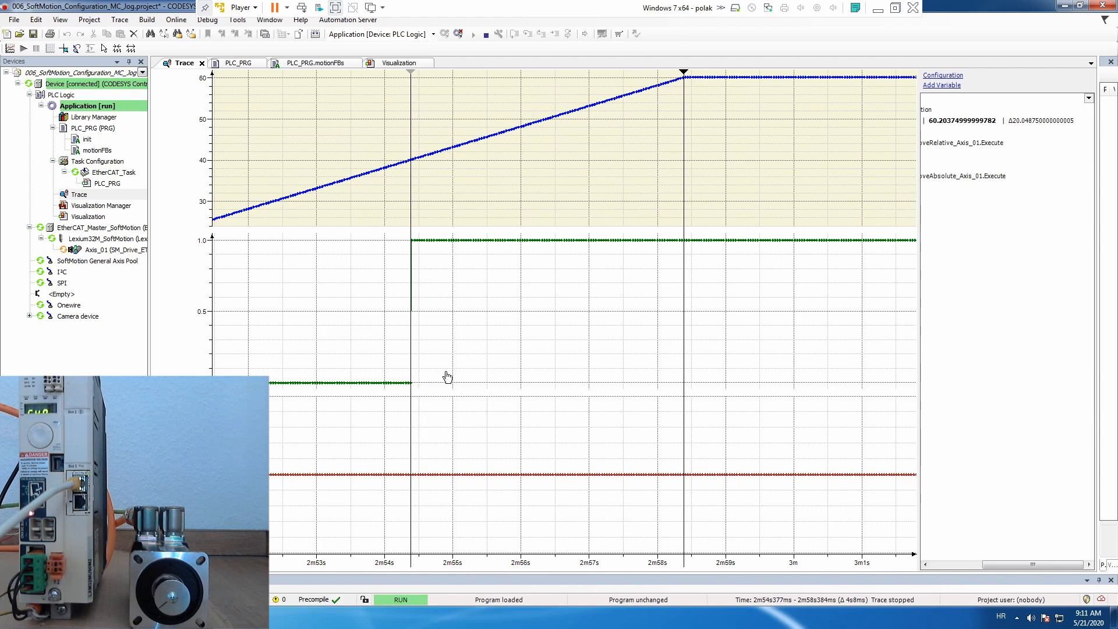
pyautogui.moveTo(684, 84)
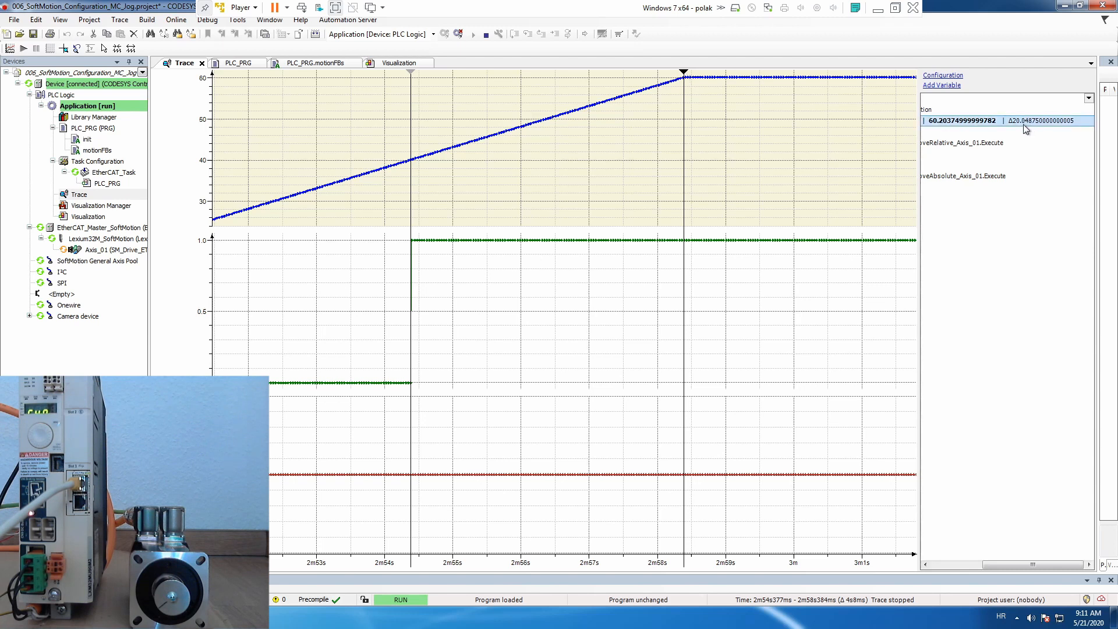
pyautogui.moveTo(1036, 129)
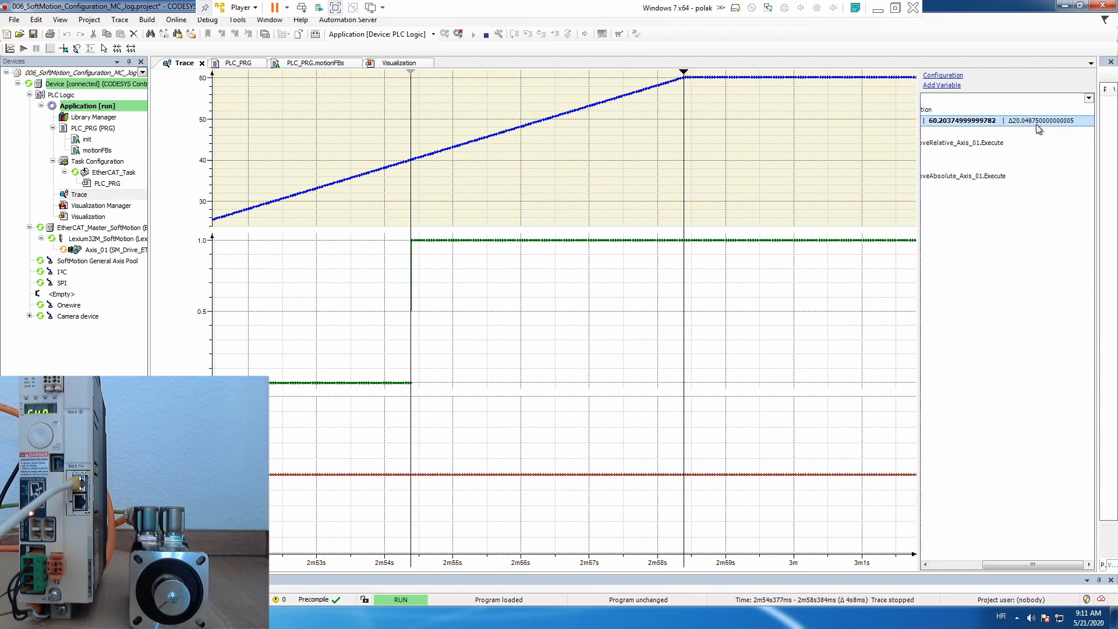
pyautogui.moveTo(518, 306)
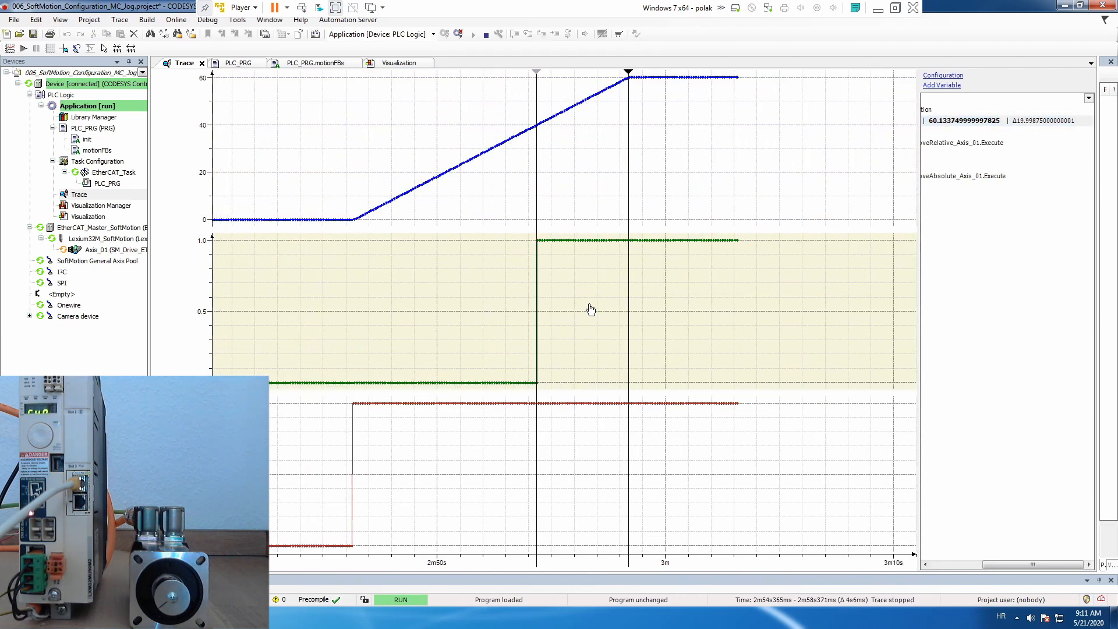
pyautogui.moveTo(400, 63)
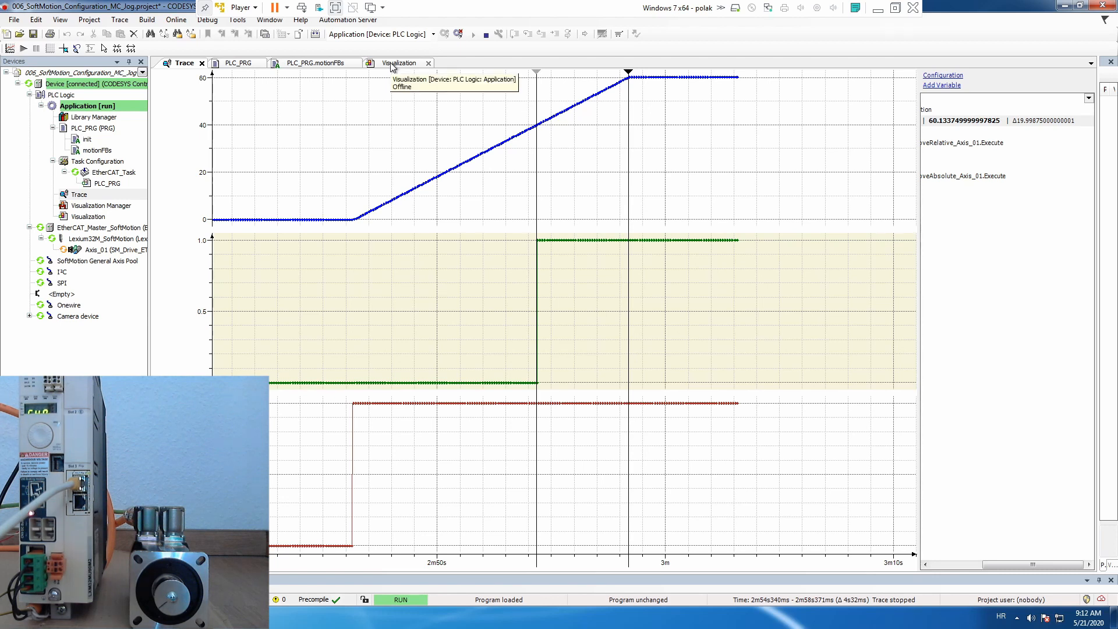
pyautogui.moveTo(392, 64)
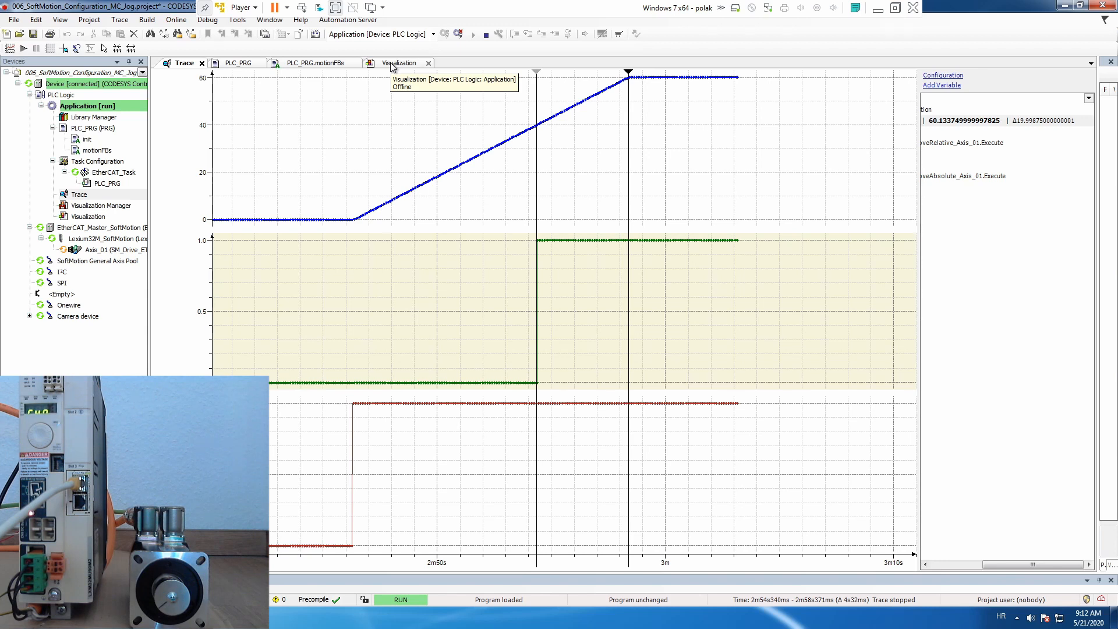